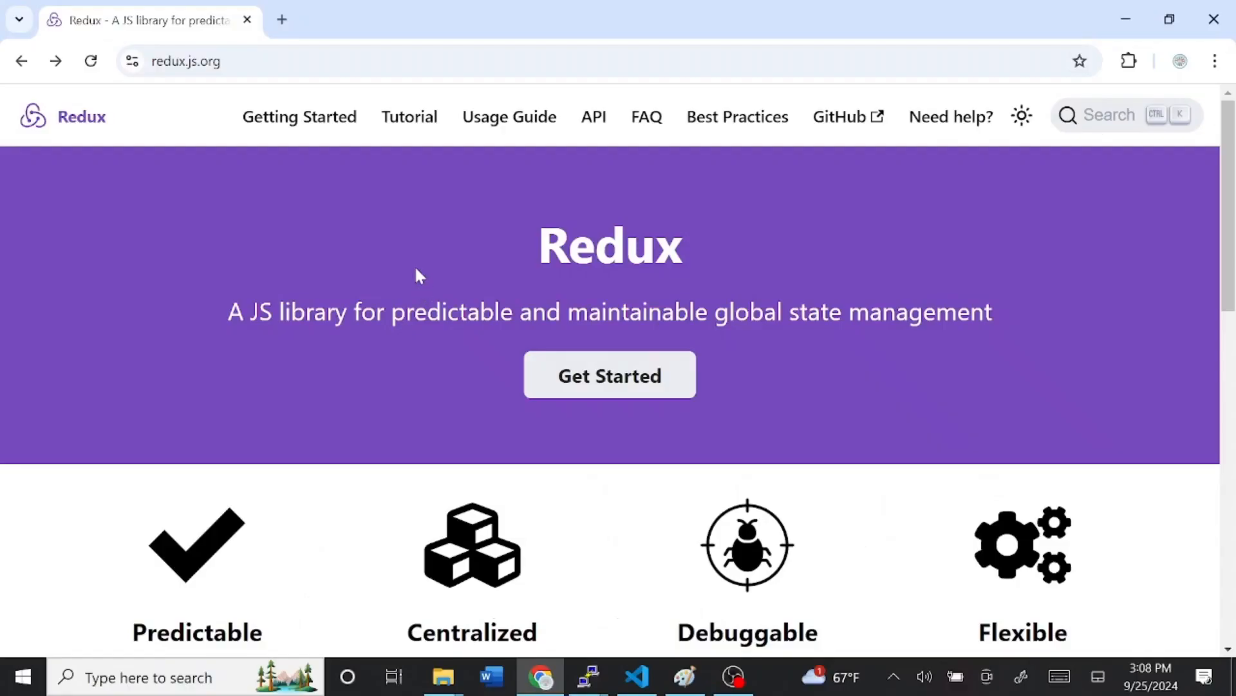
pyautogui.moveTo(838, 374)
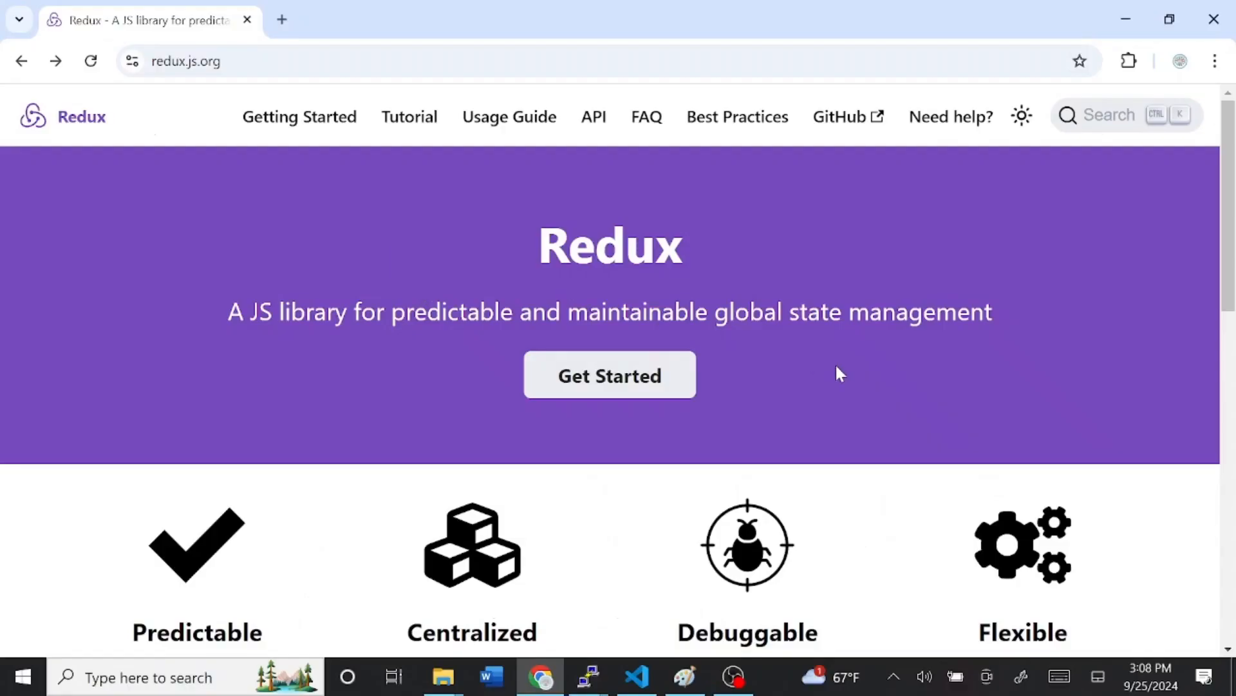
# Step: Follow the Redux Toolkit link from redux.js.org and browse its Simple, Opinionated, Powerful, Effective cards
pyautogui.scroll(-3)
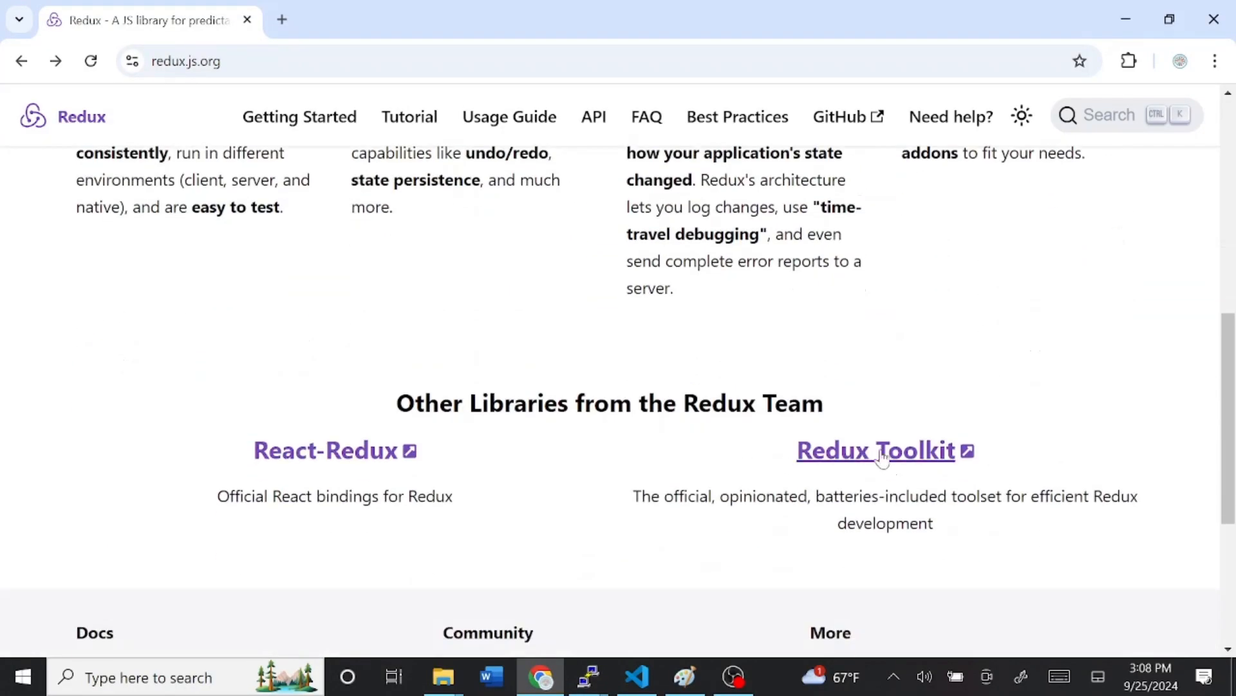
pyautogui.moveTo(877, 457)
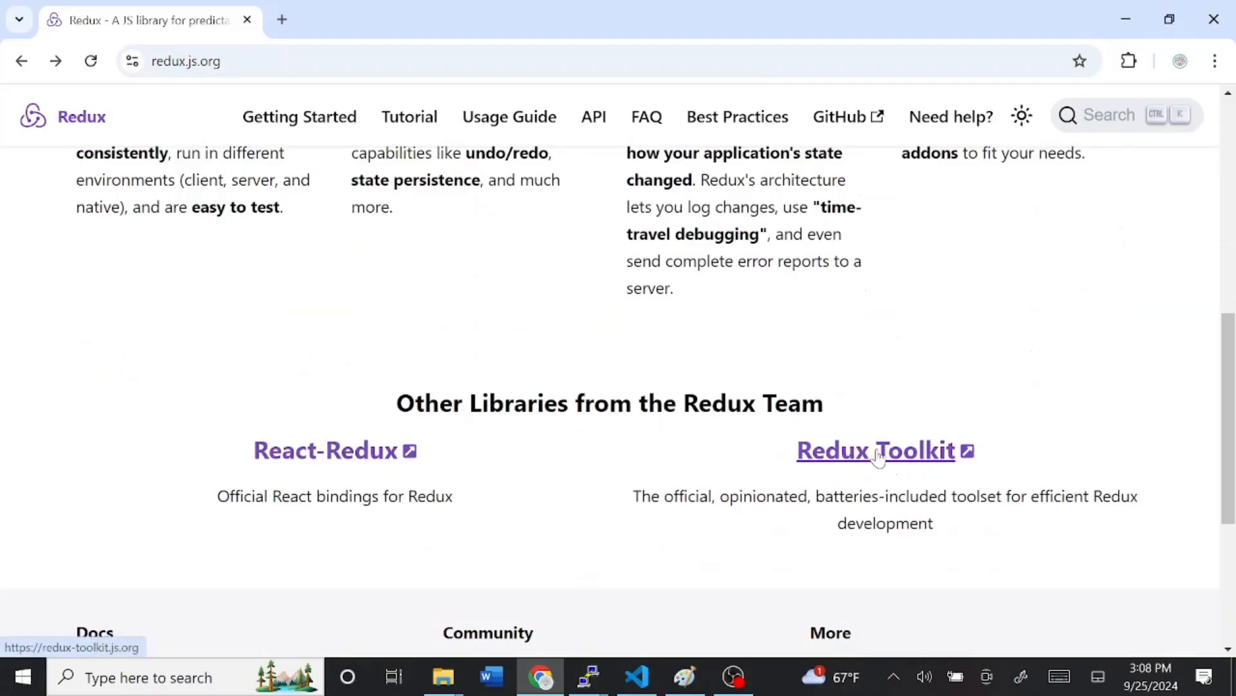
pyautogui.click(875, 450)
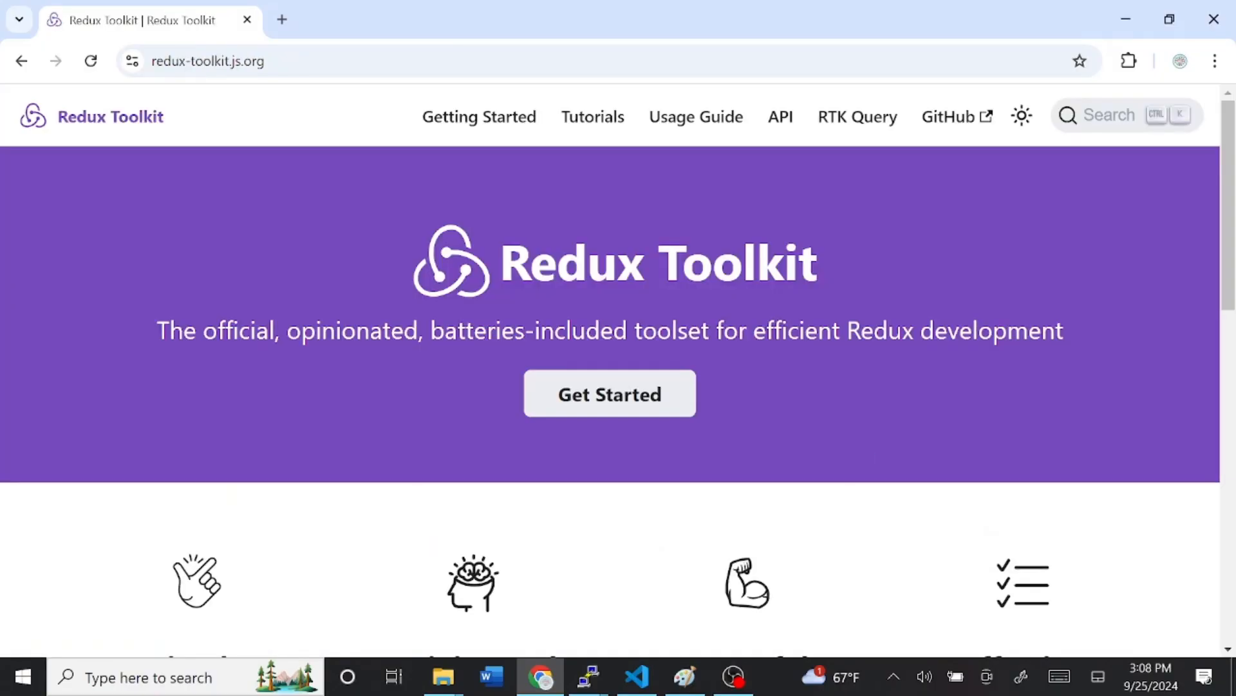
pyautogui.moveTo(1028, 523)
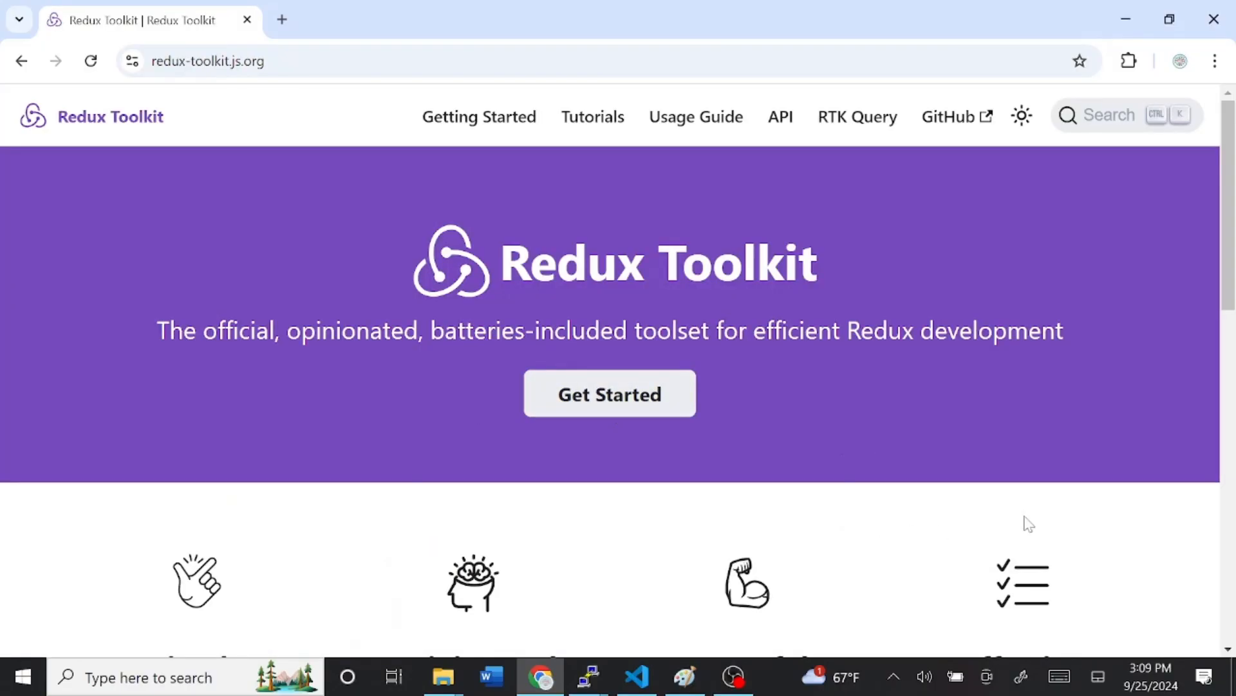
pyautogui.scroll(-3)
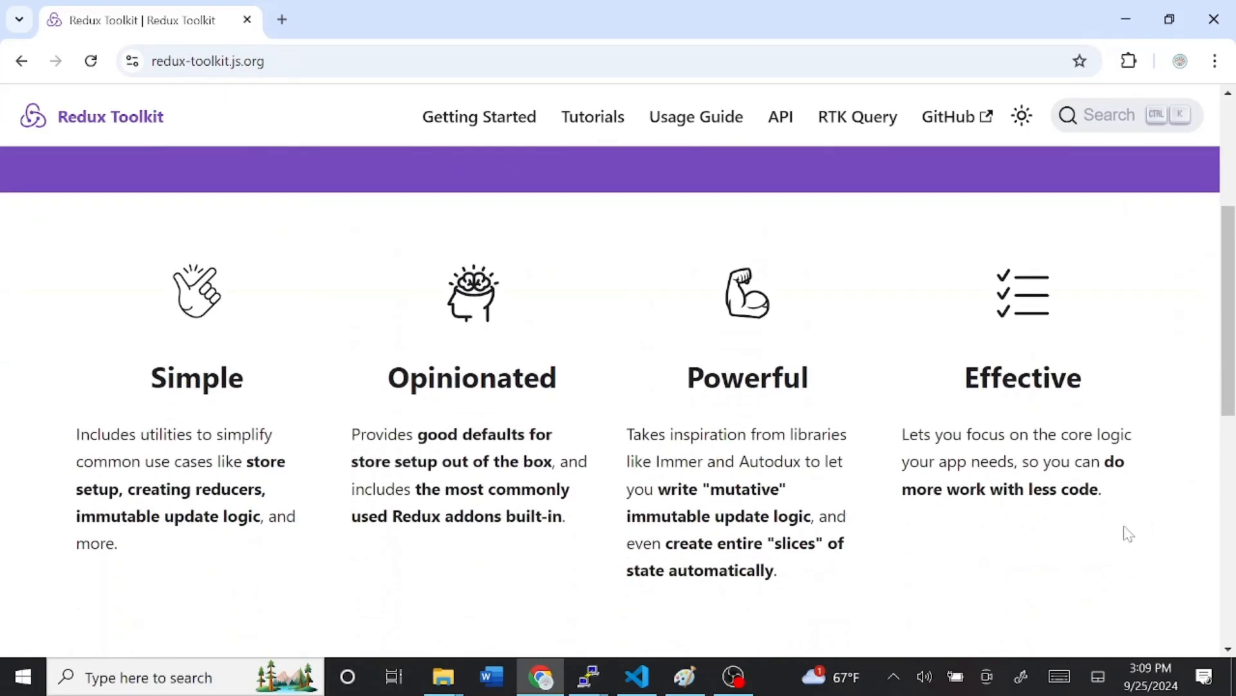
pyautogui.moveTo(871, 581)
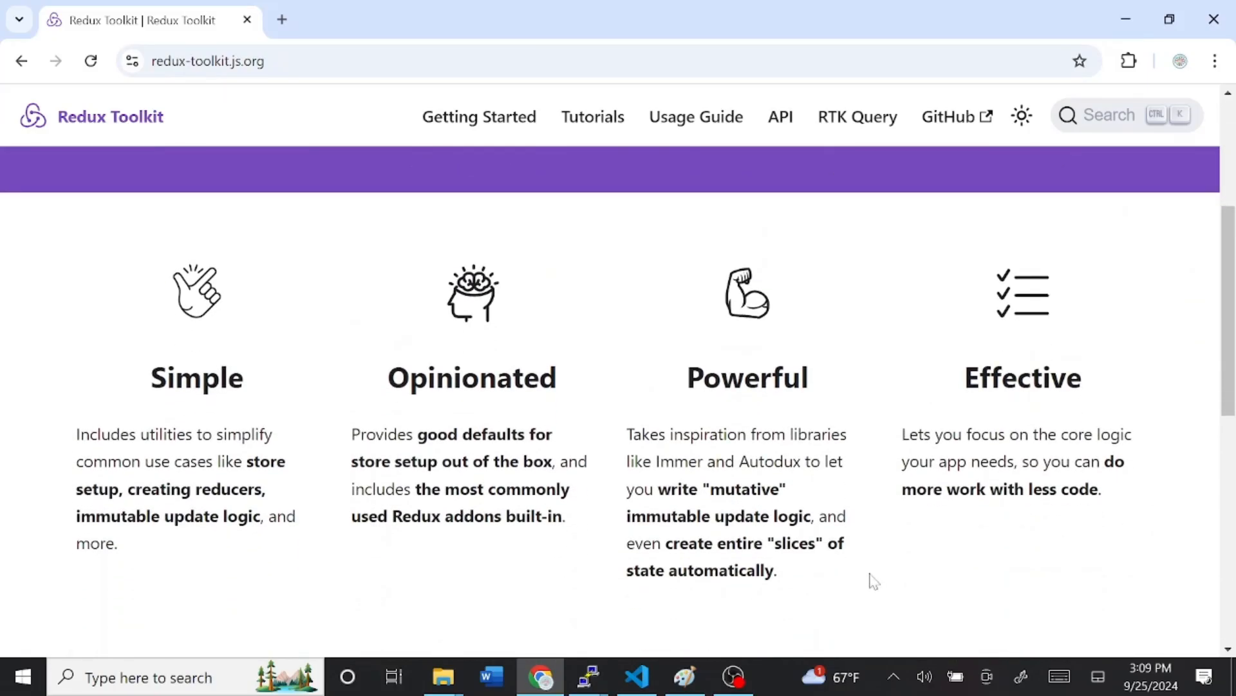
pyautogui.scroll(-3)
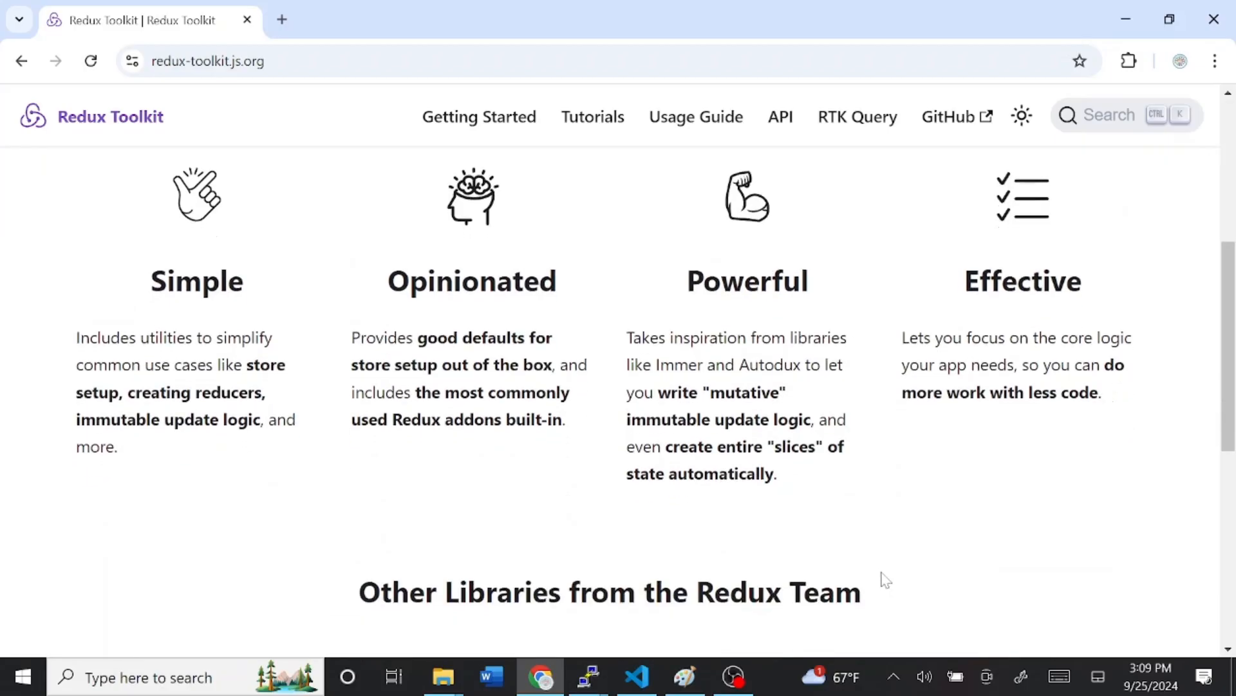
pyautogui.moveTo(944, 572)
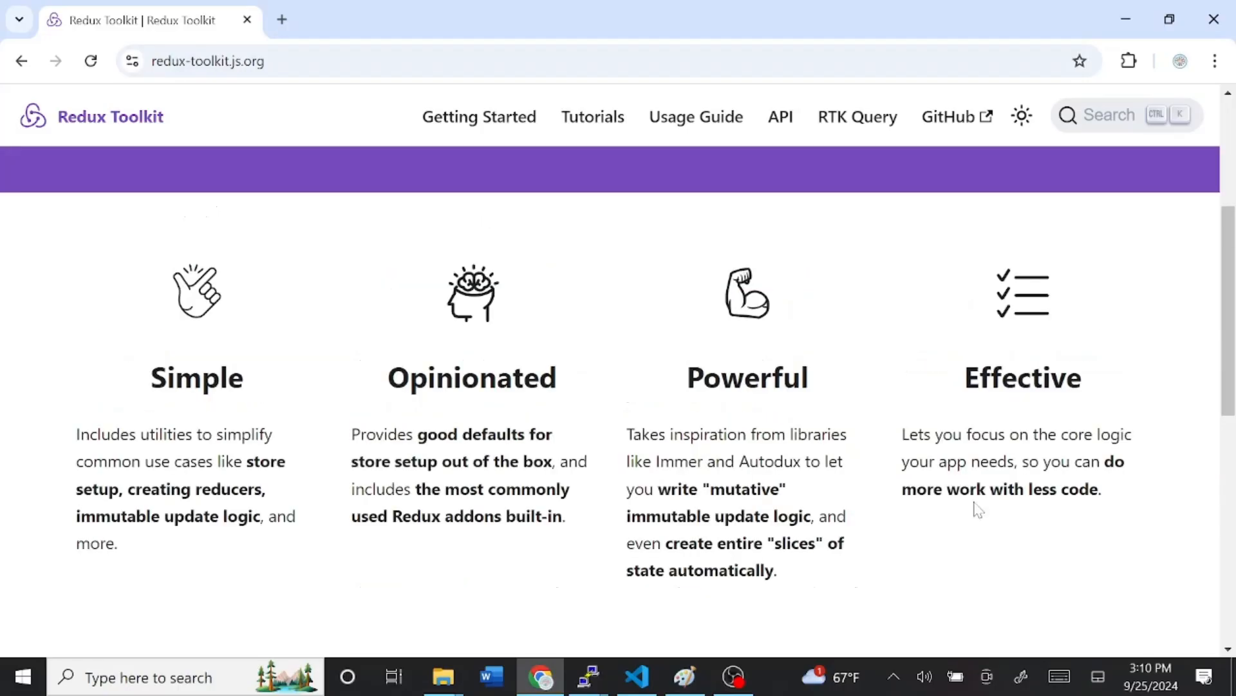
# Step: Open the Quick Start guide and copy the npm install command for Redux Toolkit and React-Redux
pyautogui.scroll(3)
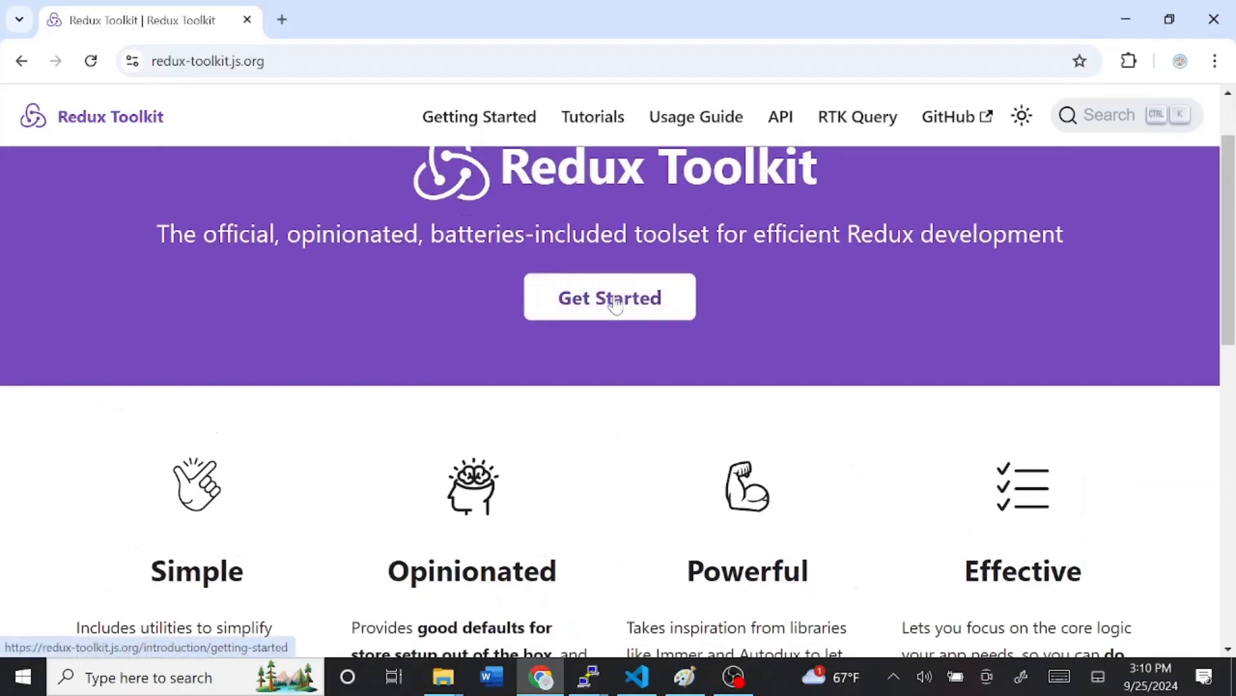
pyautogui.click(609, 297)
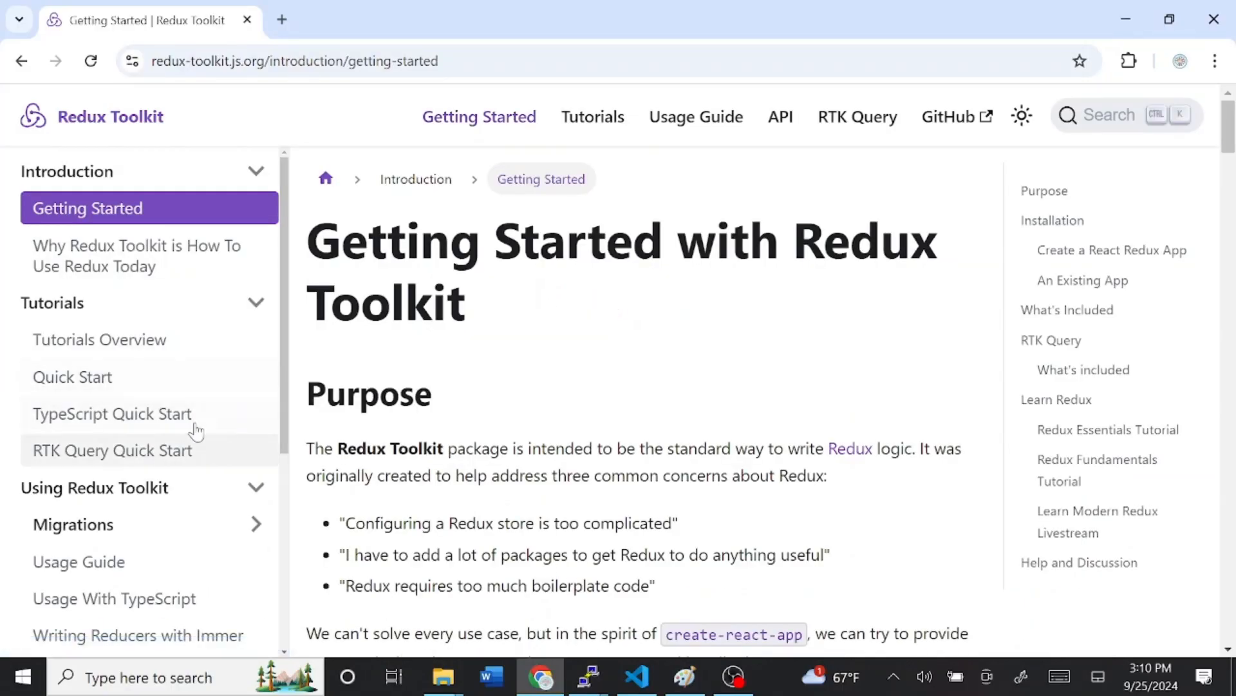
pyautogui.moveTo(90, 377)
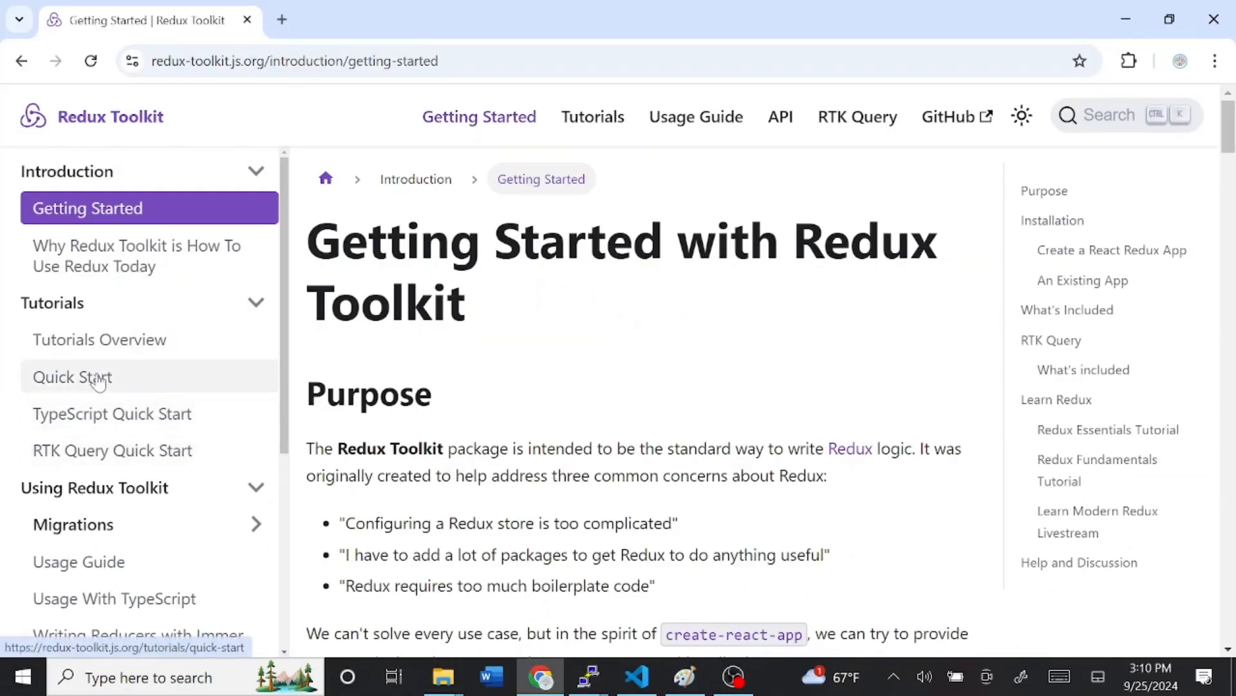
pyautogui.click(73, 377)
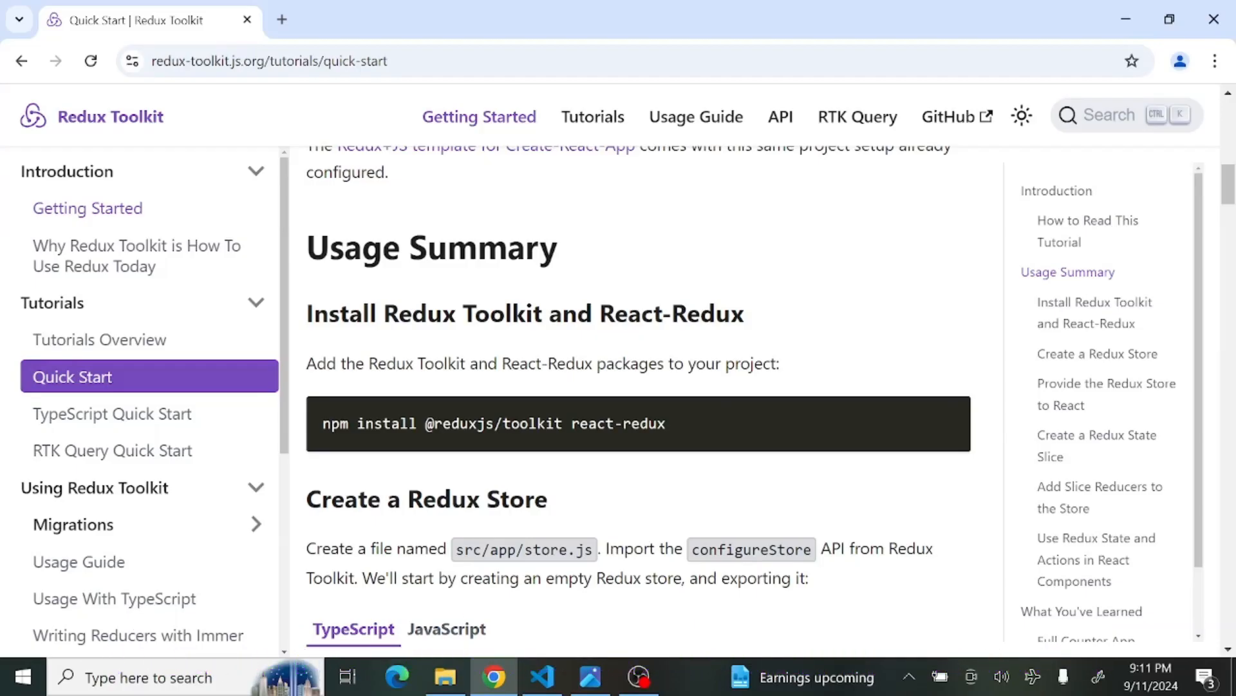
pyautogui.moveTo(710, 413)
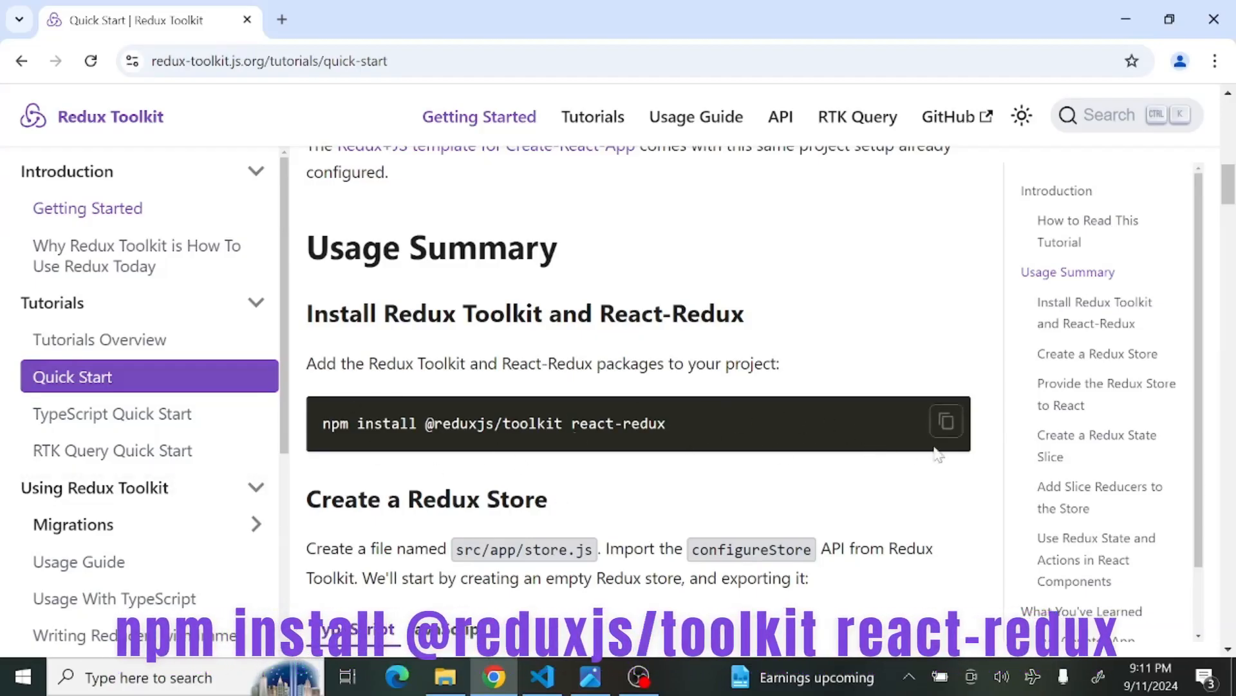
pyautogui.click(541, 677)
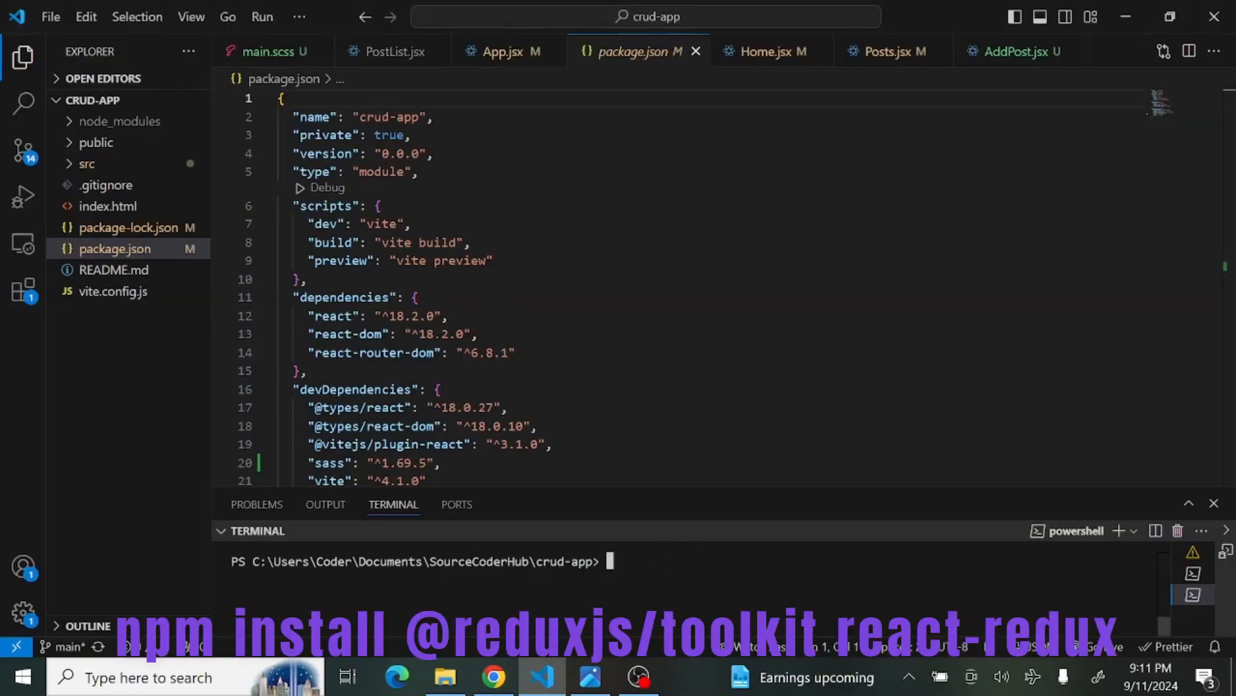
pyautogui.write('npm install @reduxjs/toolkit react-redux')
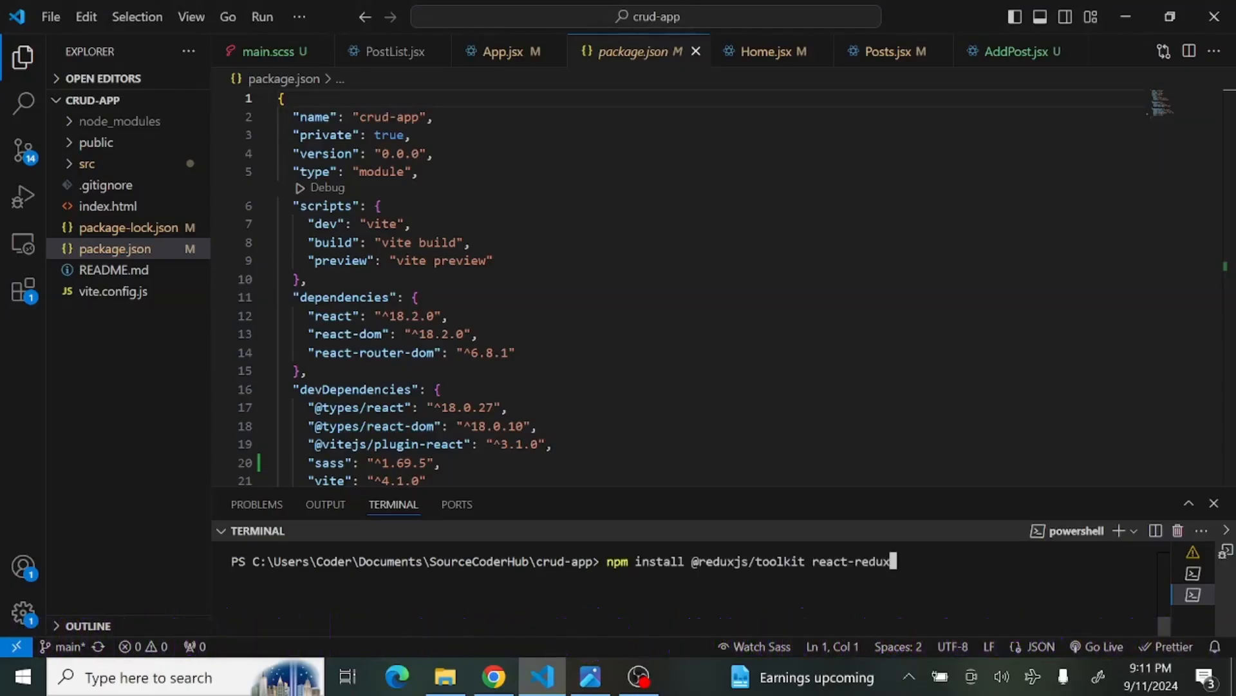
pyautogui.press('Enter')
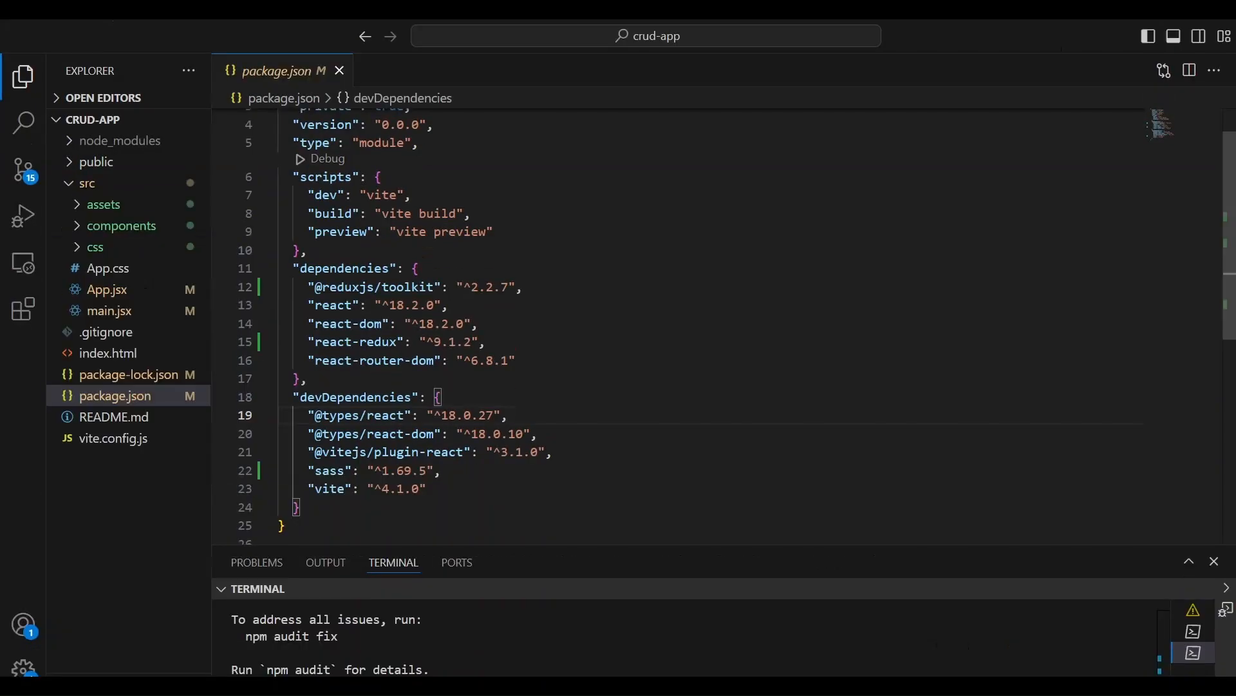
pyautogui.press('alt+tab')
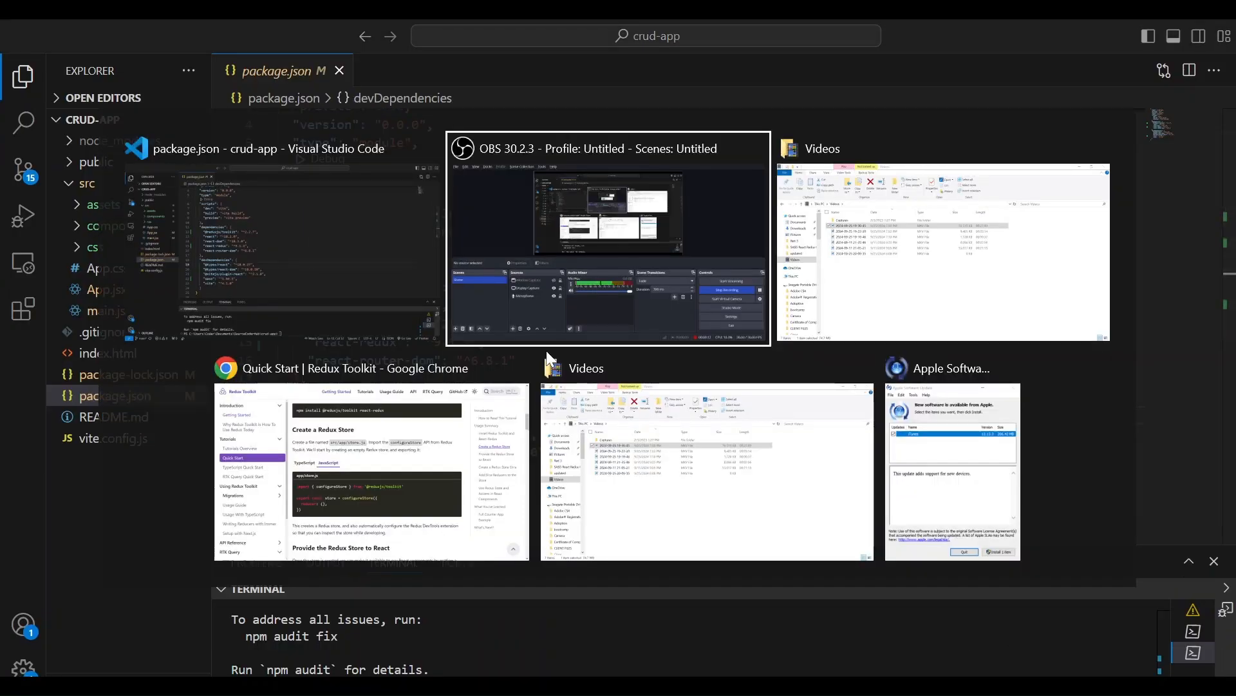
pyautogui.click(340, 368)
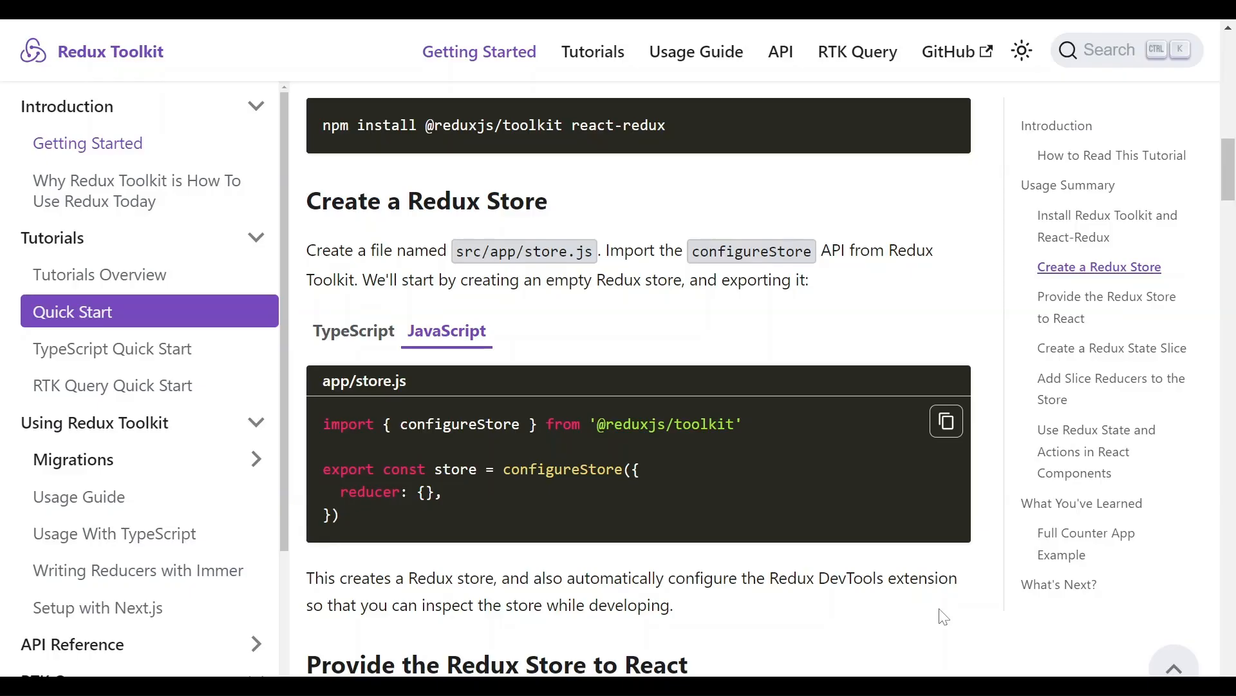
pyautogui.moveTo(197, 663)
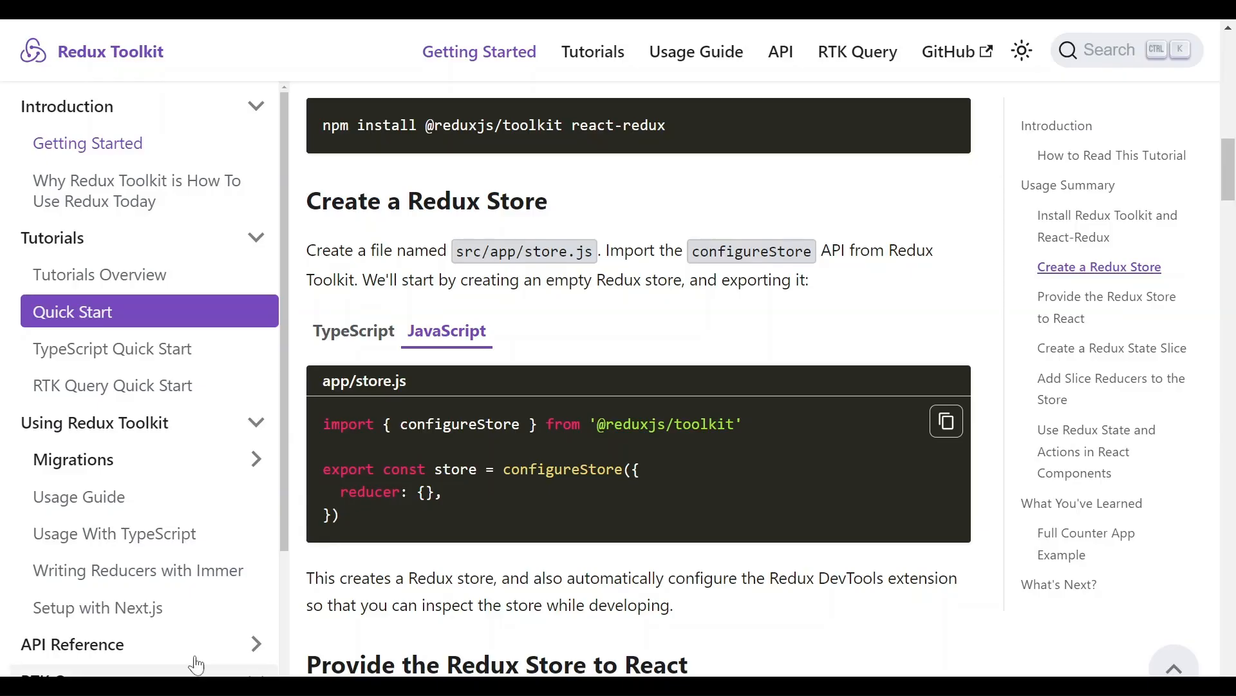
pyautogui.moveTo(946, 421)
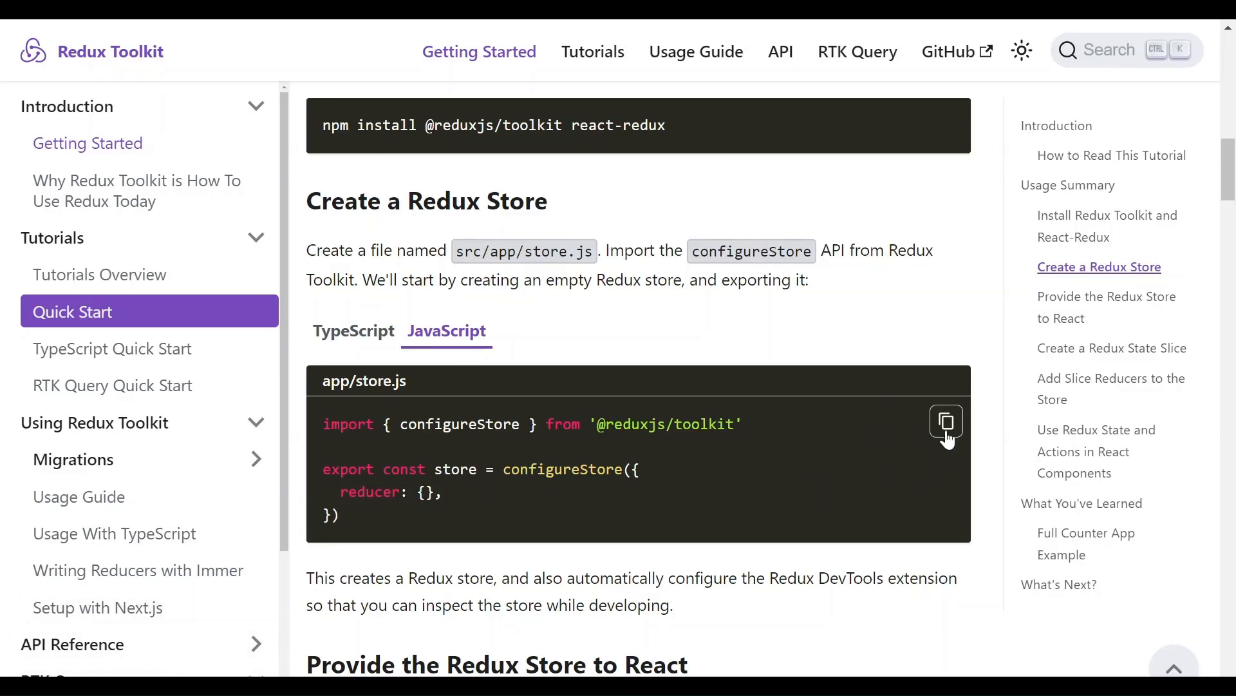
# Step: Copy the JavaScript app/store.js example from the Create a Redux Store section
pyautogui.click(946, 421)
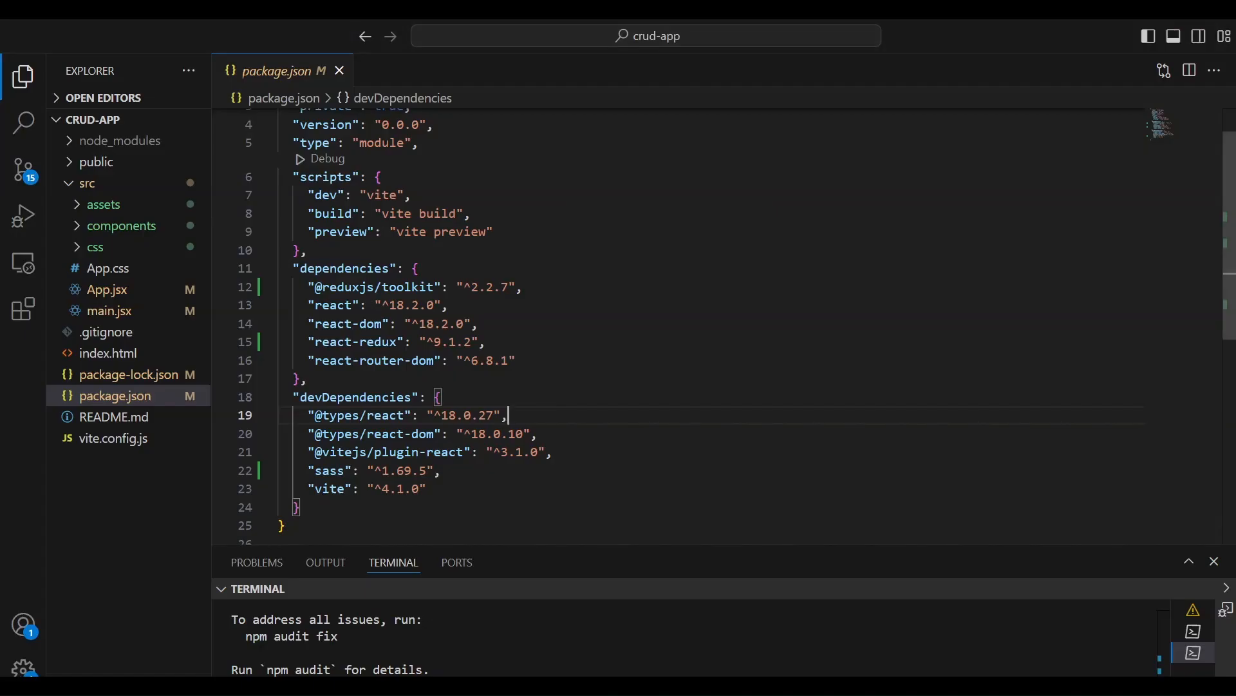
# Step: Create src/store/store.js and paste in the configureStore example exporting an empty store
pyautogui.click(338, 69)
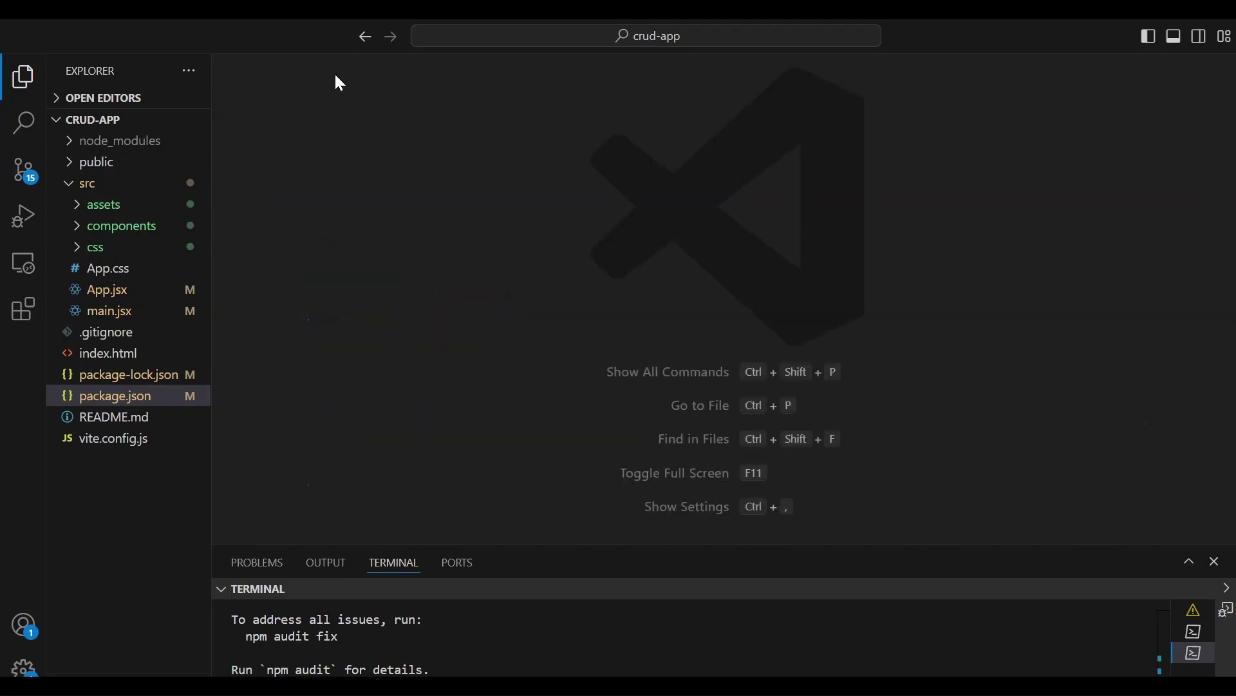
pyautogui.click(121, 226)
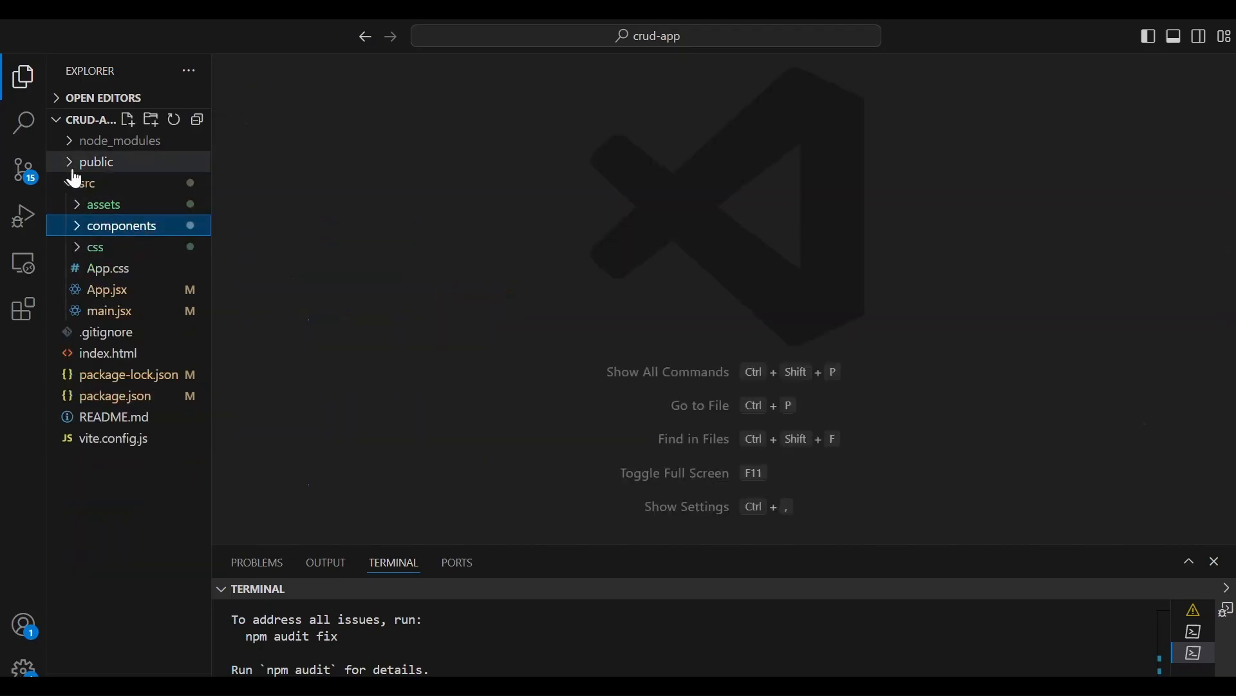
pyautogui.rightClick(87, 182)
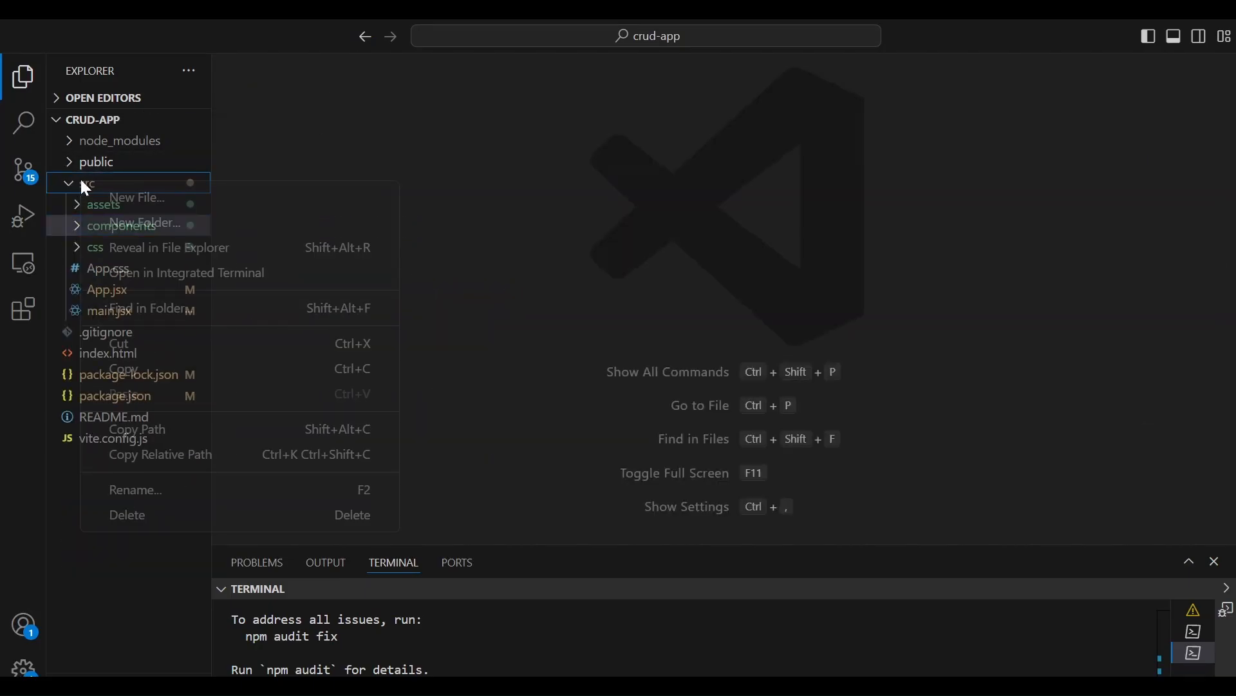
pyautogui.click(143, 223)
pyautogui.write('store')
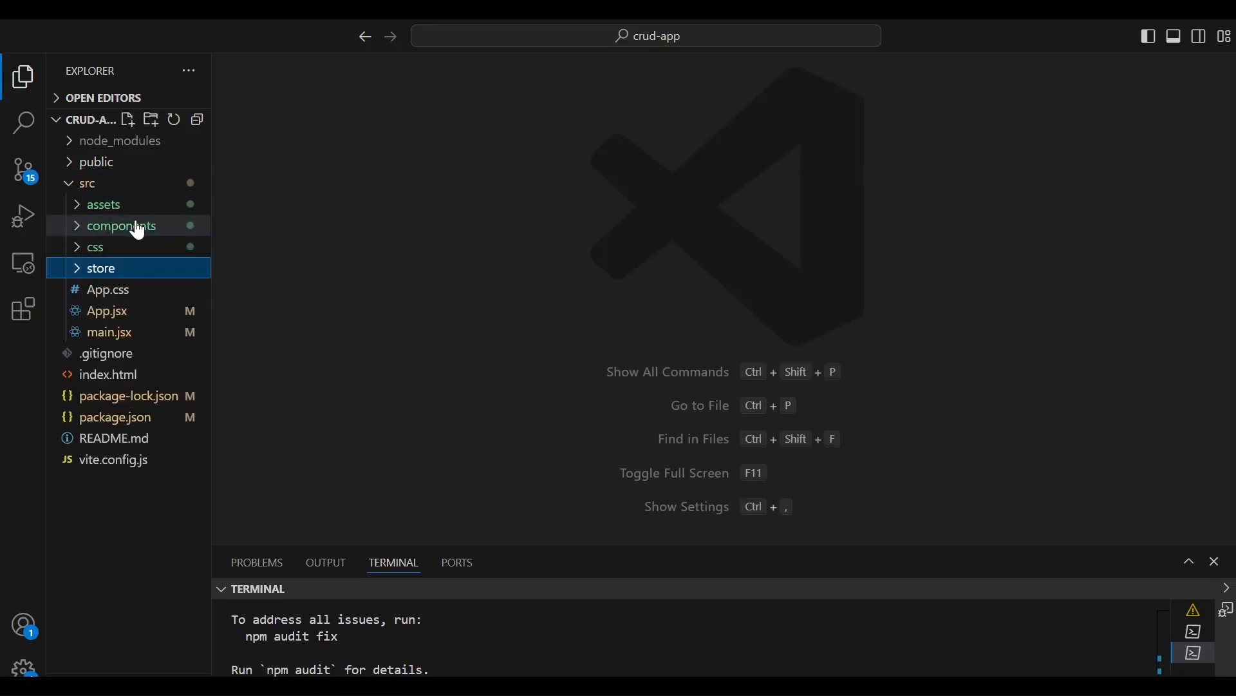
pyautogui.rightClick(100, 268)
pyautogui.write('store.')
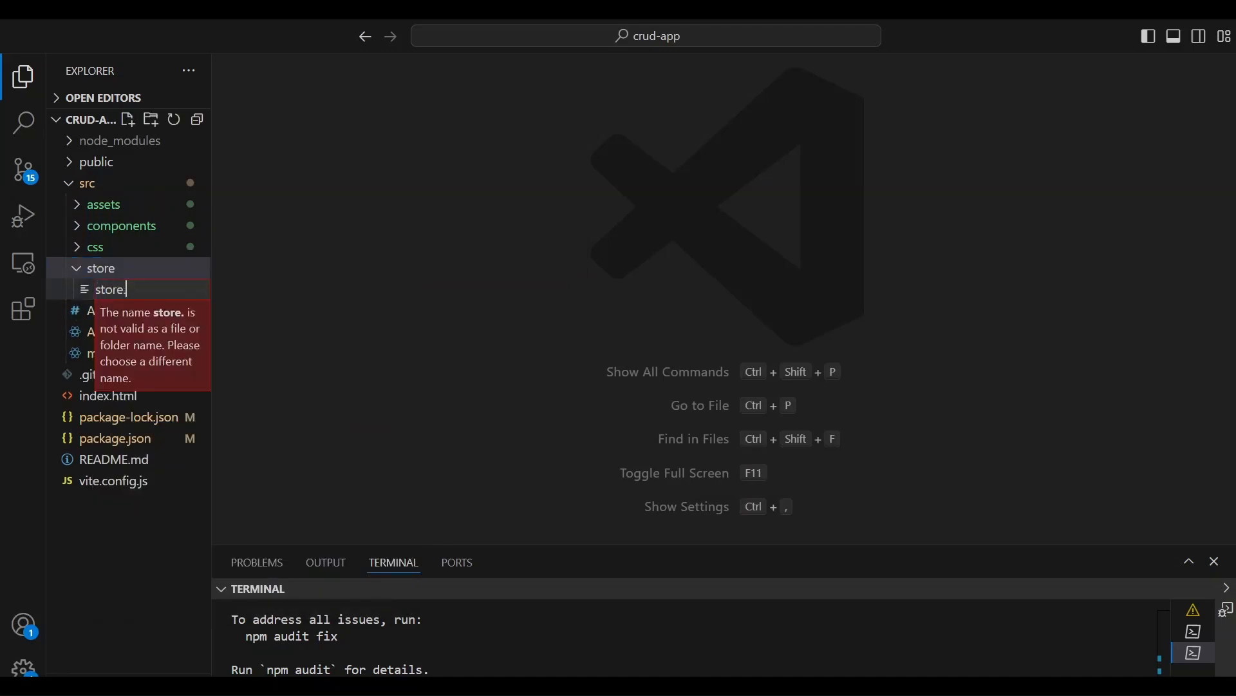
pyautogui.write('js')
pyautogui.press('Enter')
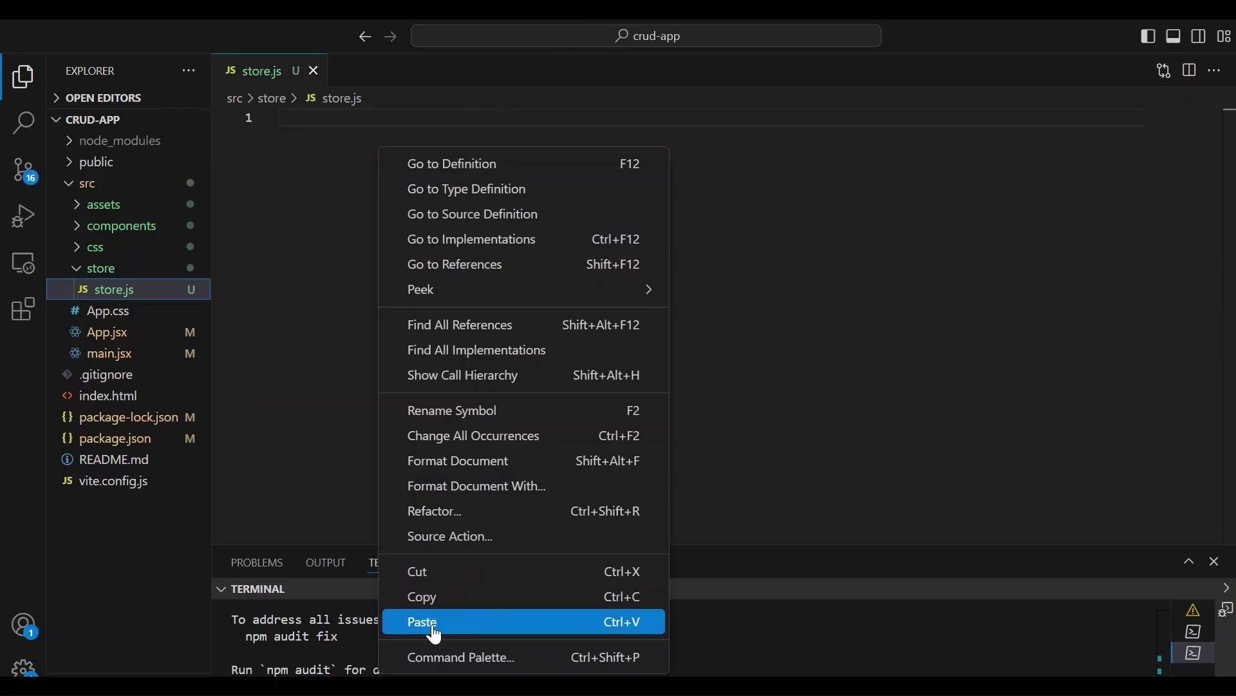
pyautogui.click(421, 621)
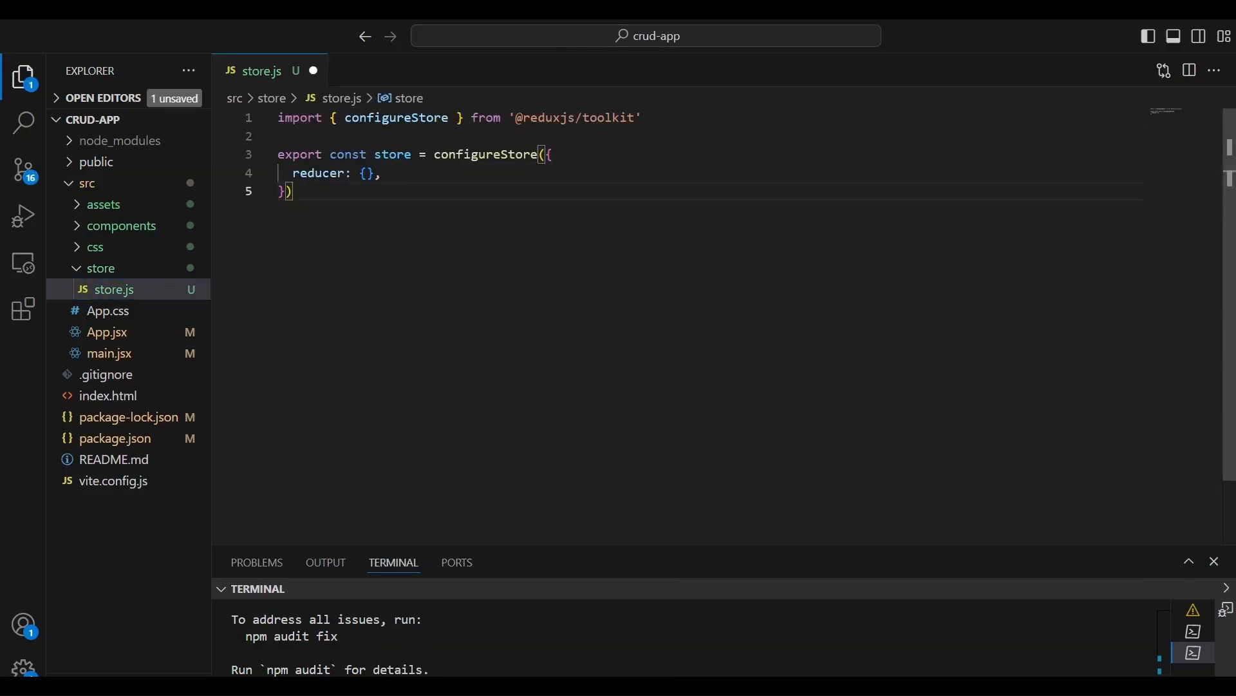
pyautogui.moveTo(321, 172)
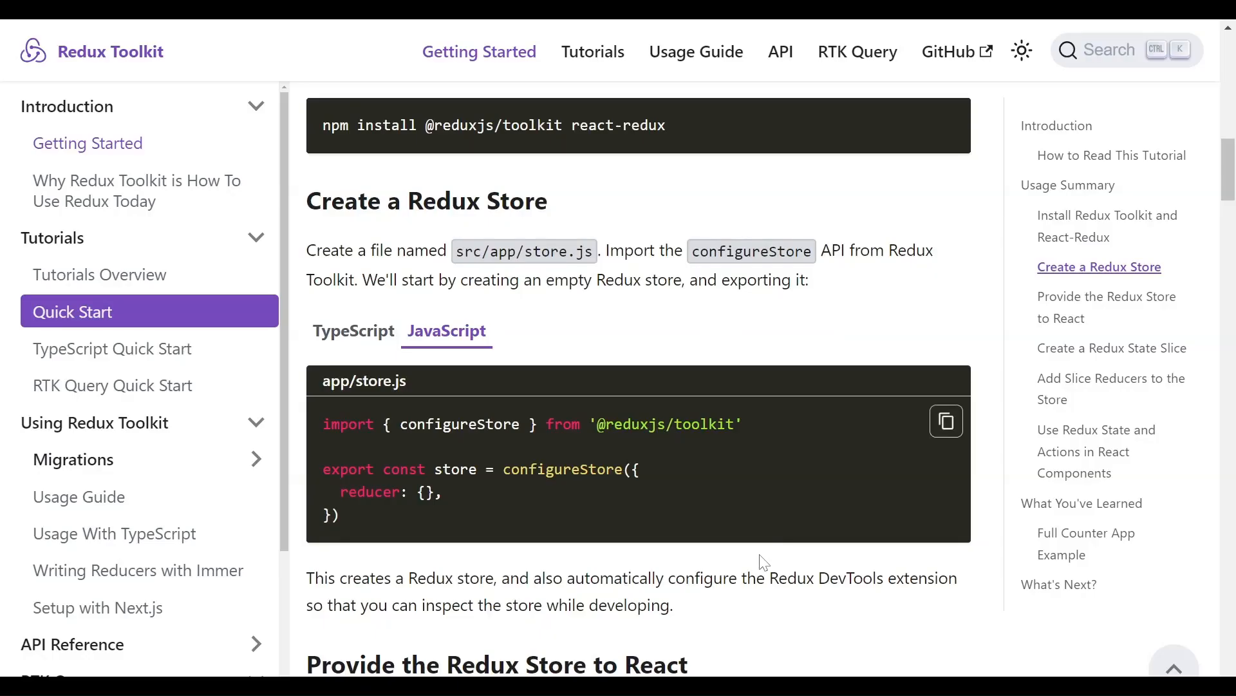
# Step: Scroll down to the 'Provide the Redux Store to React' section and its index.js example
pyautogui.scroll(-3)
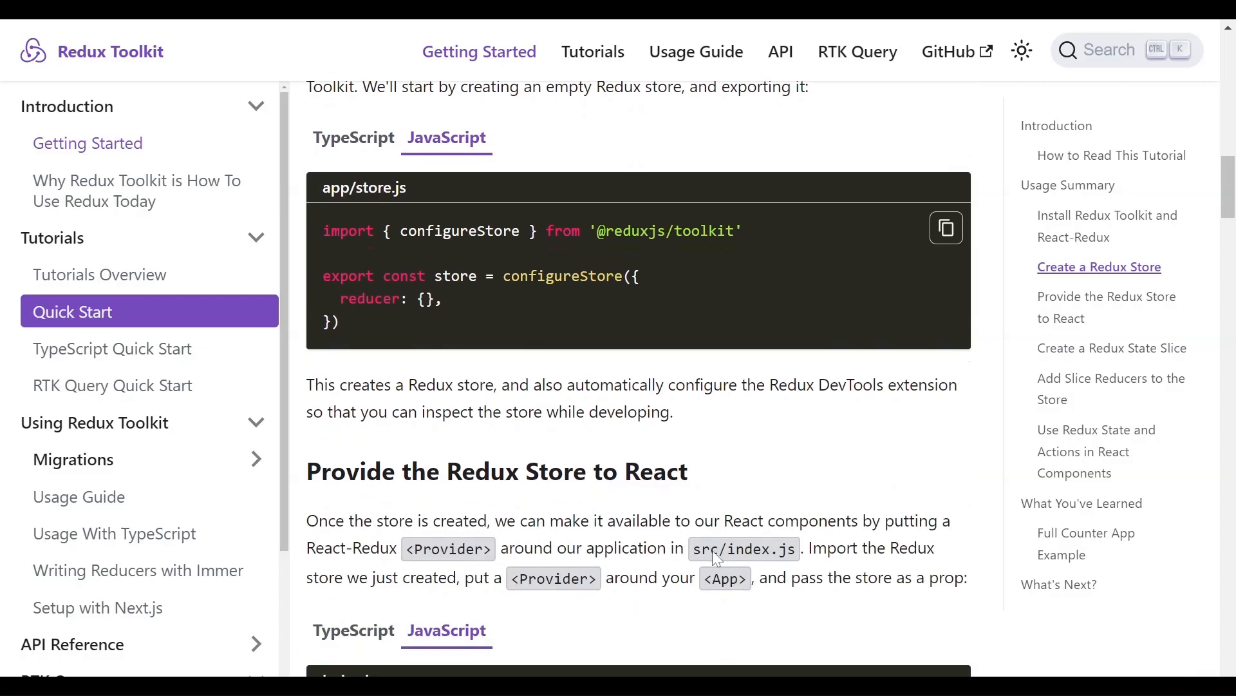
pyautogui.scroll(-3)
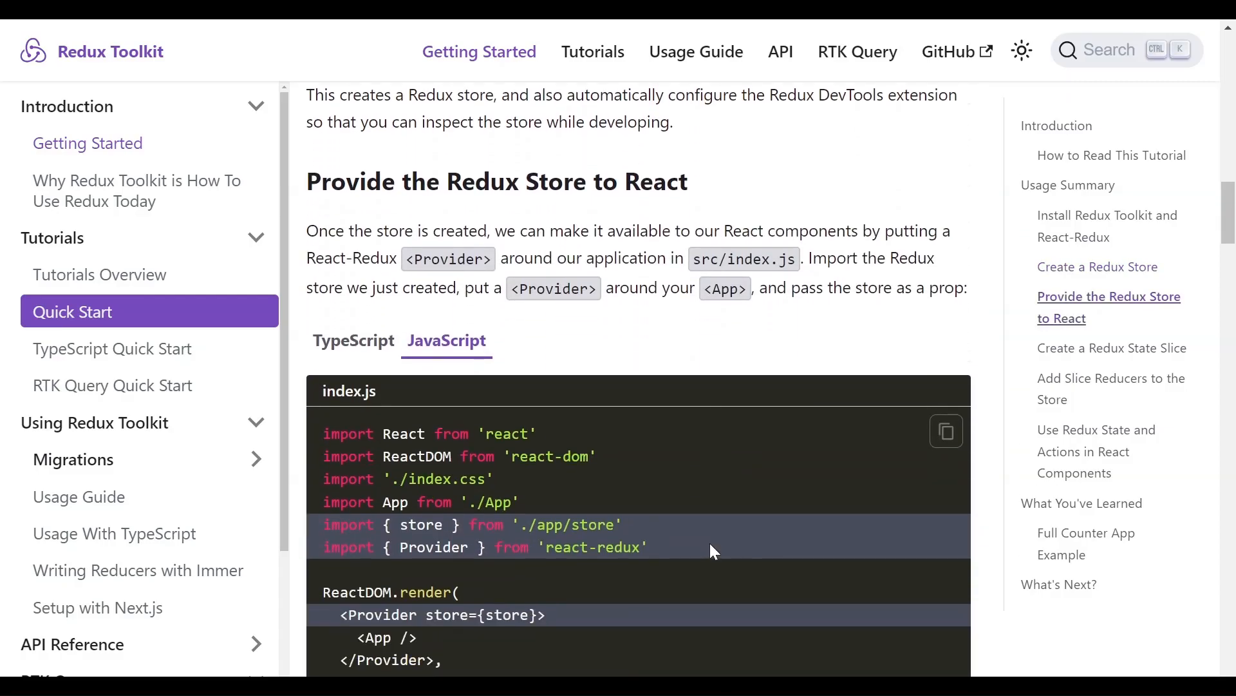
pyautogui.moveTo(704, 563)
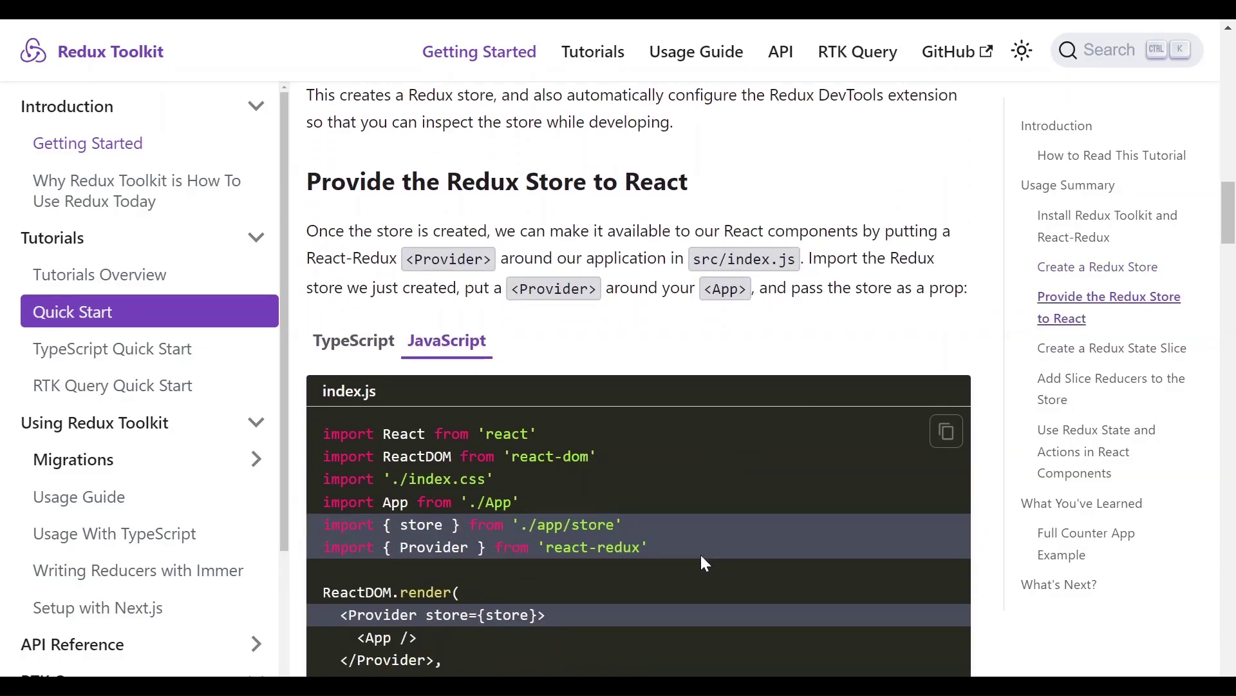
pyautogui.scroll(-3)
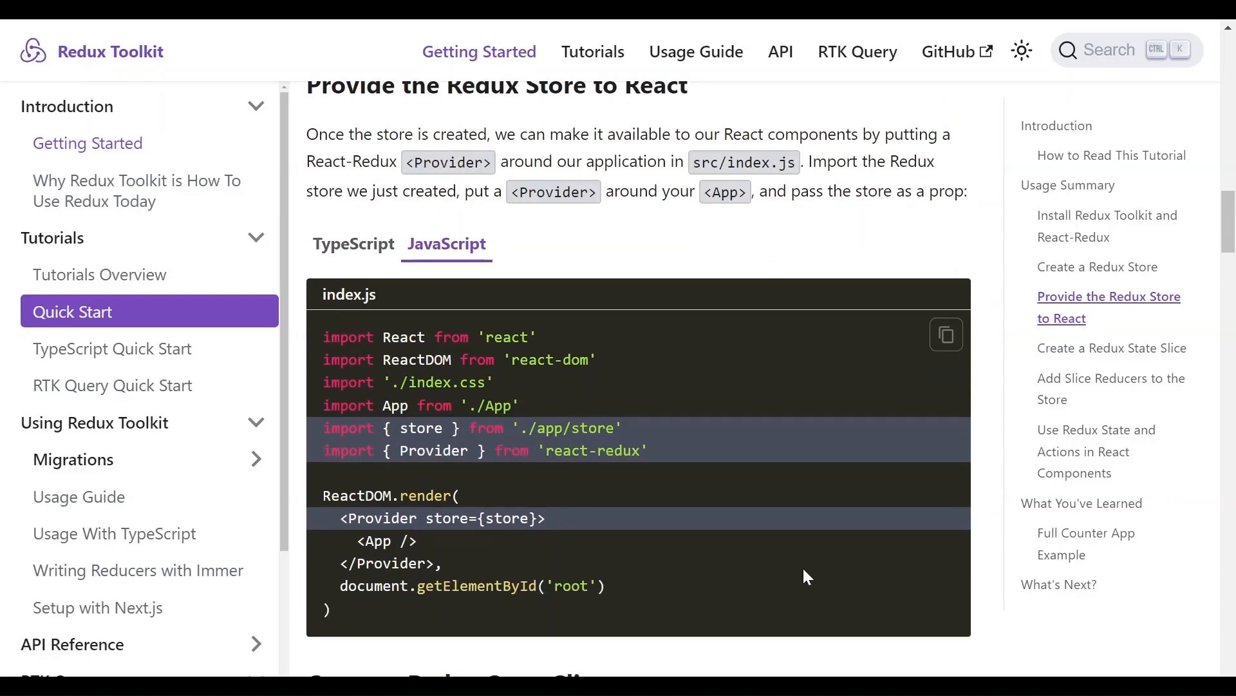
pyautogui.moveTo(830, 522)
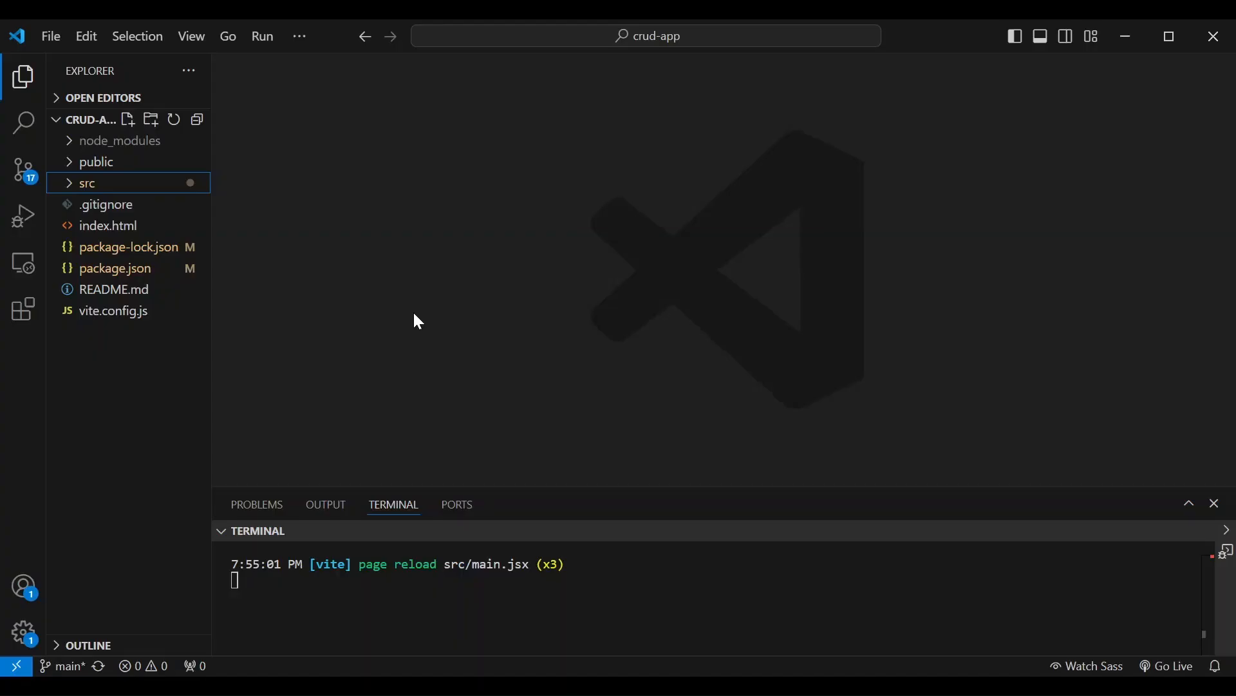
pyautogui.moveTo(337, 255)
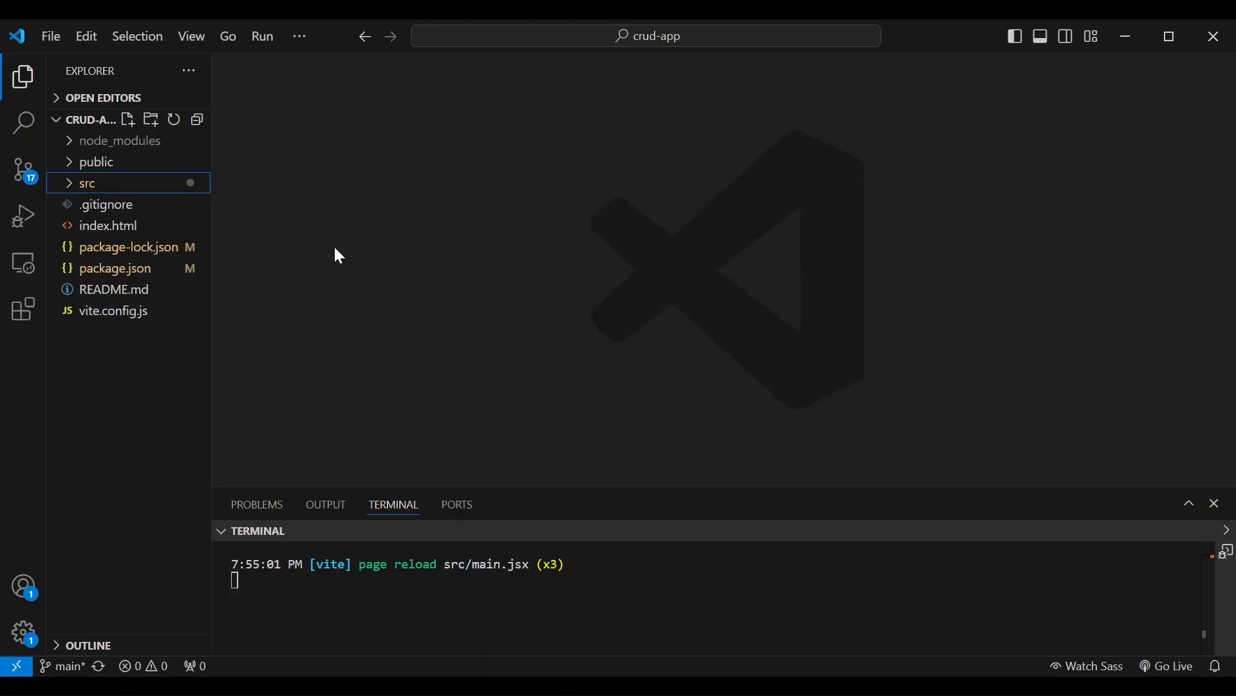
# Step: Open src/main.jsx and add imports for store and Provider from react-redux
pyautogui.click(86, 182)
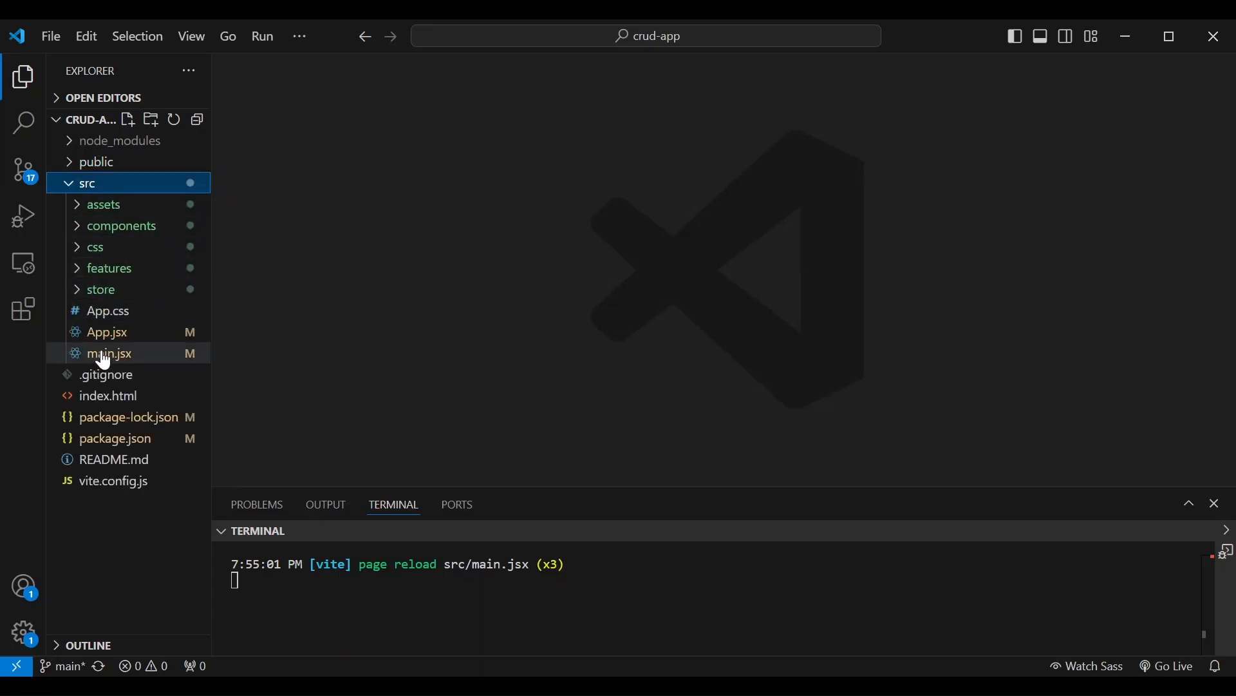
pyautogui.click(110, 353)
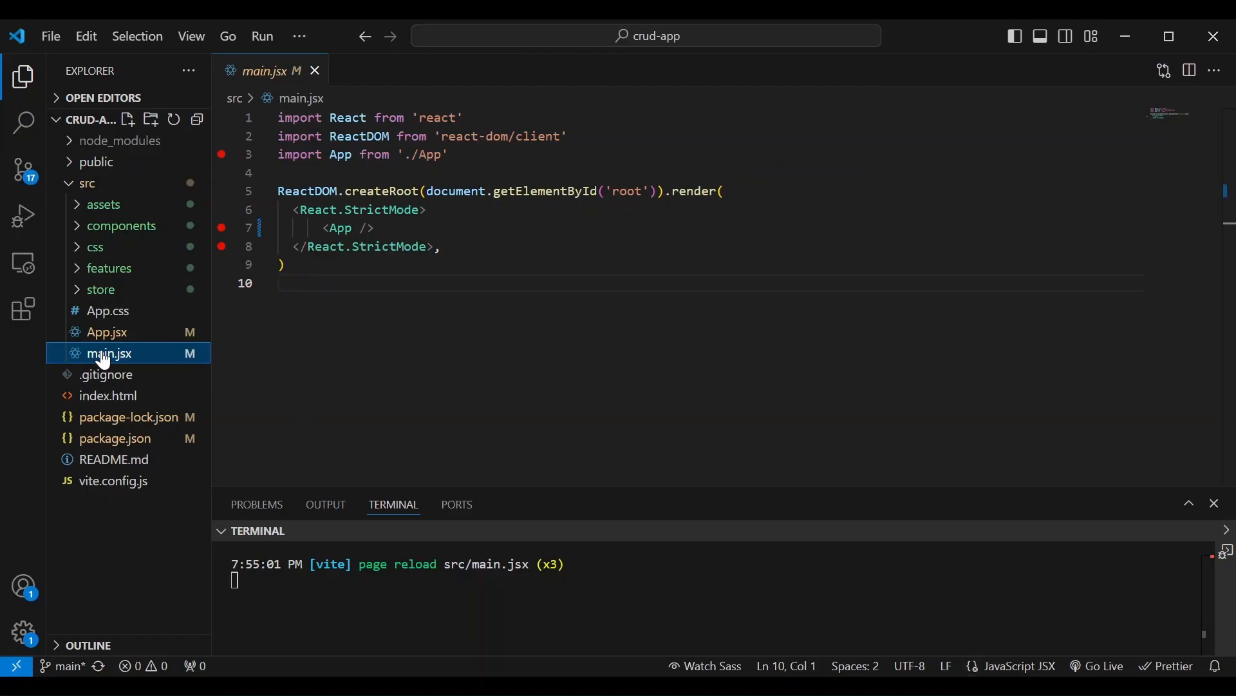
pyautogui.moveTo(101, 357)
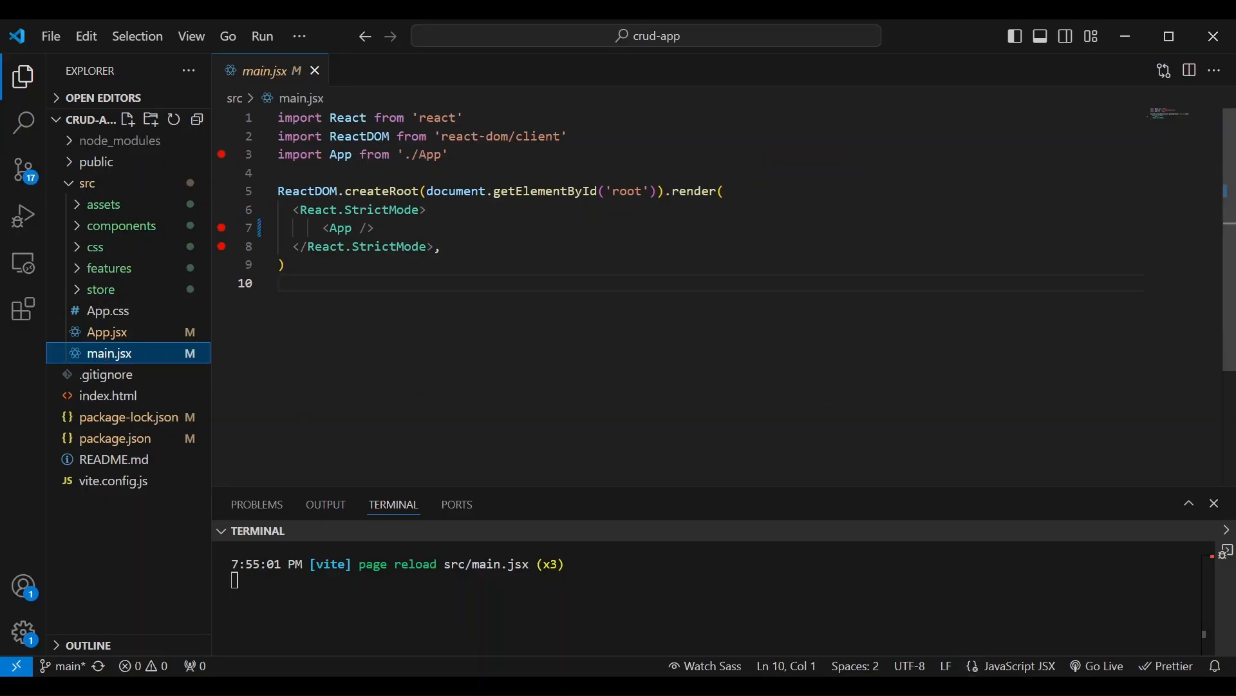
pyautogui.write('i')
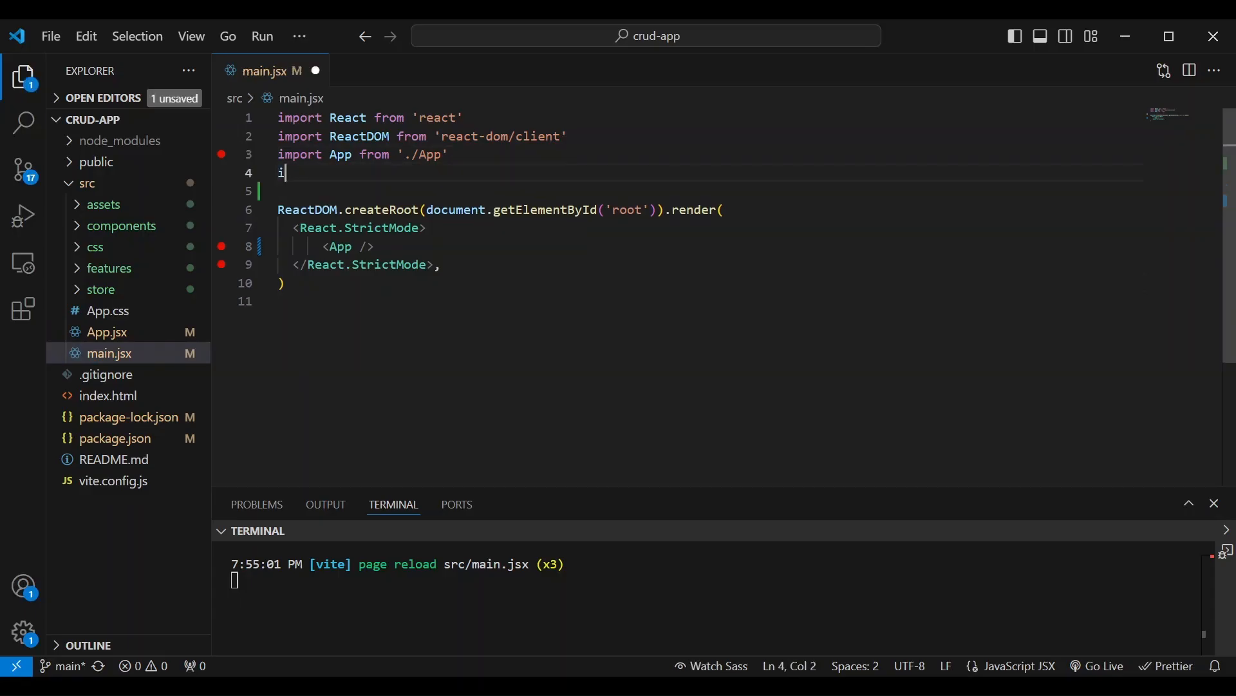
pyautogui.write('mport store')
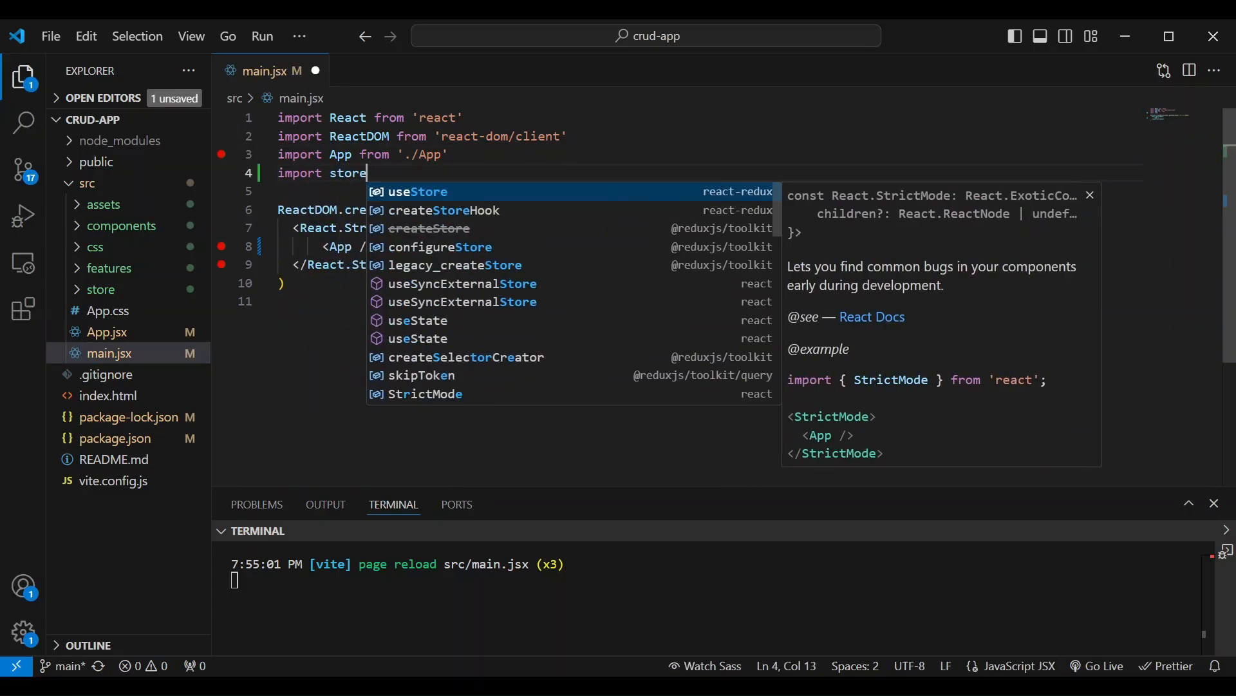
pyautogui.write("from './store/store")
pyautogui.write("import { Provider } from 'react-redux'")
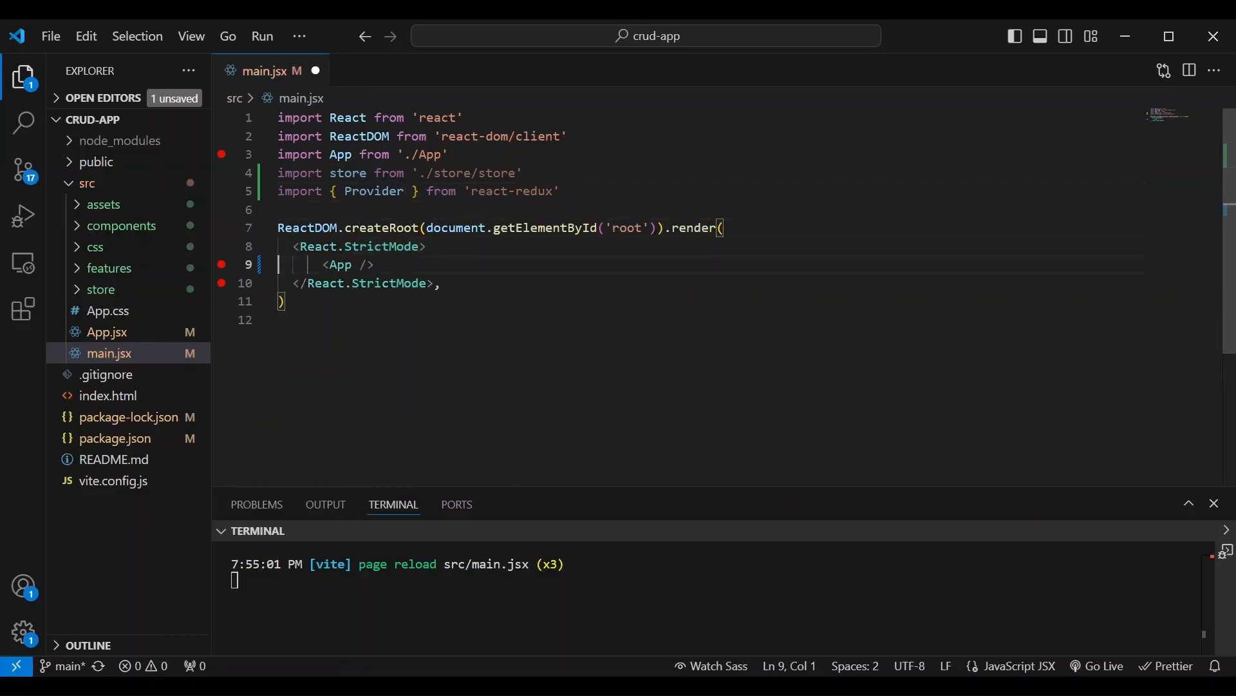
# Step: Wrap <App /> in <Provider store={store}>
pyautogui.press('Enter')
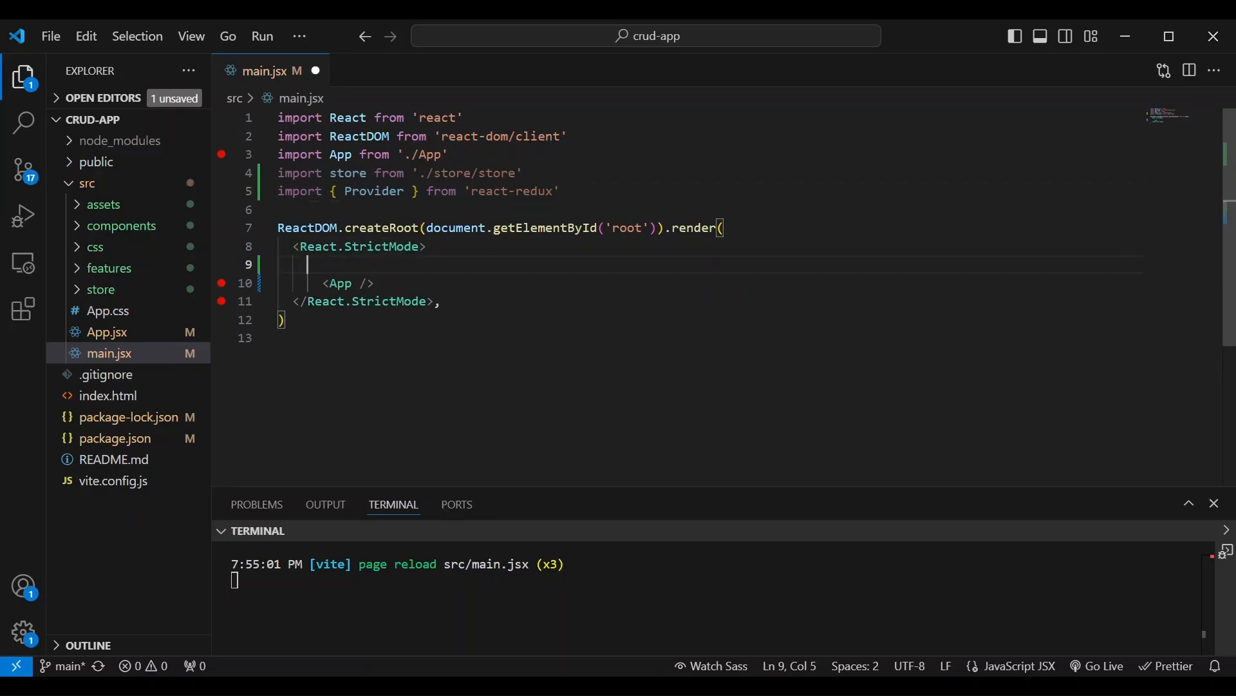
pyautogui.write('<Provider>')
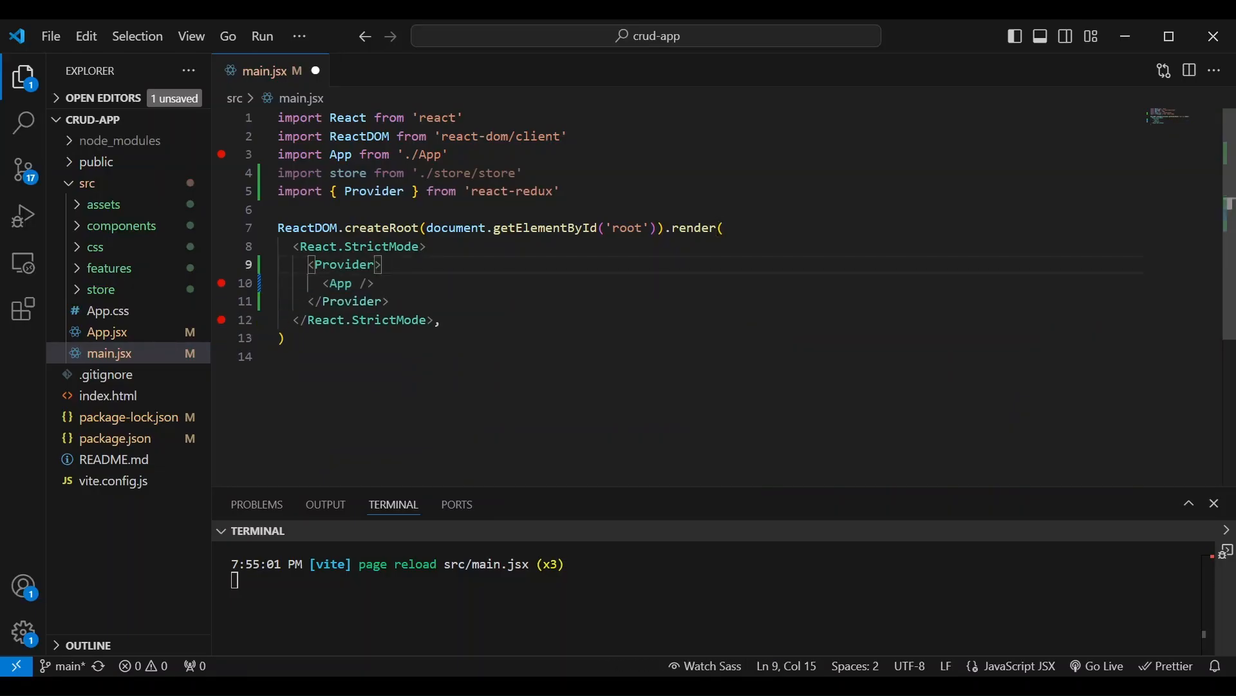
pyautogui.write('store')
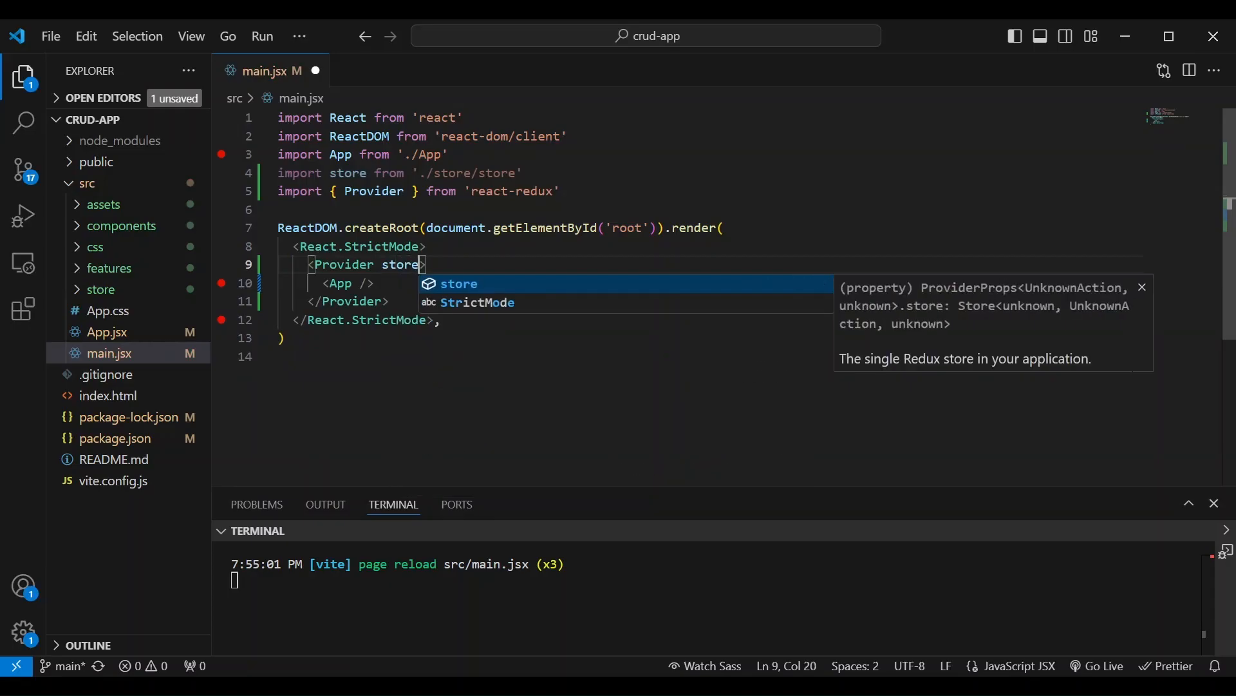
pyautogui.write('={st')
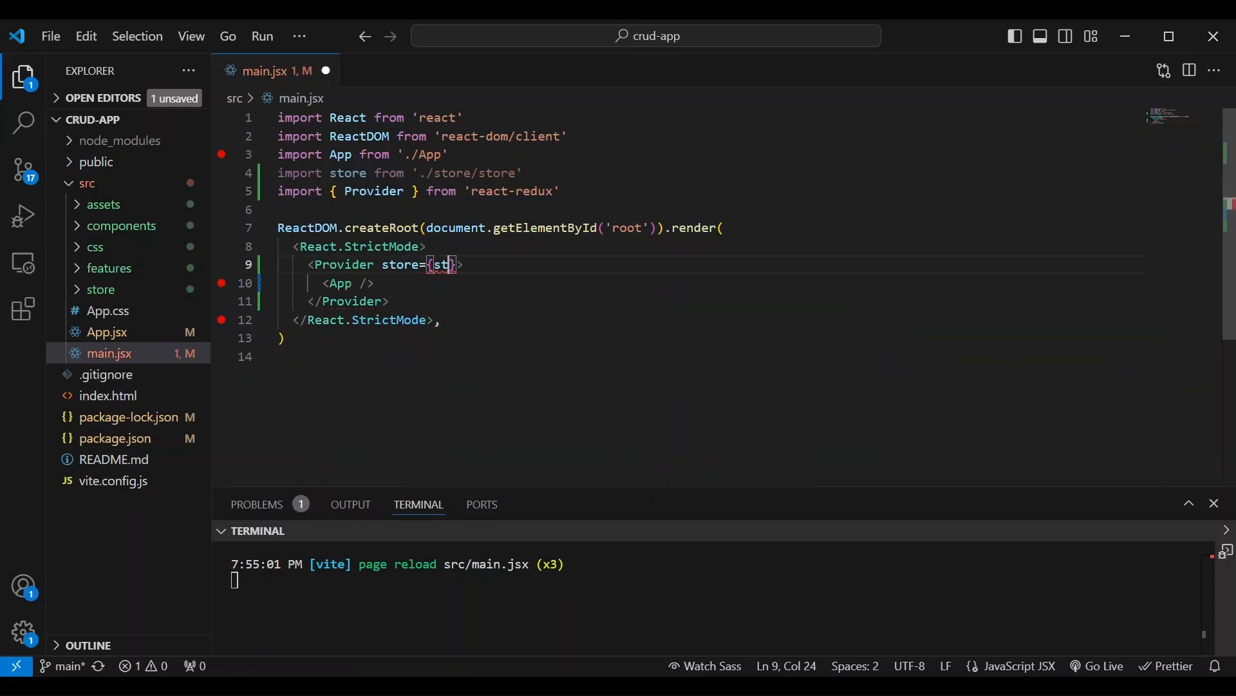
pyautogui.write('ore')
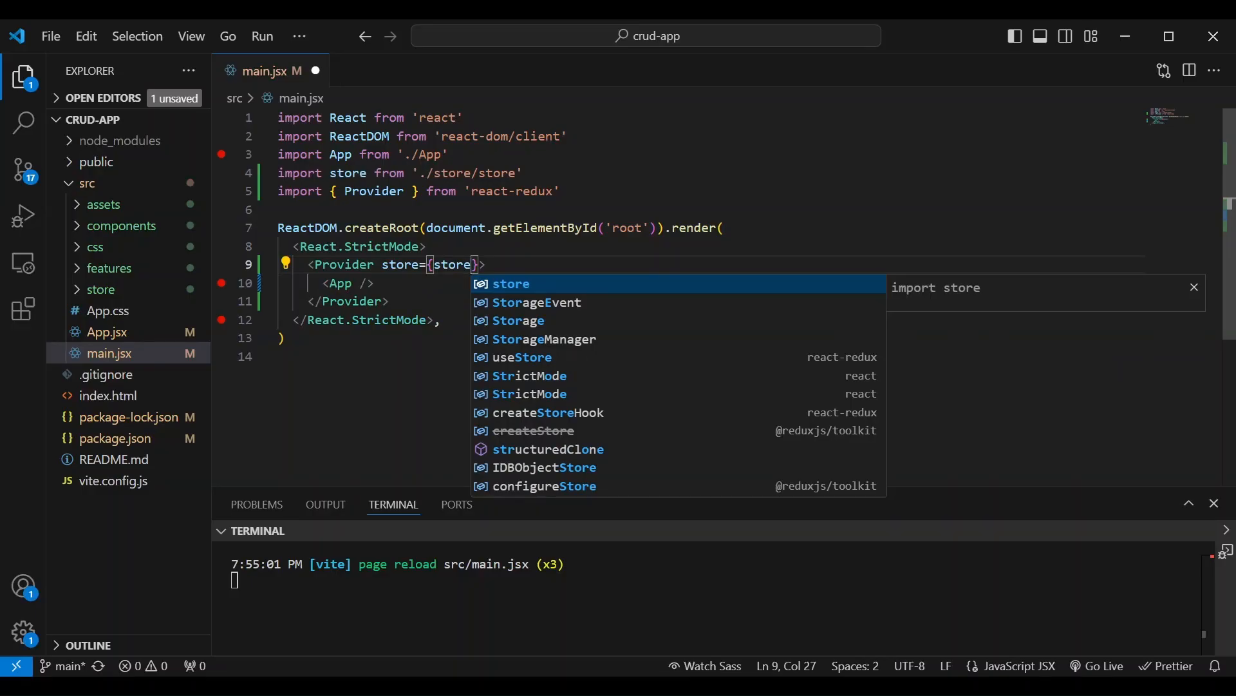
pyautogui.moveTo(534, 283)
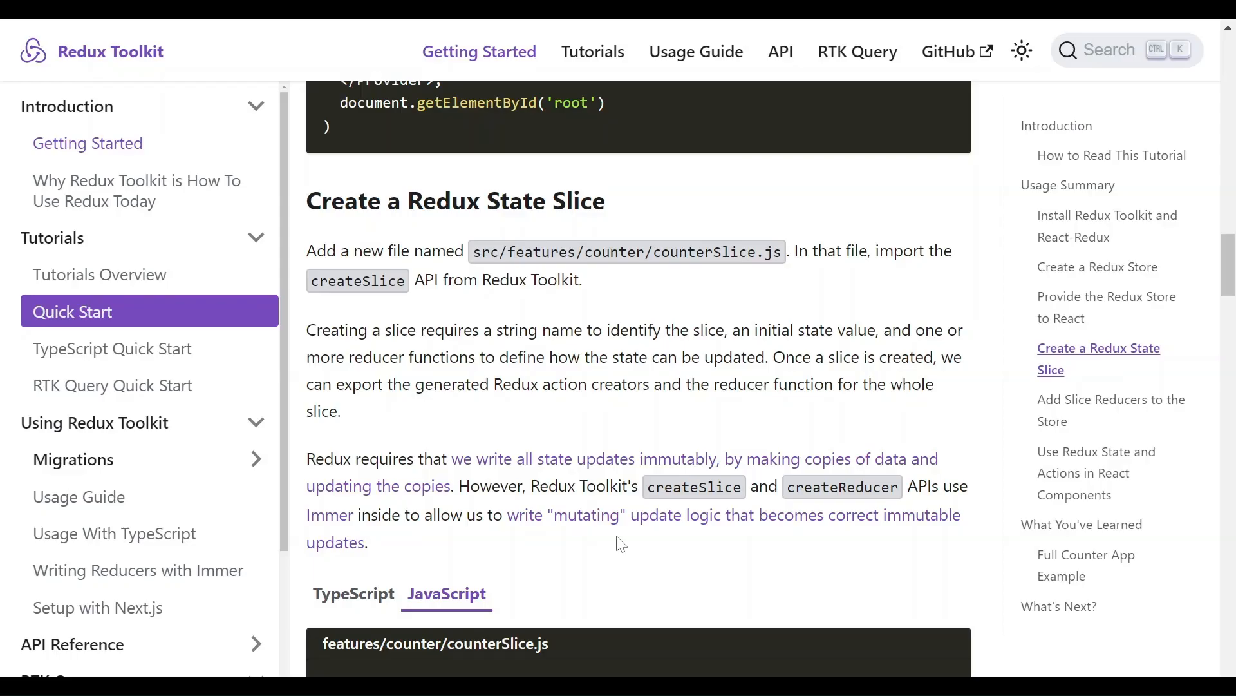
pyautogui.moveTo(327, 441)
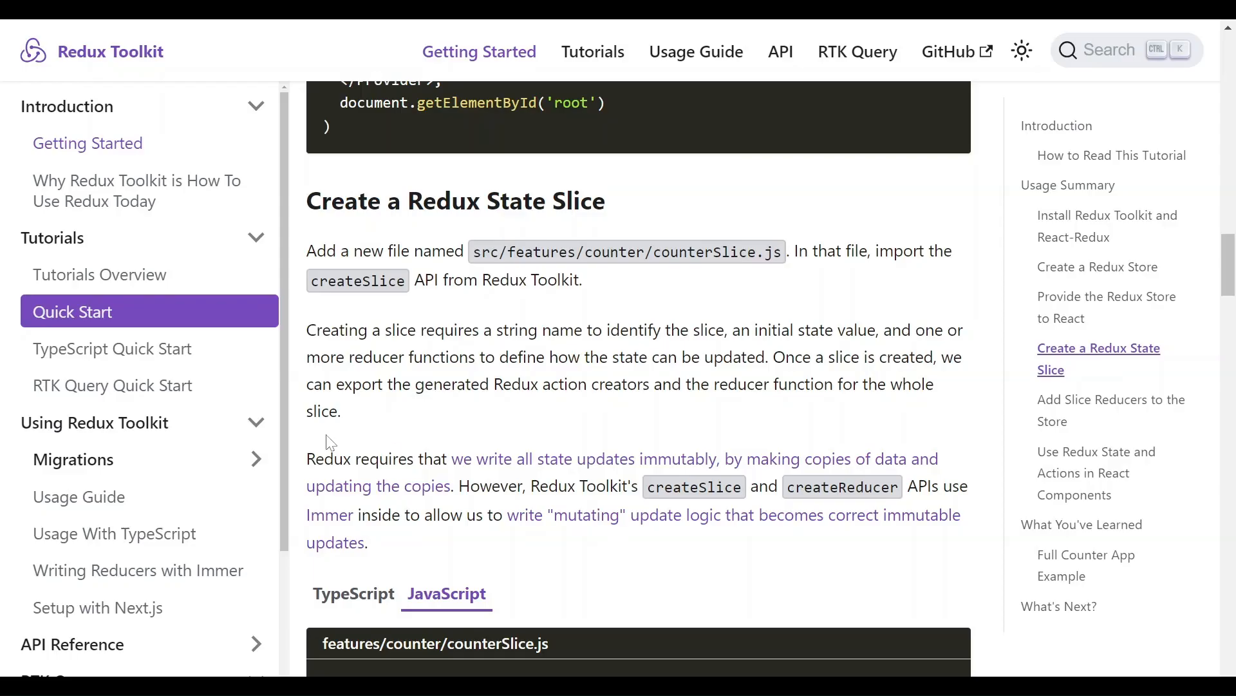
# Step: Read through the counterSlice.js example down to the Add Slice Reducers to the Store section
pyautogui.scroll(-3)
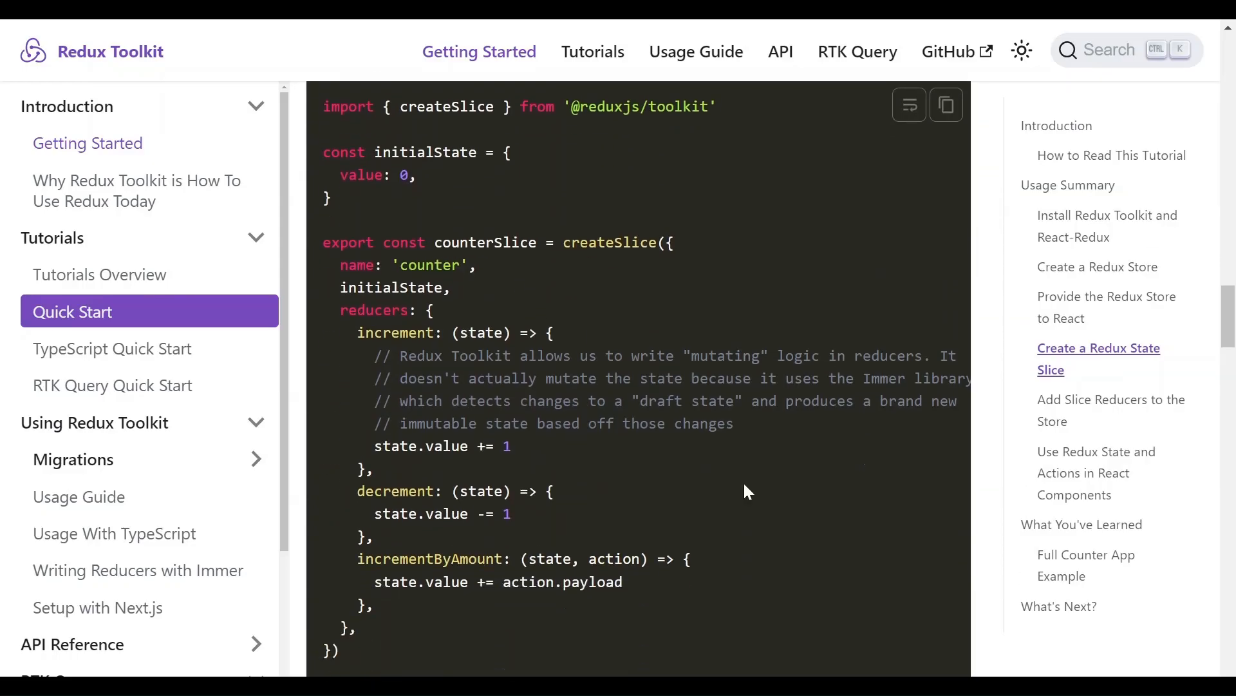
pyautogui.moveTo(792, 453)
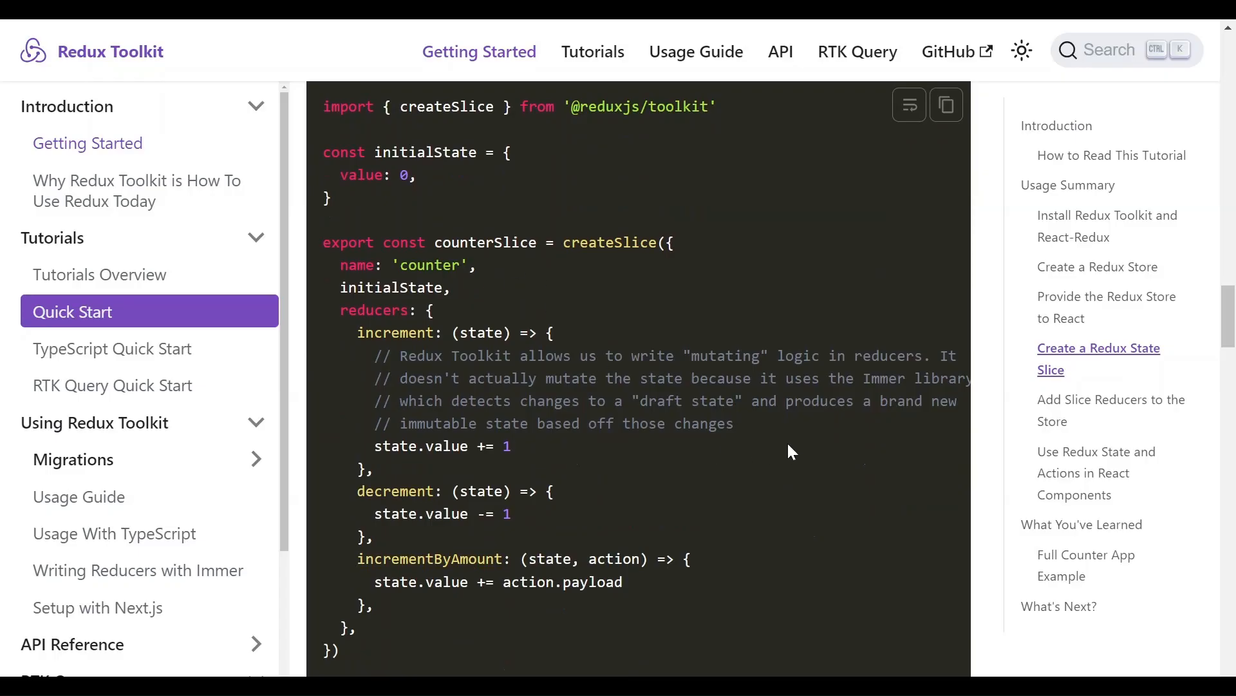
pyautogui.scroll(-3)
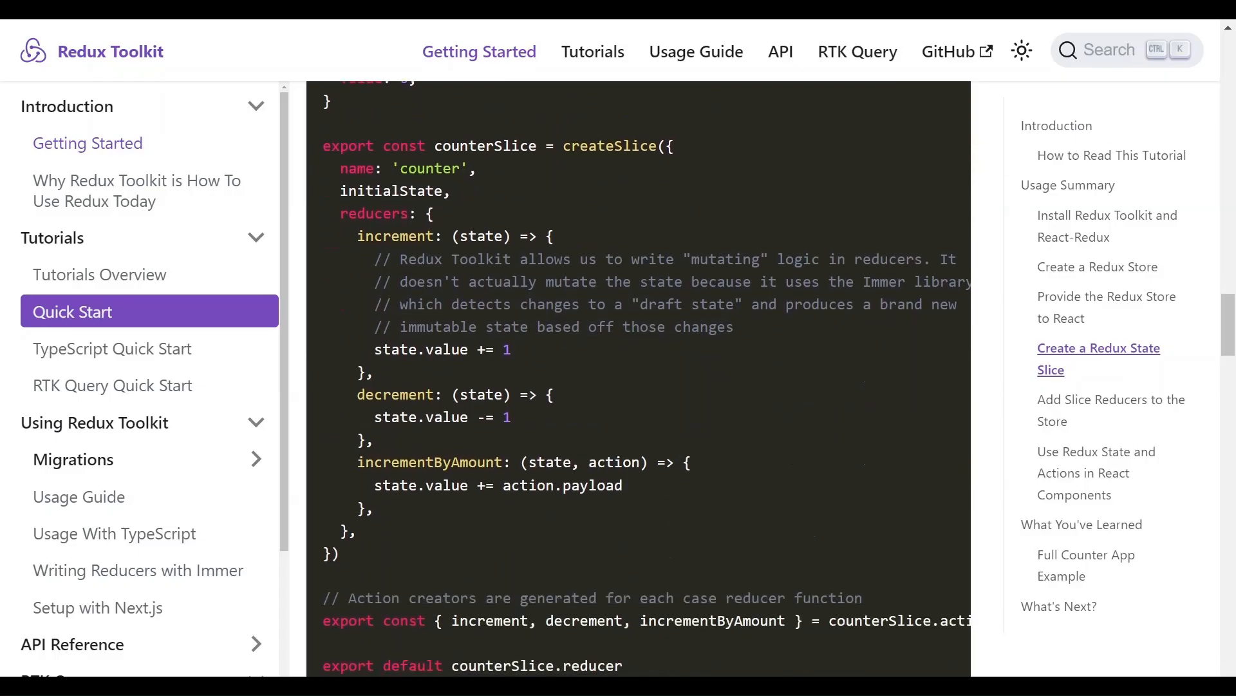
pyautogui.moveTo(452, 229)
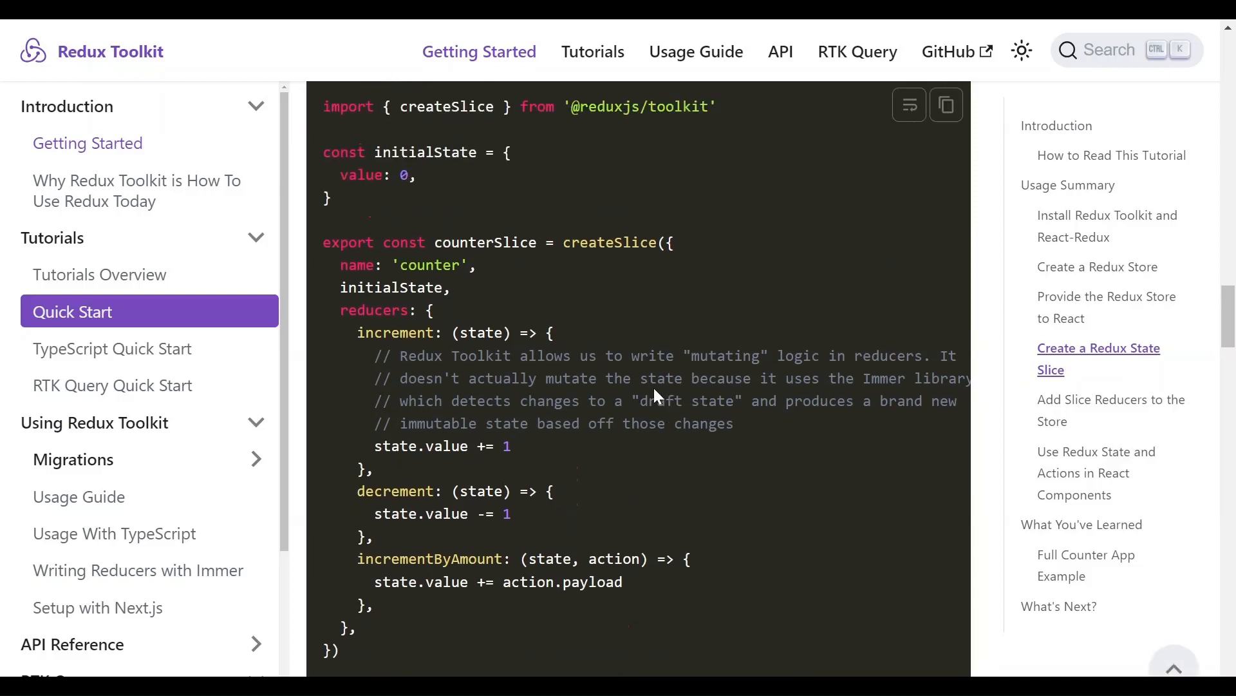
pyautogui.moveTo(655, 394)
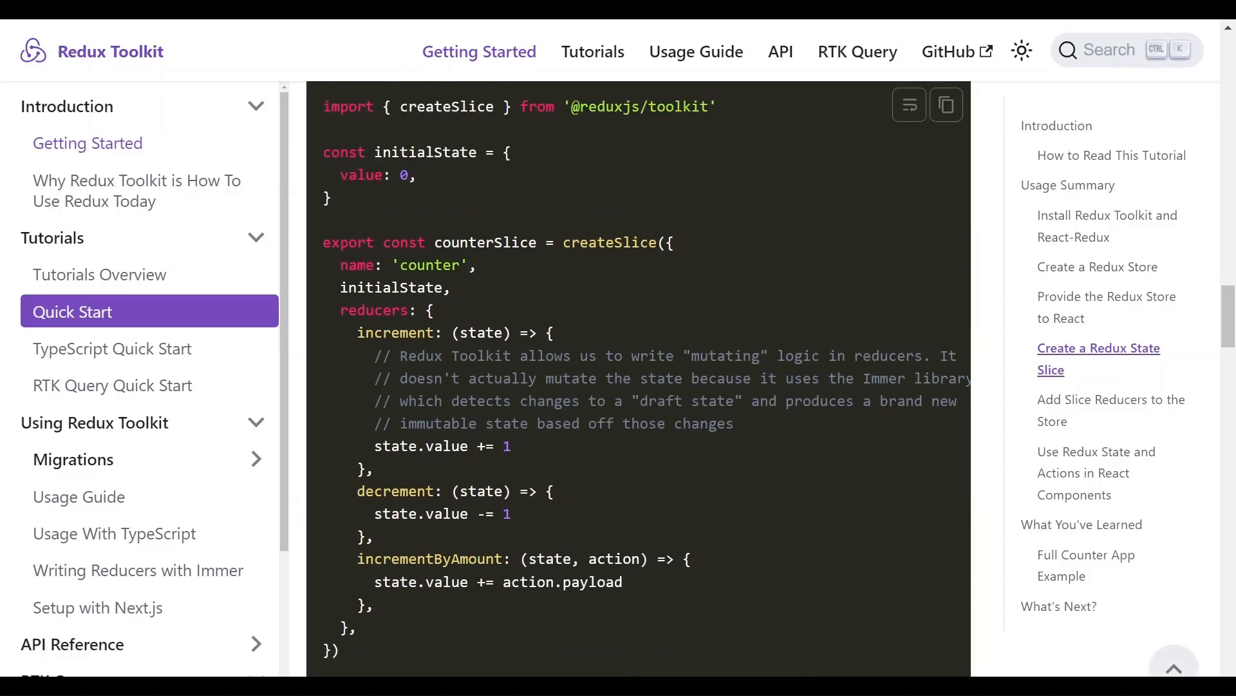
pyautogui.moveTo(492, 265)
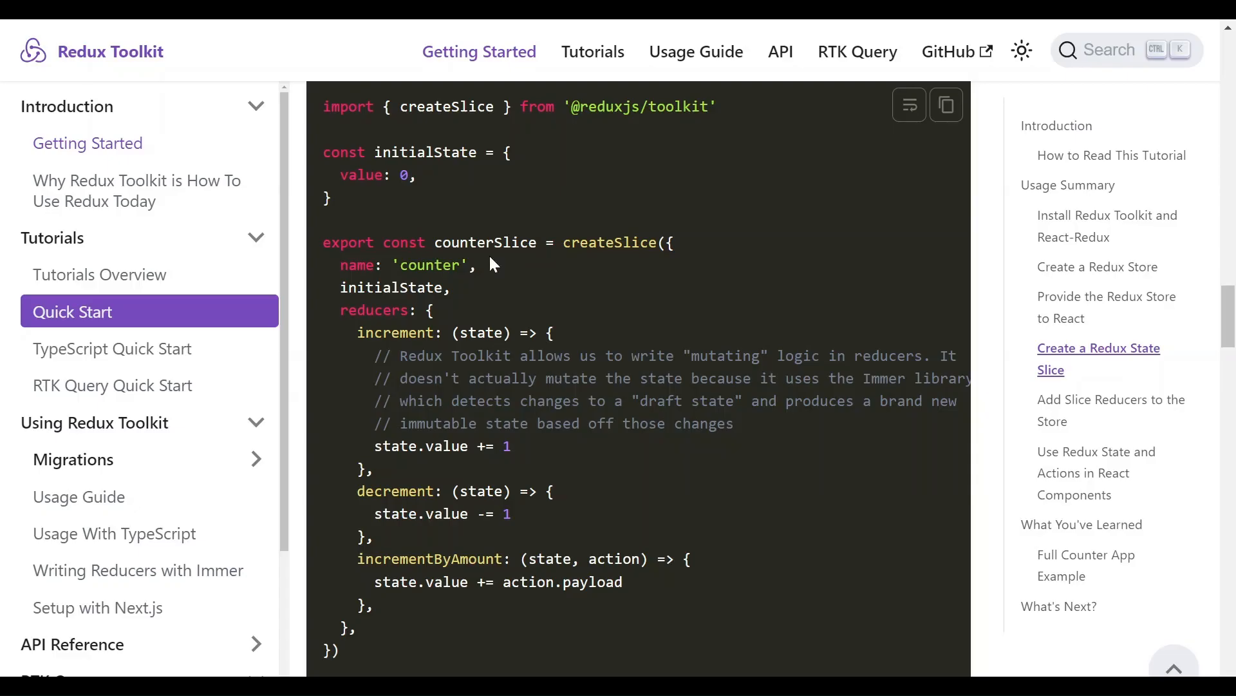
pyautogui.moveTo(624, 456)
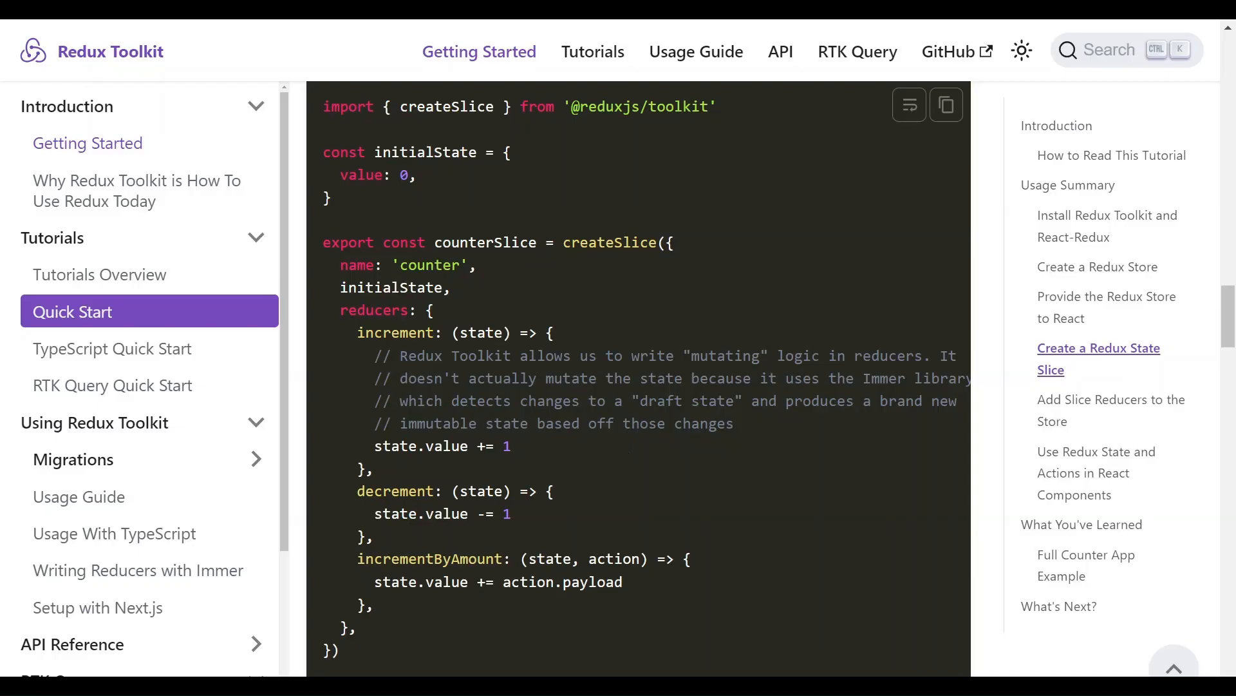
pyautogui.scroll(-3)
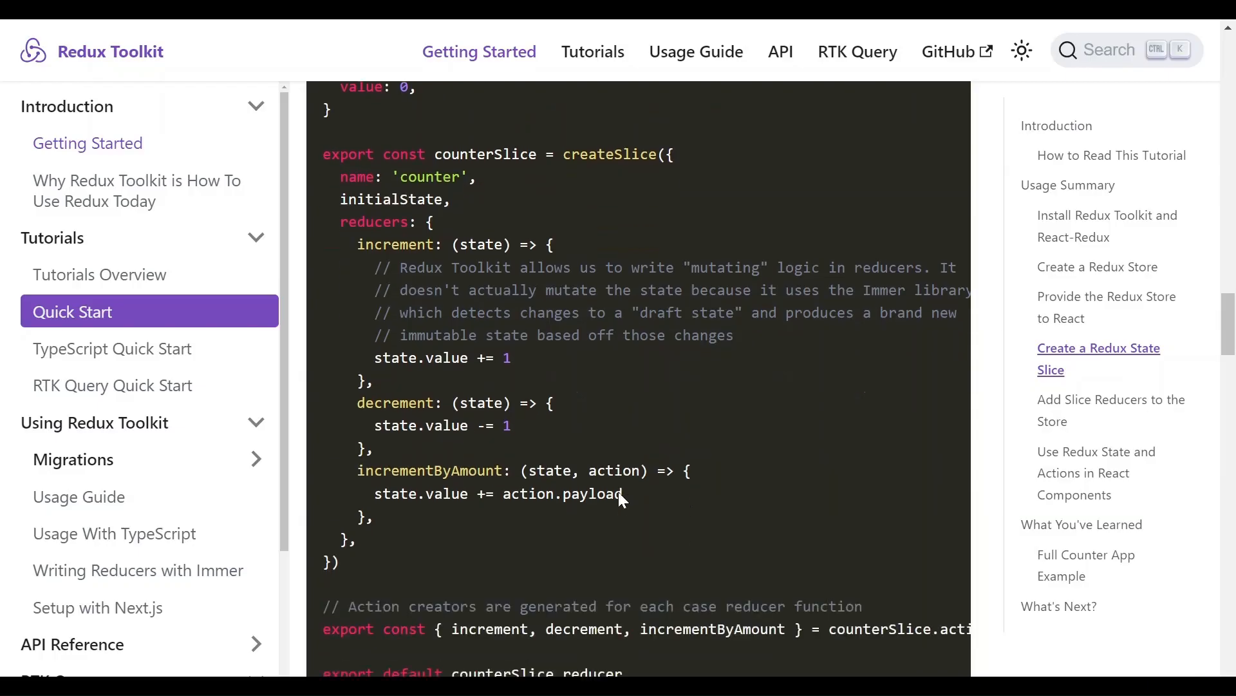
pyautogui.scroll(-3)
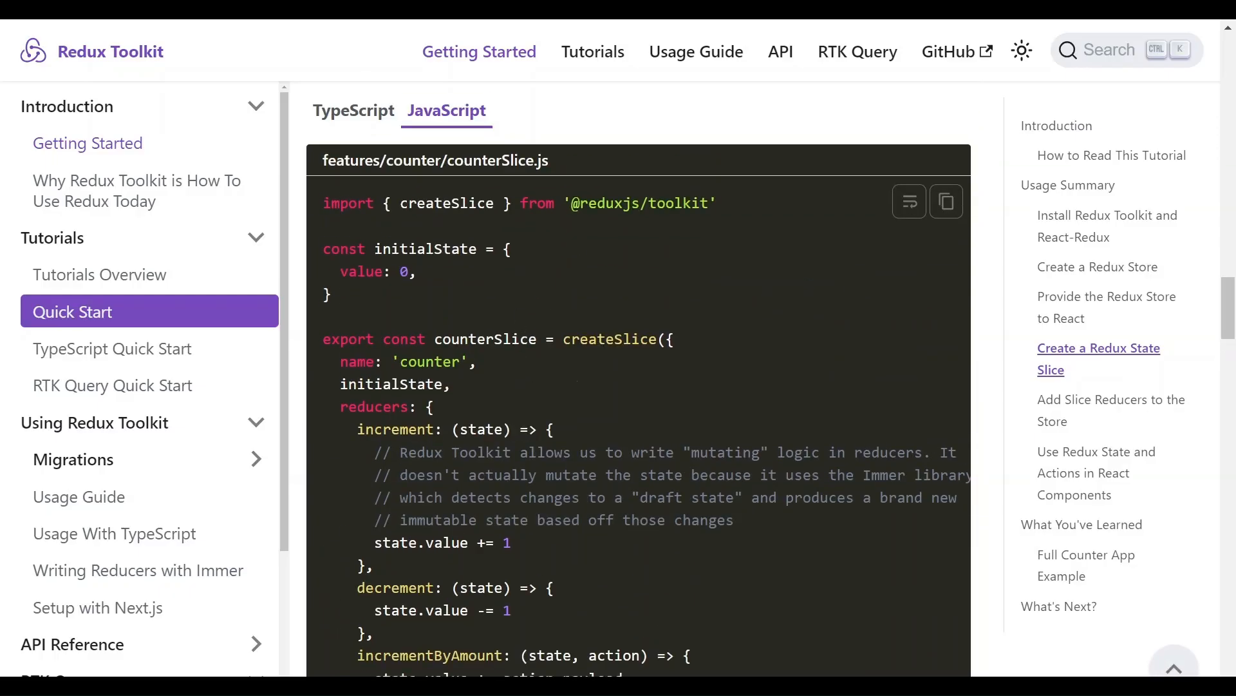
pyautogui.scroll(-3)
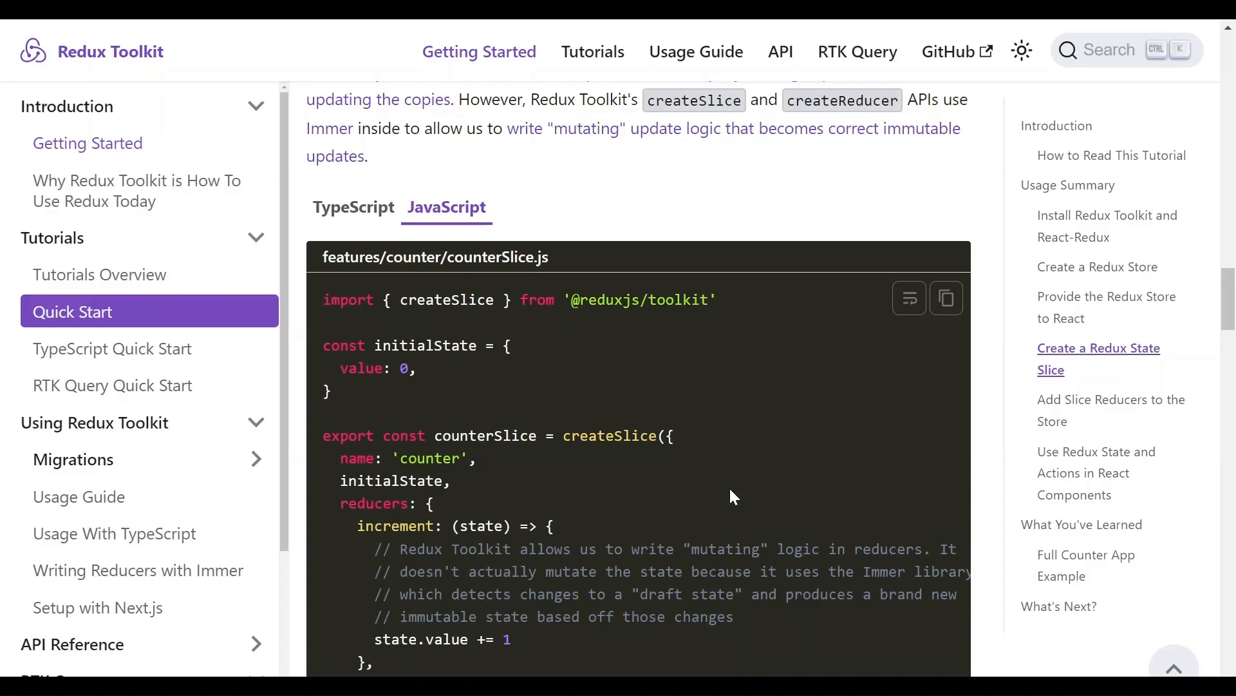
pyautogui.scroll(-3)
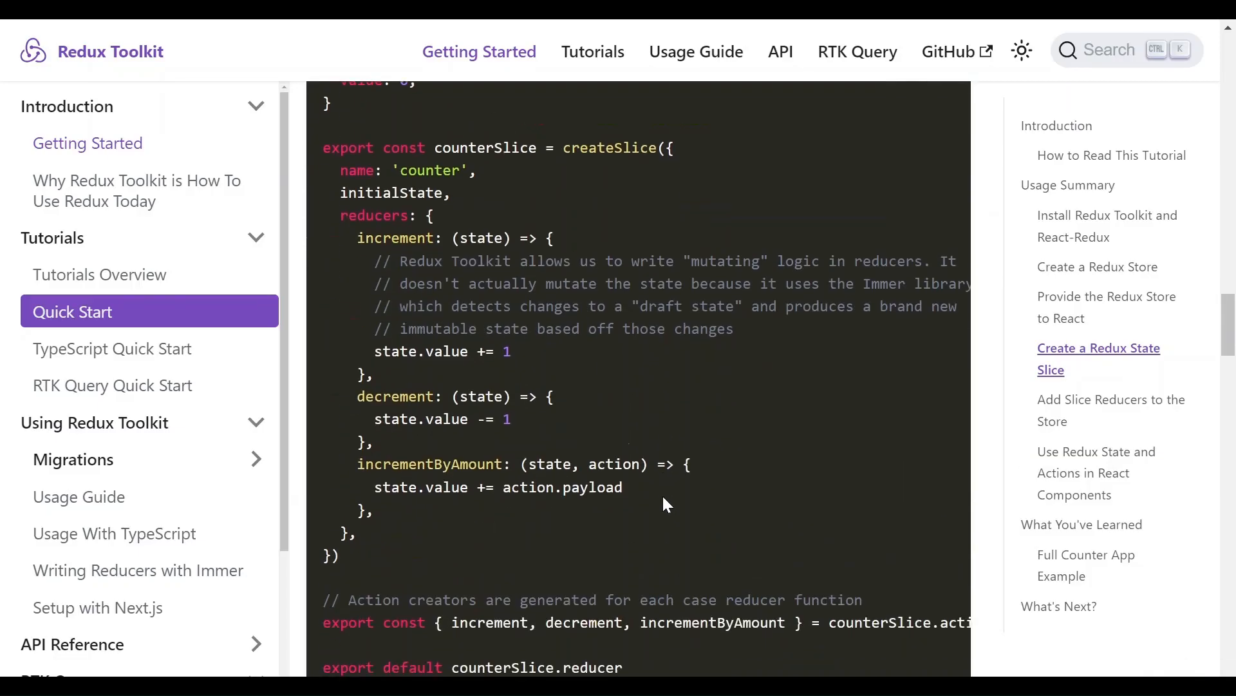
pyautogui.scroll(-3)
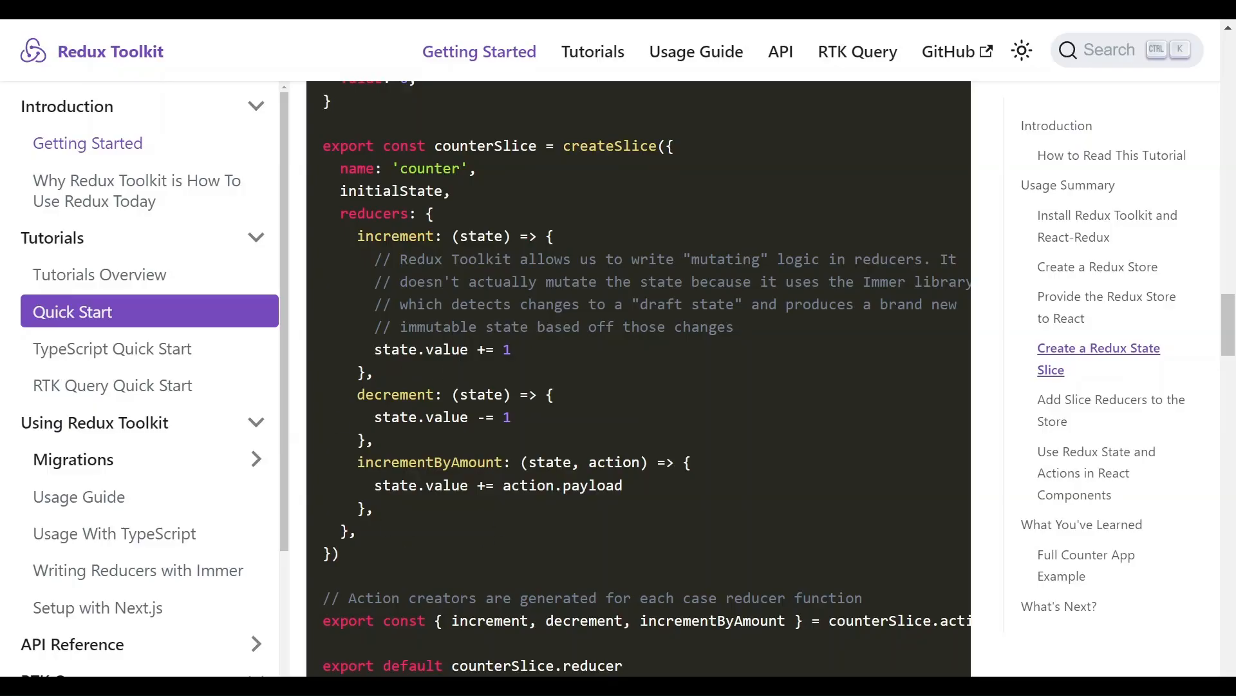
pyautogui.scroll(-3)
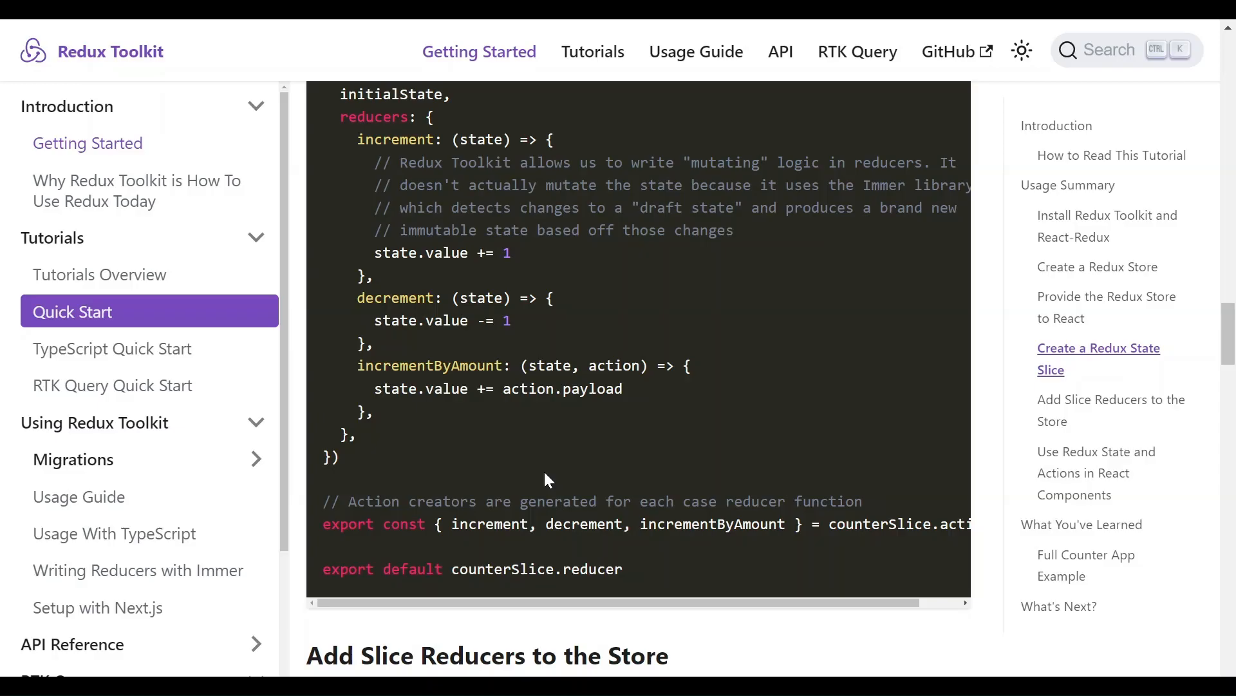
pyautogui.moveTo(512, 453)
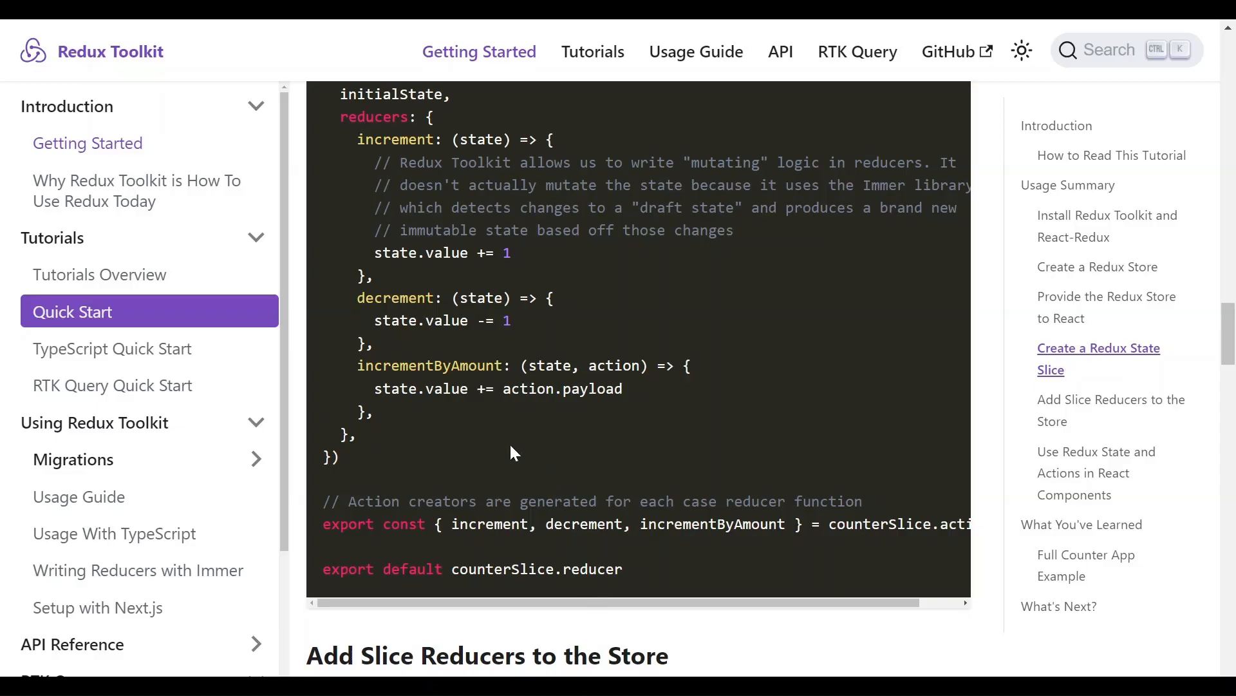
pyautogui.scroll(-3)
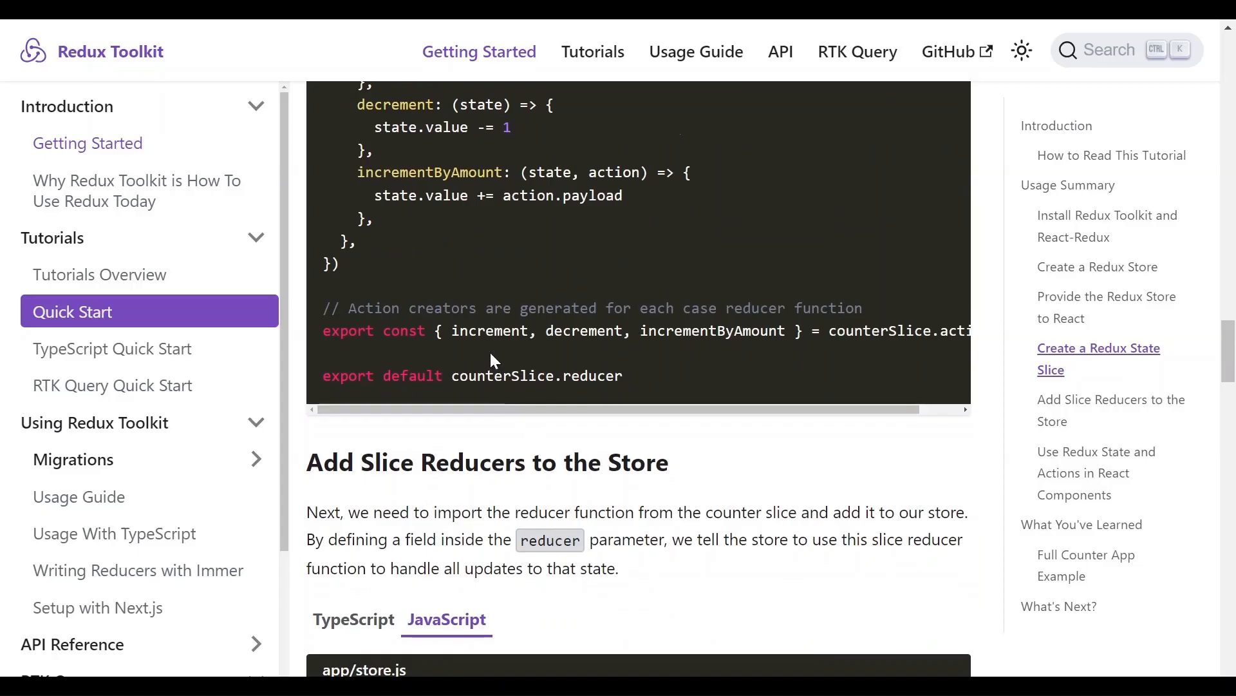
pyautogui.moveTo(515, 348)
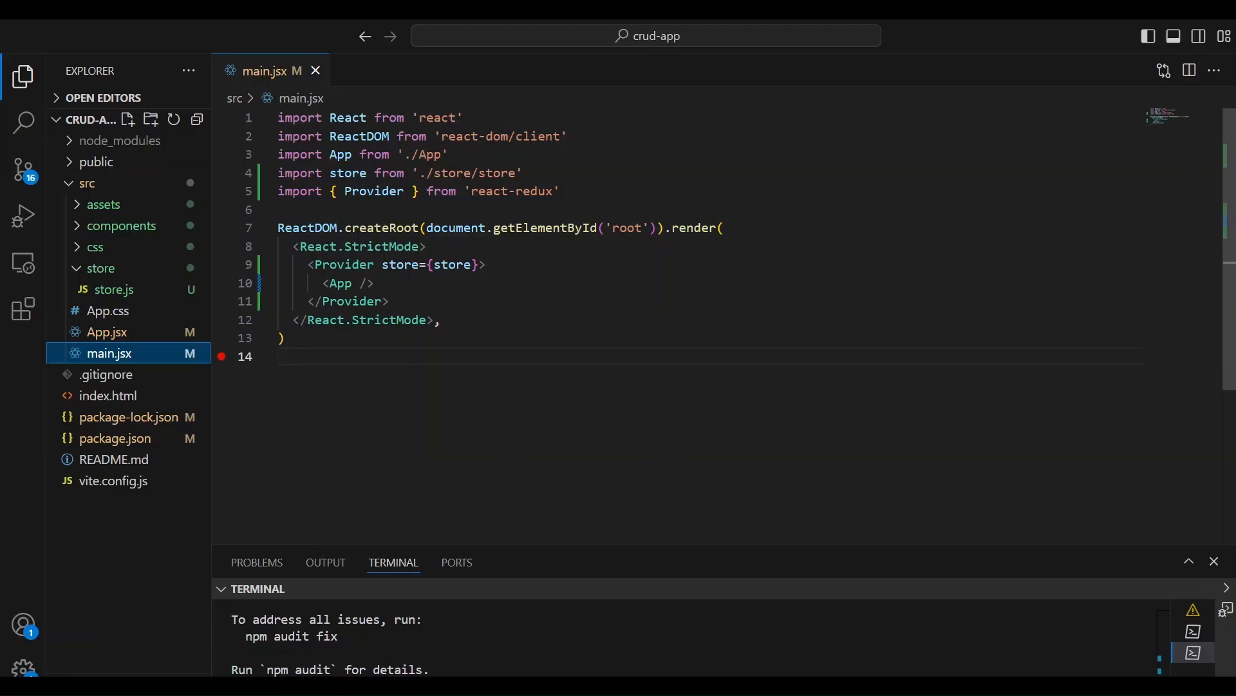
pyautogui.moveTo(125, 226)
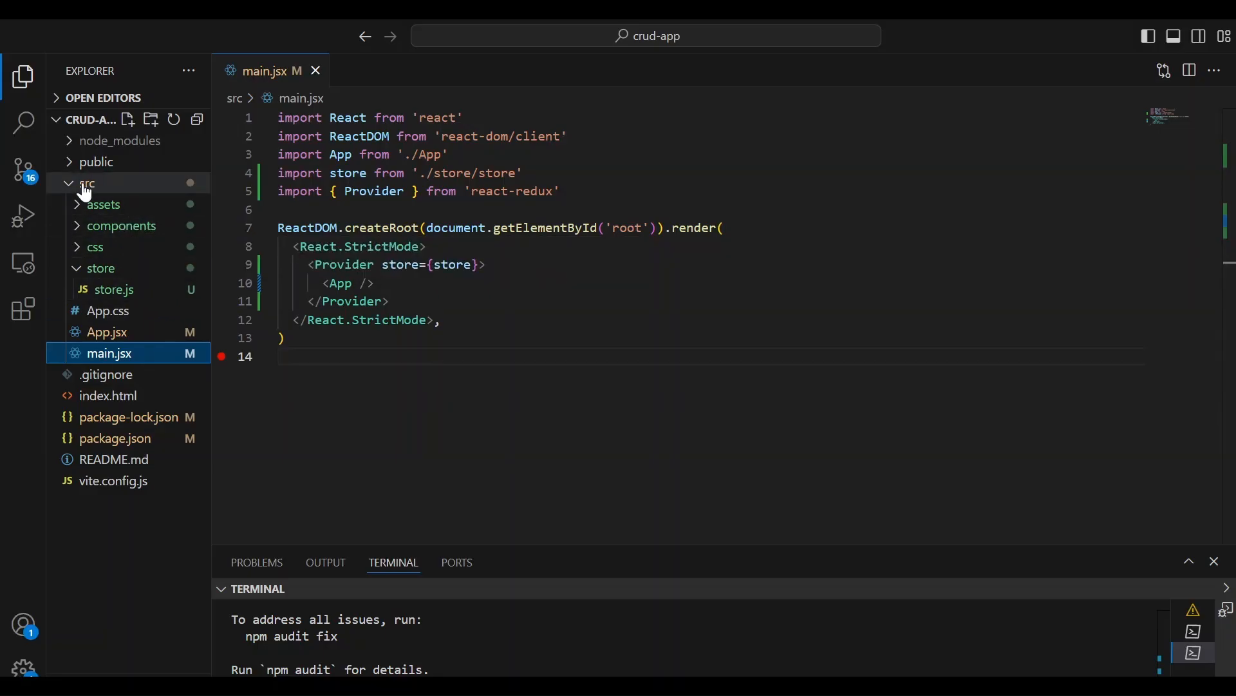
# Step: Create a features folder in src containing a posts subfolder
pyautogui.rightClick(84, 184)
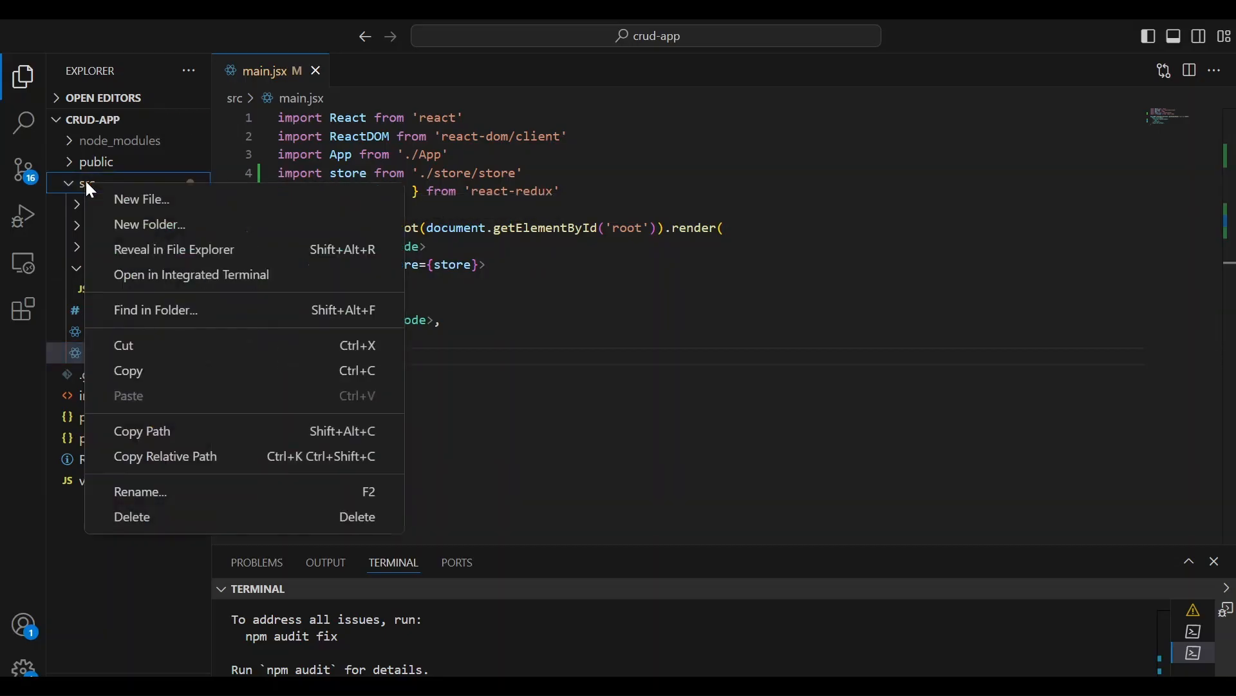
pyautogui.click(141, 199)
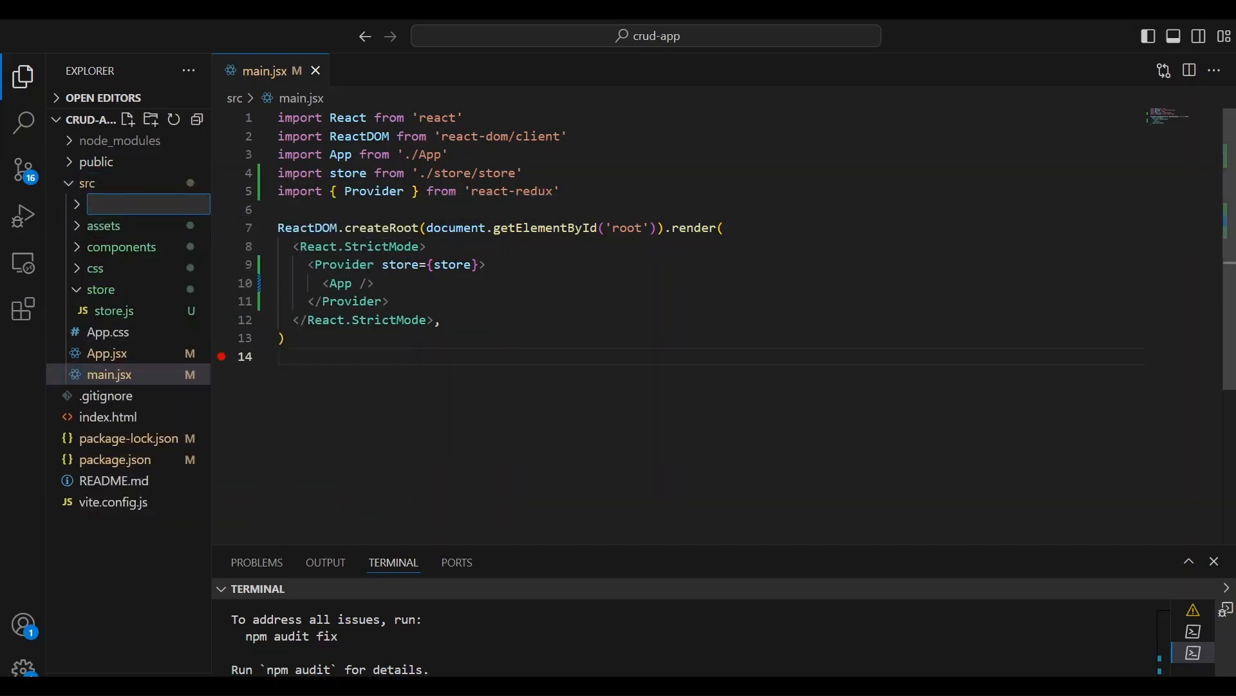
pyautogui.write('fea')
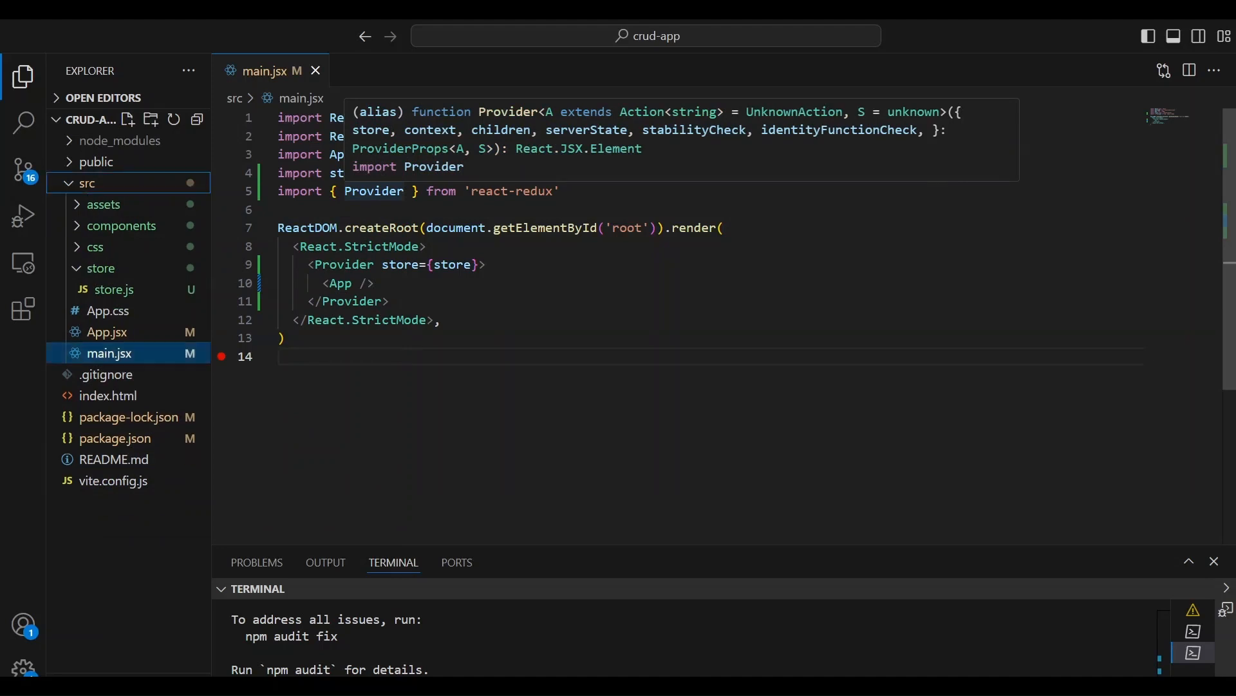
pyautogui.rightClick(109, 268)
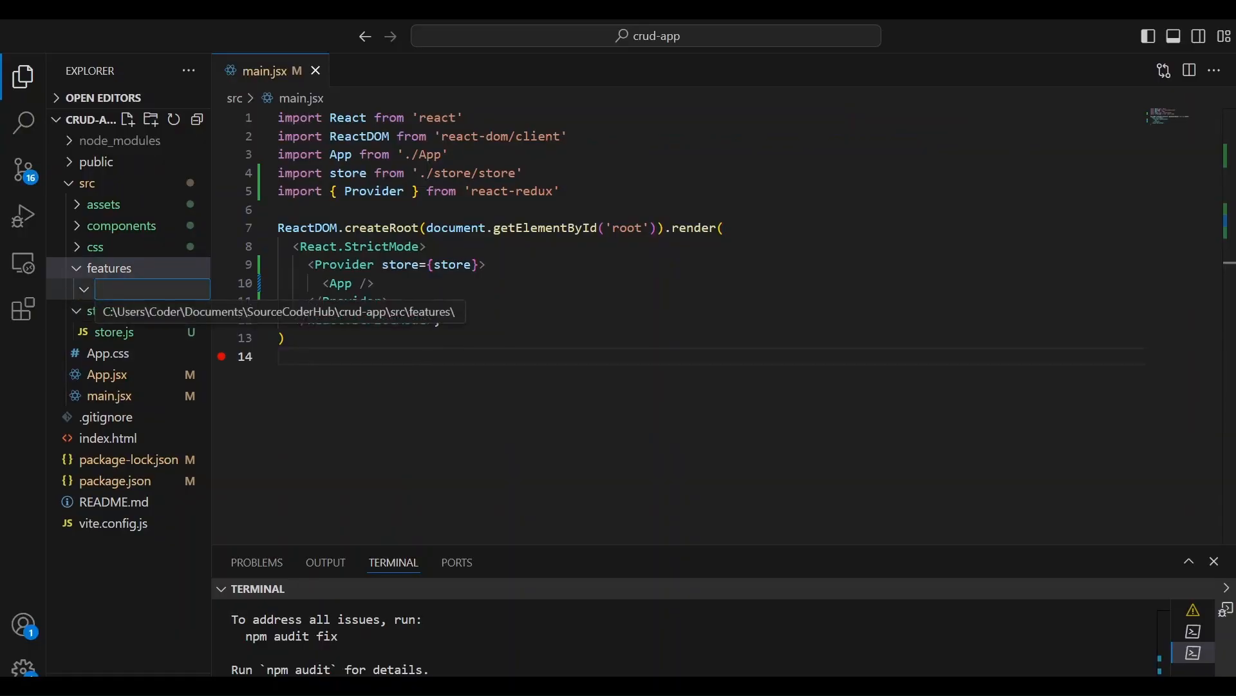
pyautogui.write('posts')
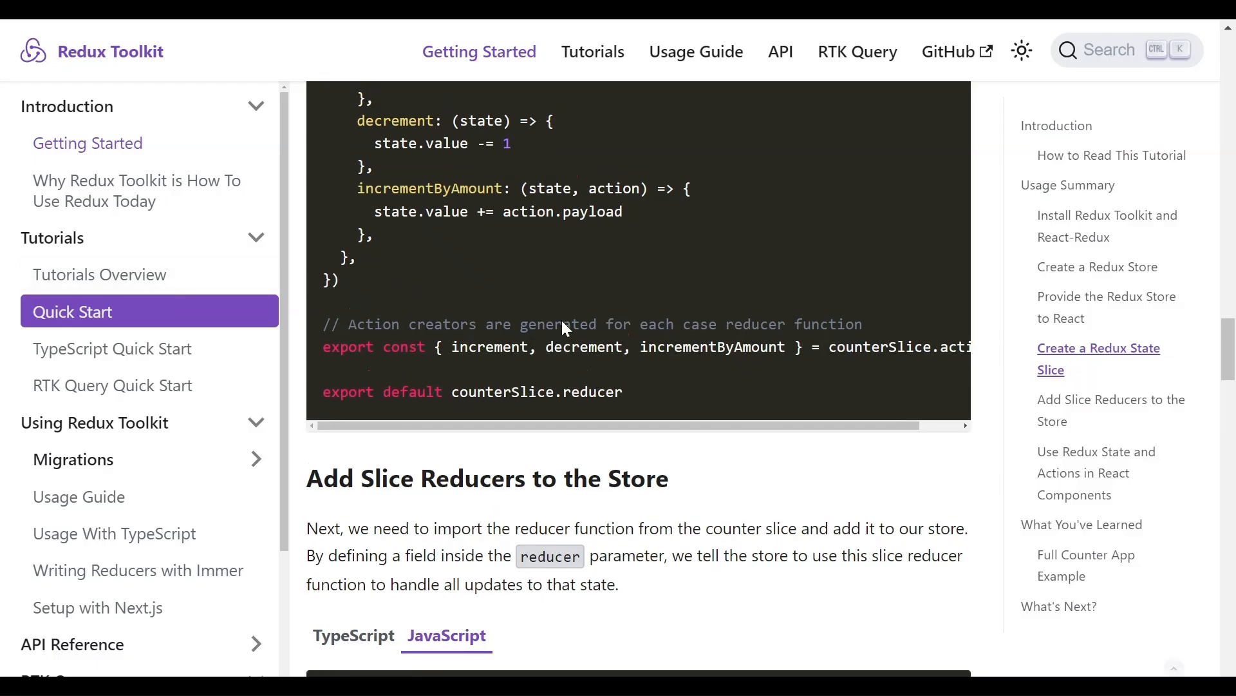
# Step: Scroll back to the top of the counterSlice.js code block
pyautogui.scroll(3)
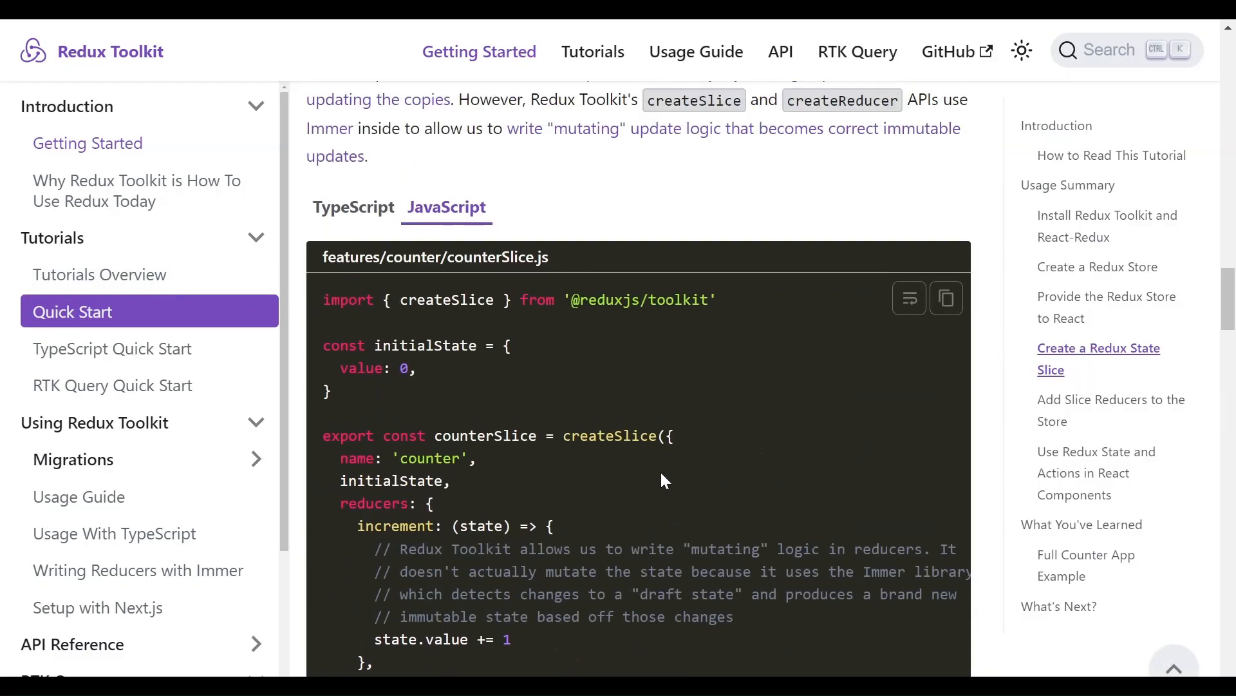
pyautogui.scroll(-3)
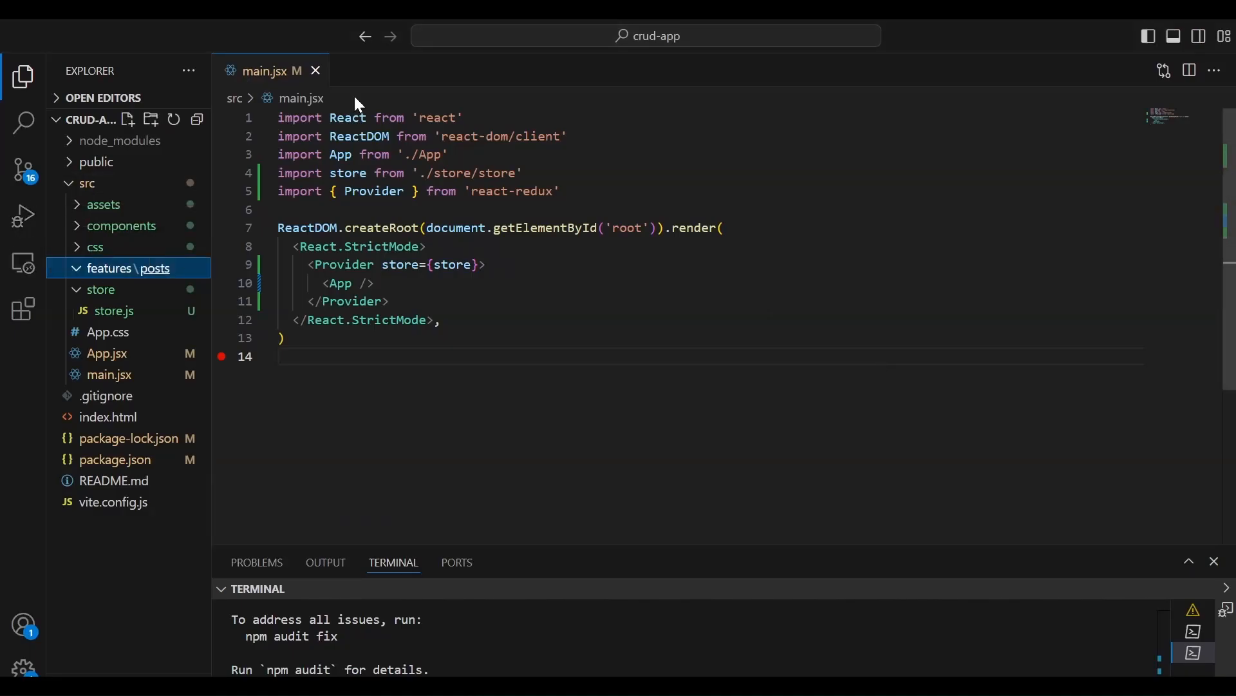
pyautogui.moveTo(152, 268)
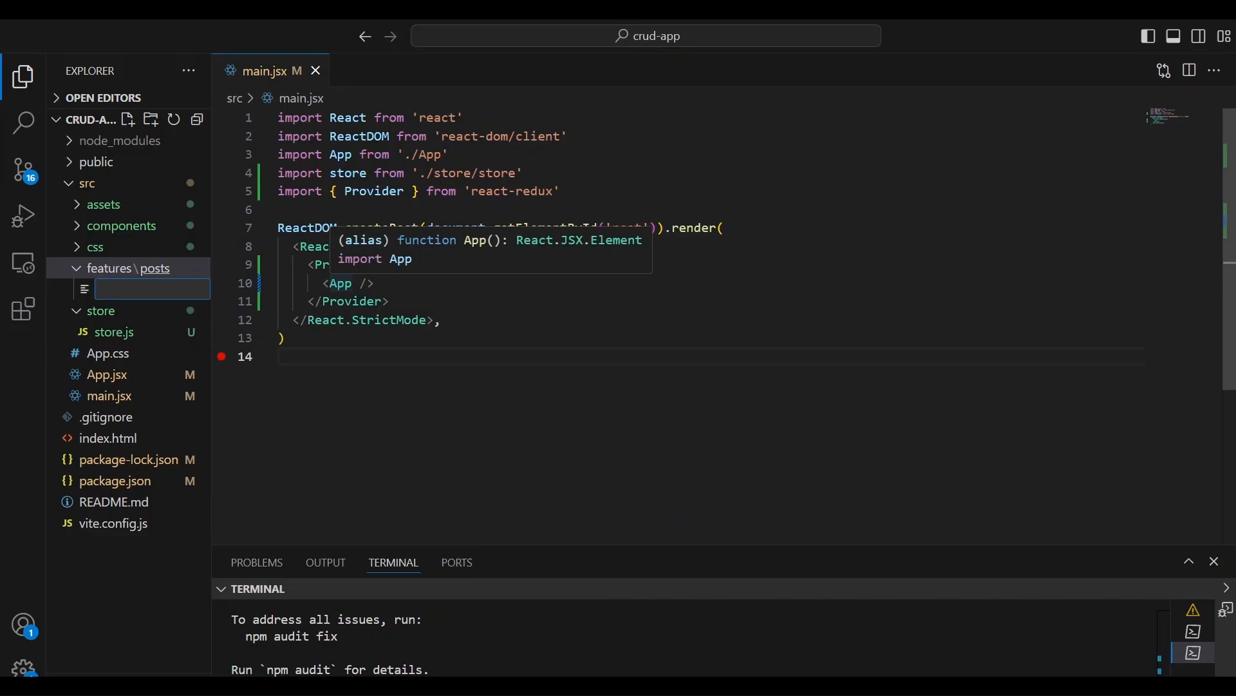
# Step: Create postSlice.js in the features/posts folder, correcting a typo in the file name
pyautogui.write('postLi')
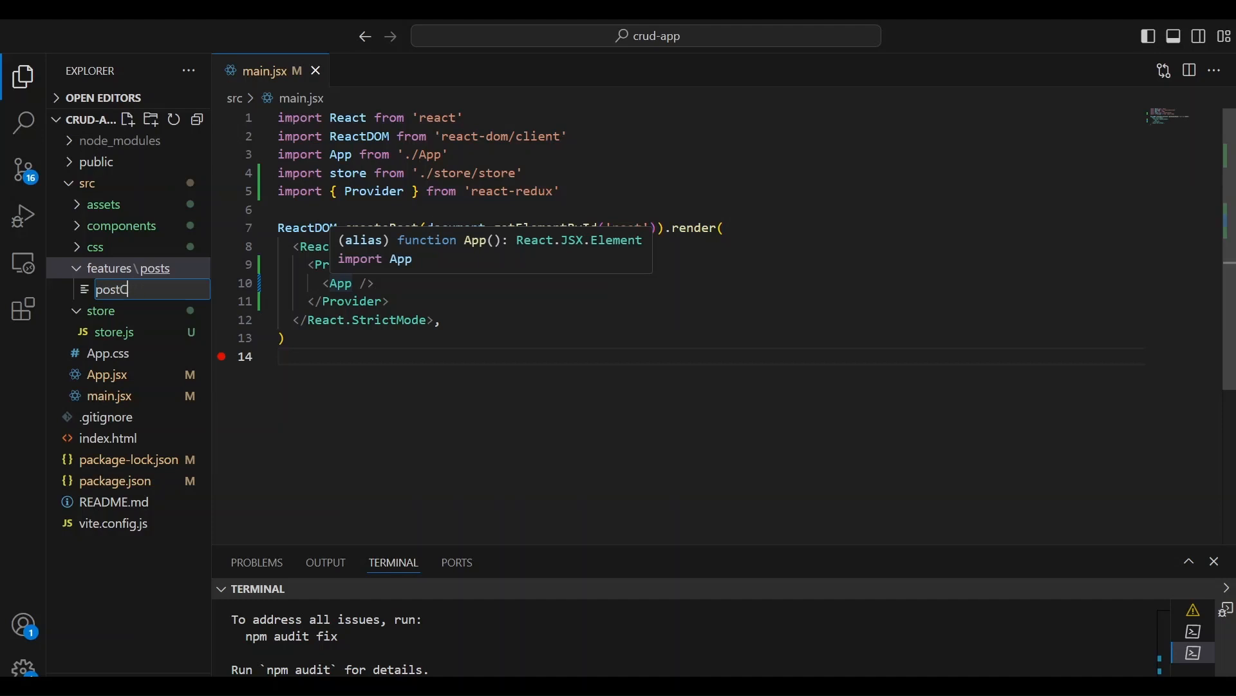
pyautogui.press('Backspace')
pyautogui.write('Slice.j')
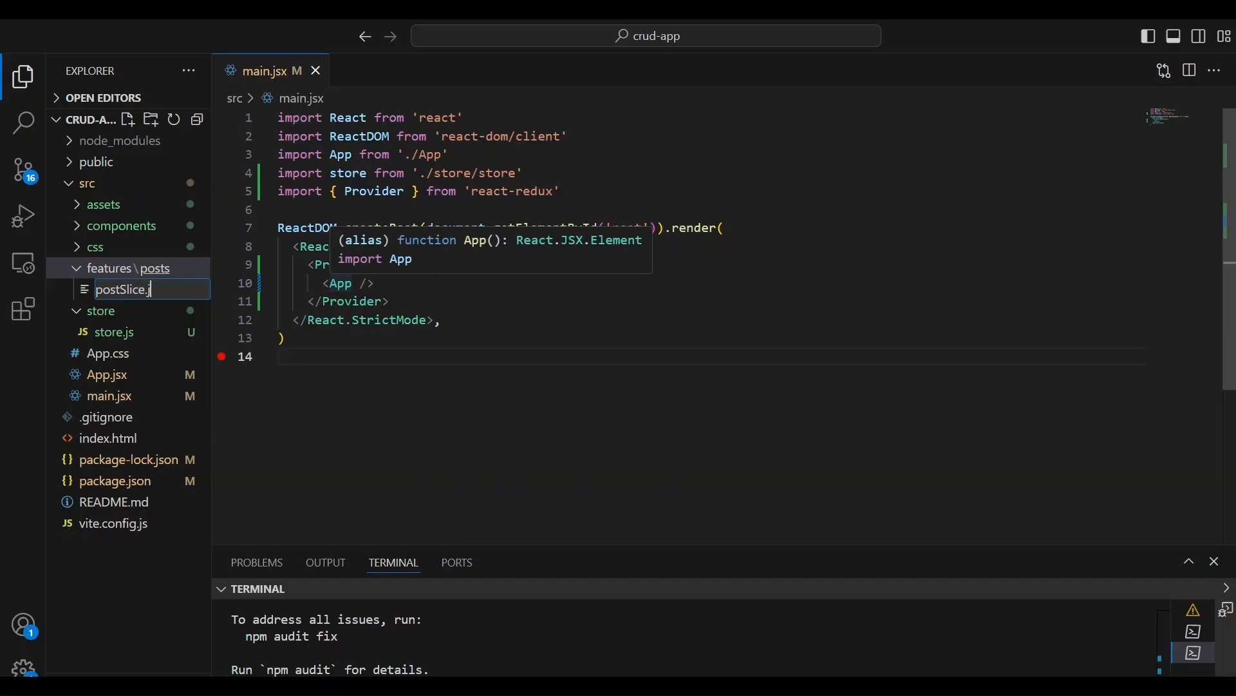
pyautogui.press('Enter')
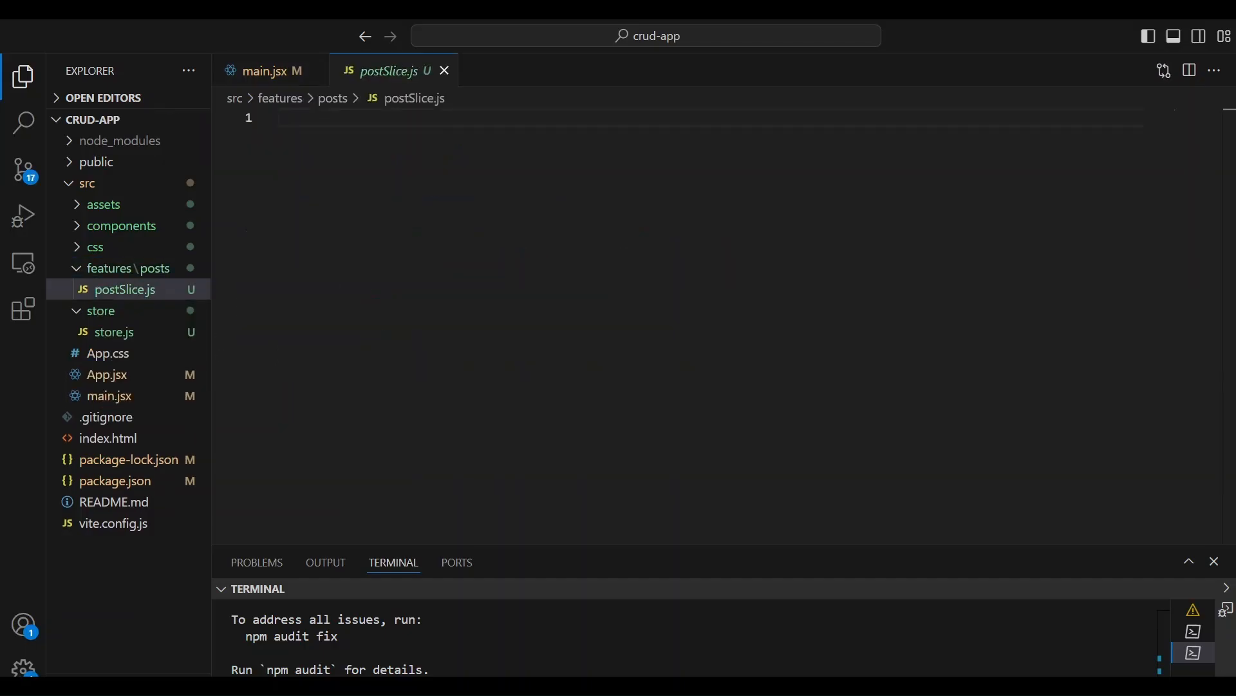
pyautogui.press('Alt+Tab')
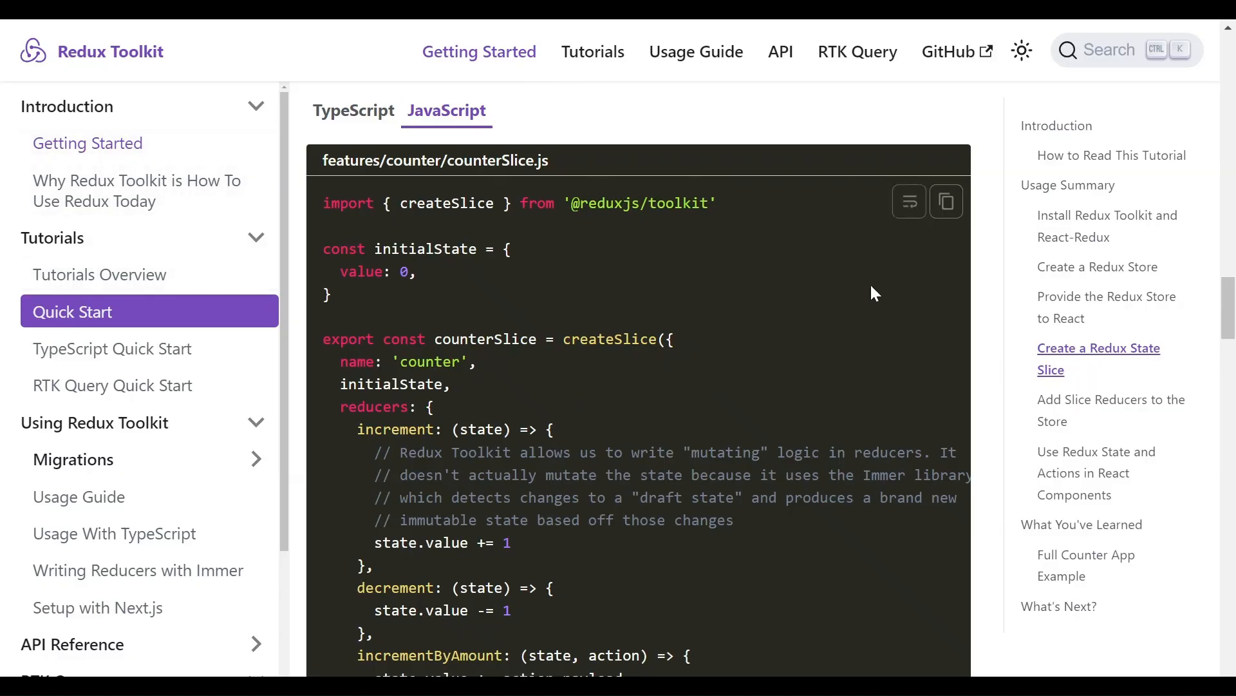
# Step: Copy the counterSlice.js example code block from the Redux Toolkit docs
pyautogui.click(946, 201)
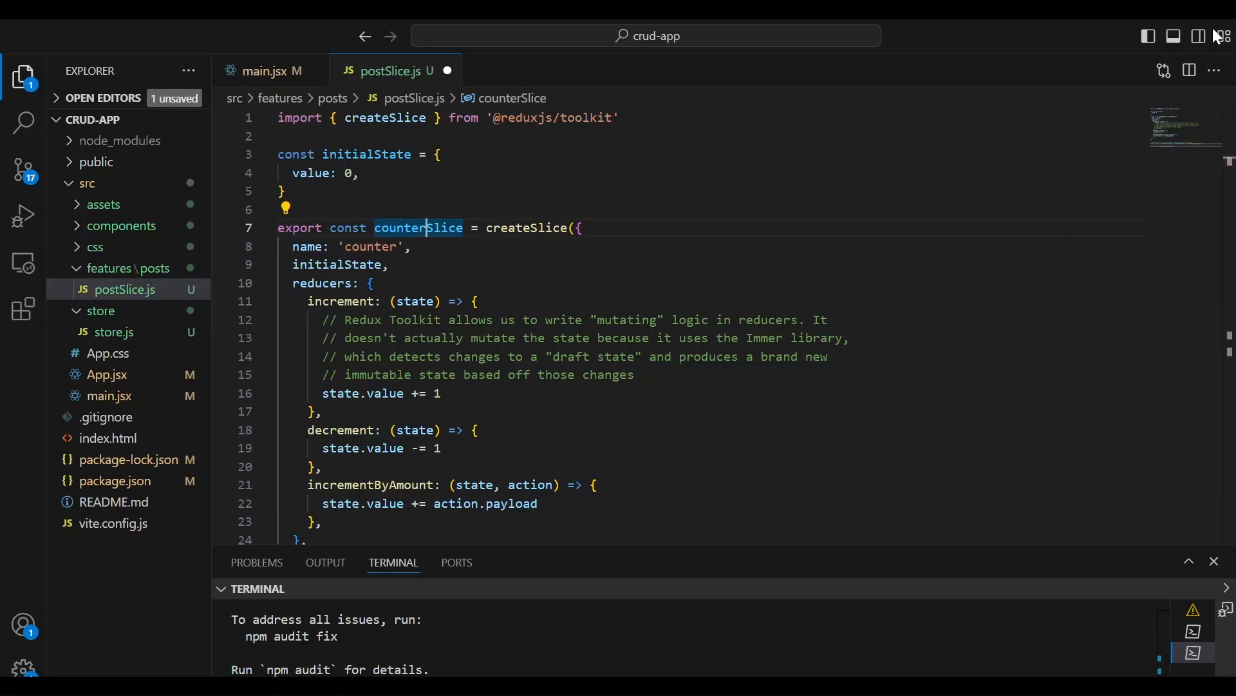
# Step: Rename the pasted counterSlice to postSlice and its slice name to 'posts'
pyautogui.write('postSlice')
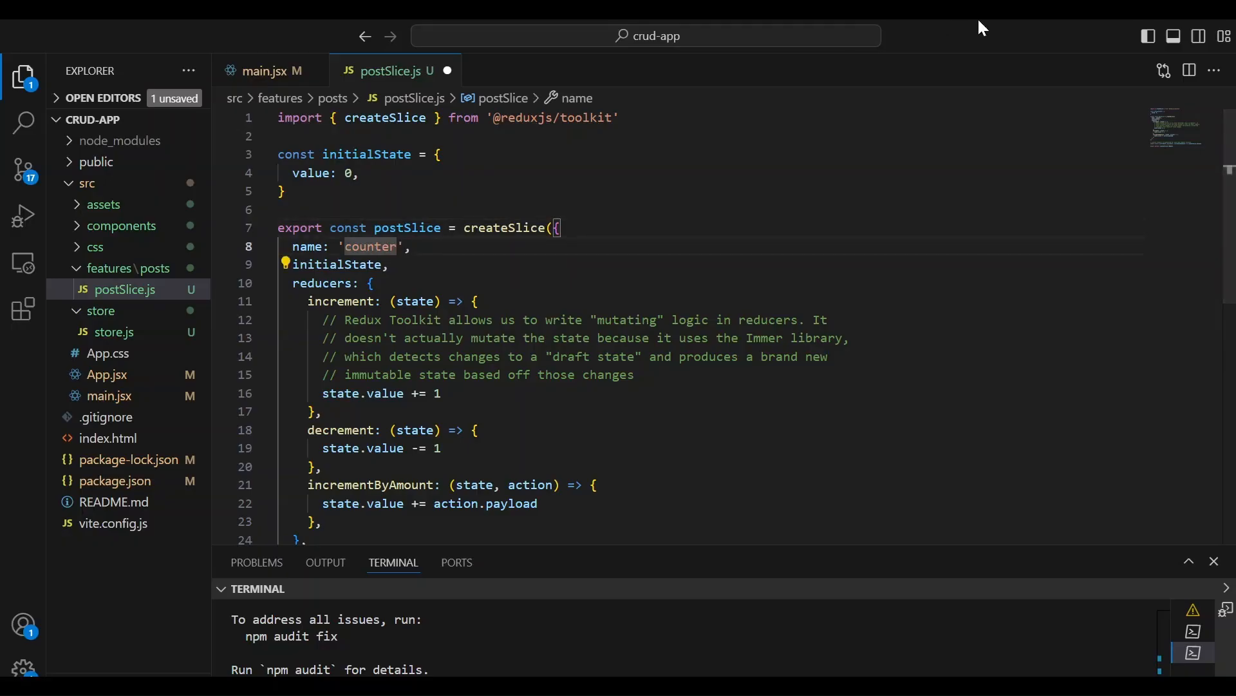
pyautogui.write('posts')
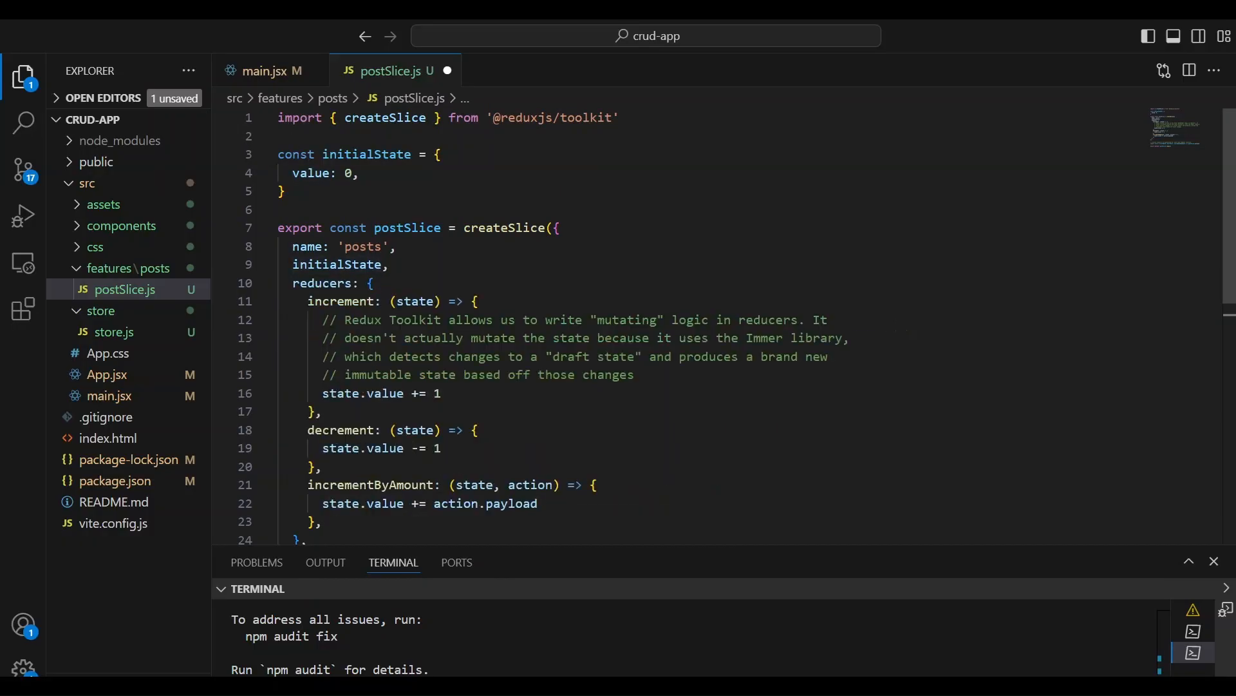
pyautogui.moveTo(314, 172)
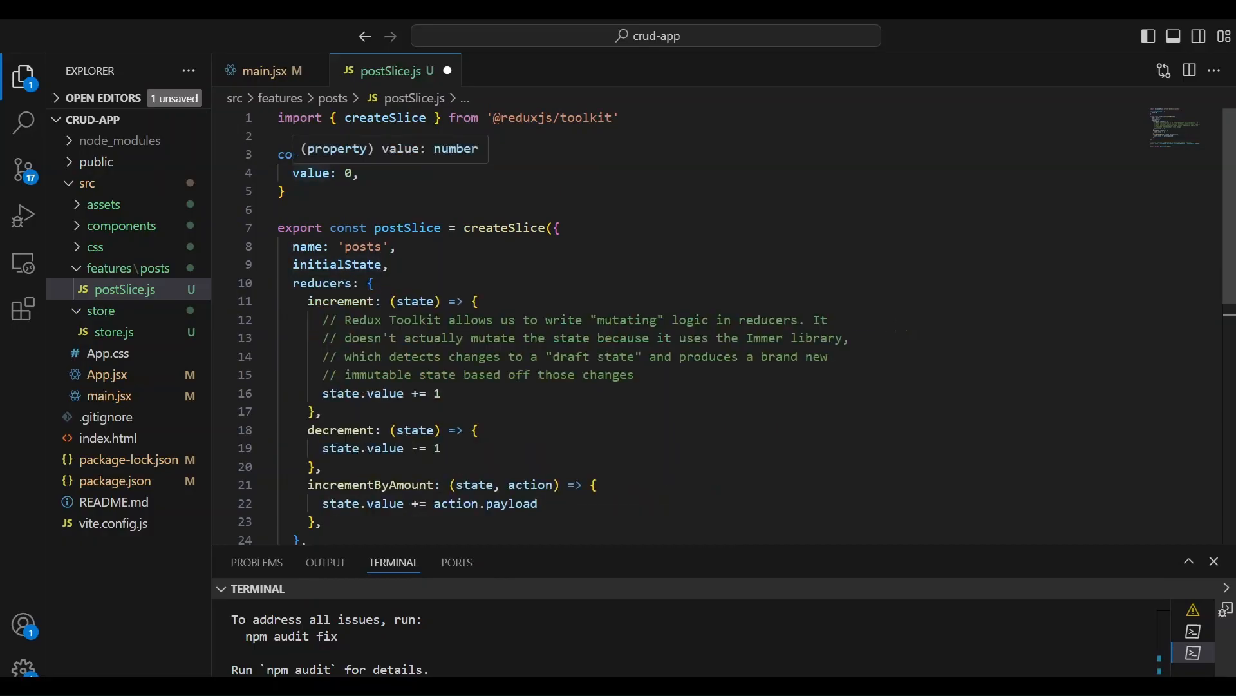
# Step: Replace the counter's zero initial value with an empty entries array
pyautogui.write('entries')
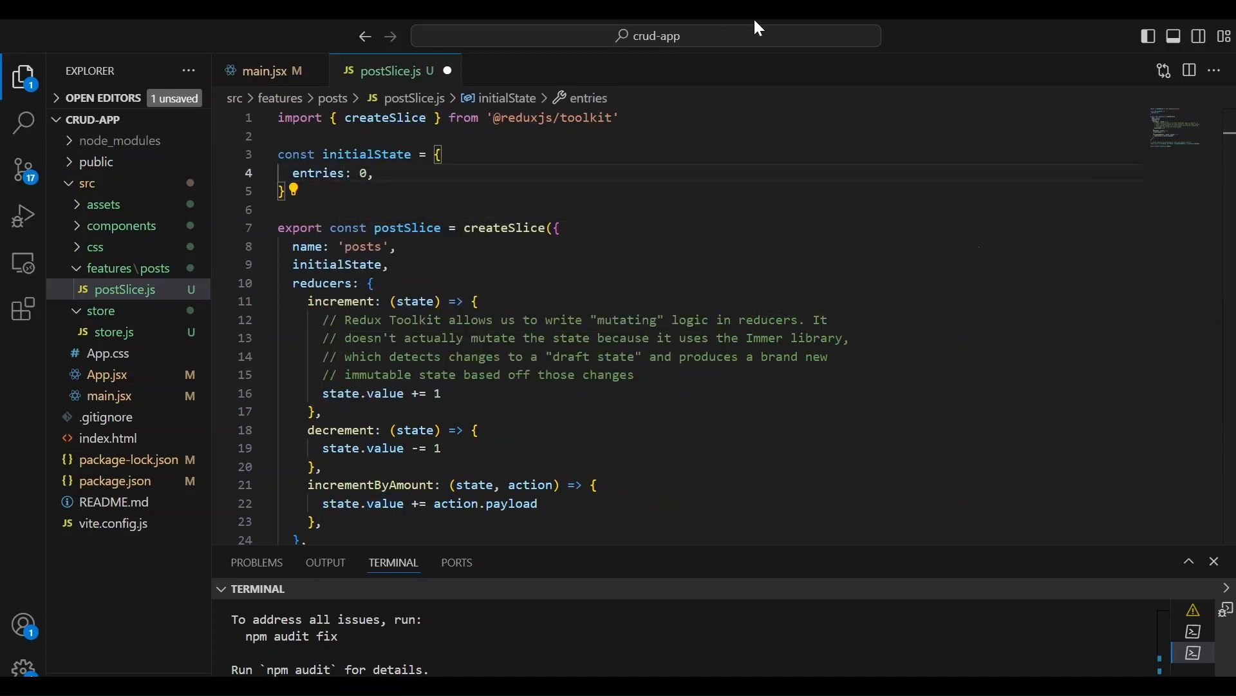
pyautogui.press('Backspace')
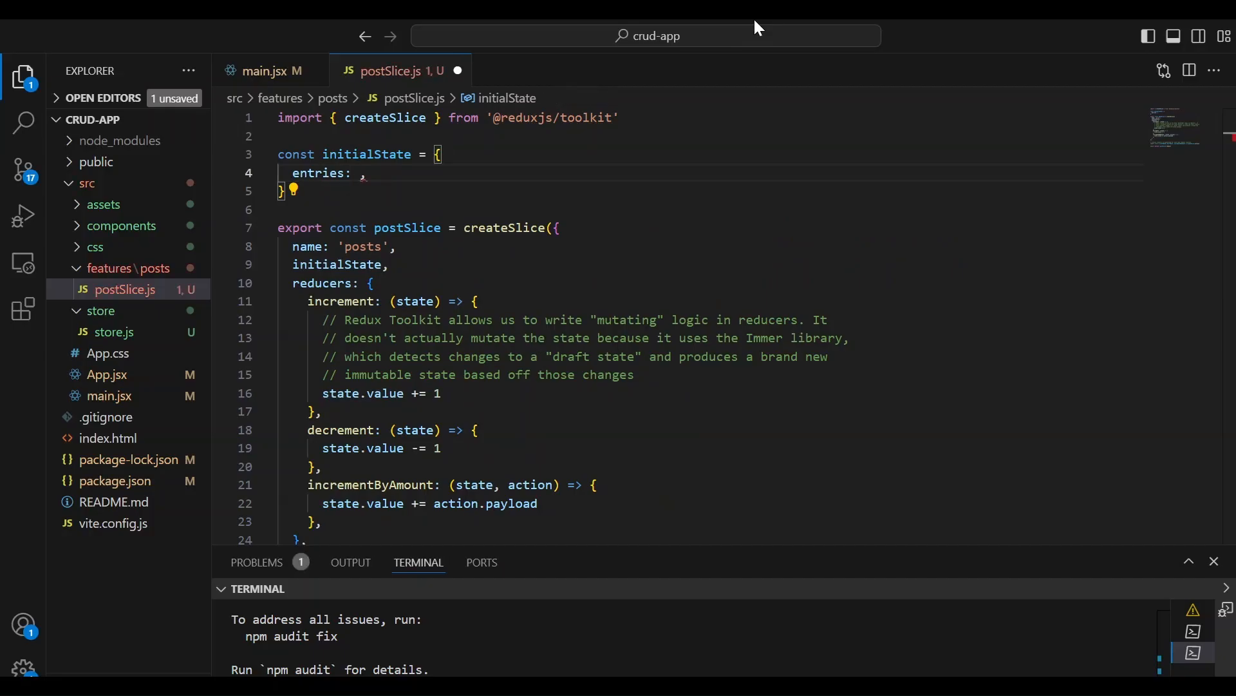
pyautogui.write('[]')
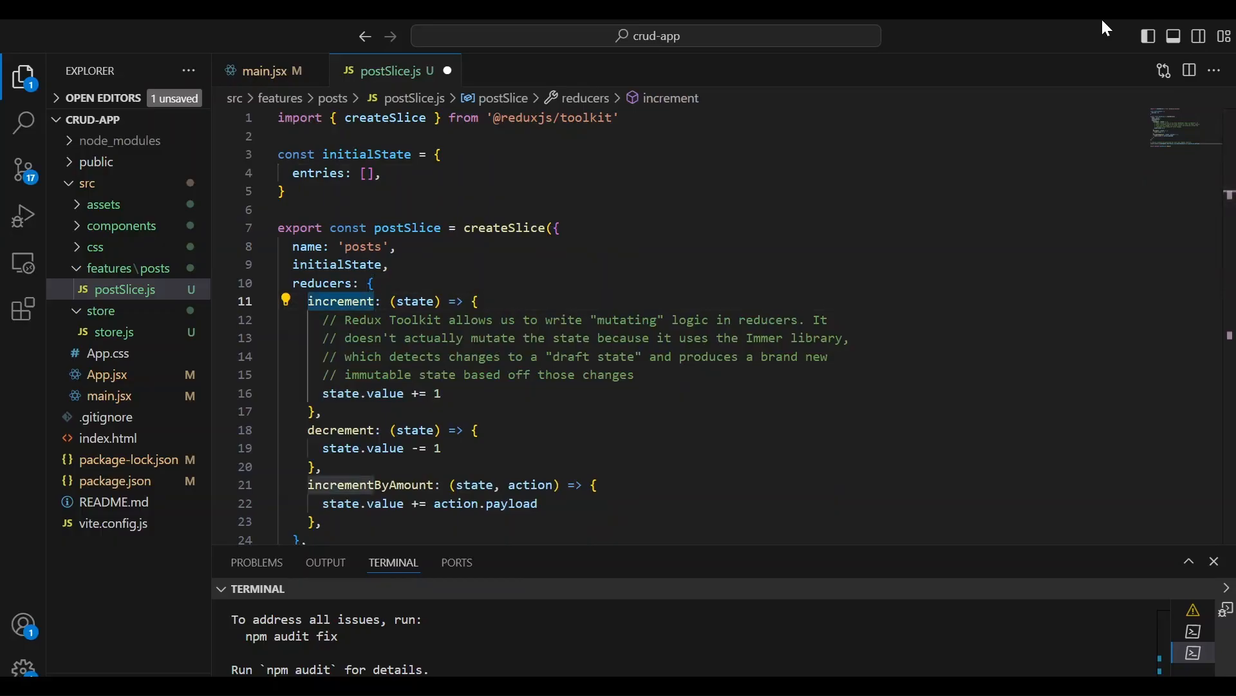
# Step: Rename the reducers to create, remove and update, adding an actions parameter
pyautogui.write('create')
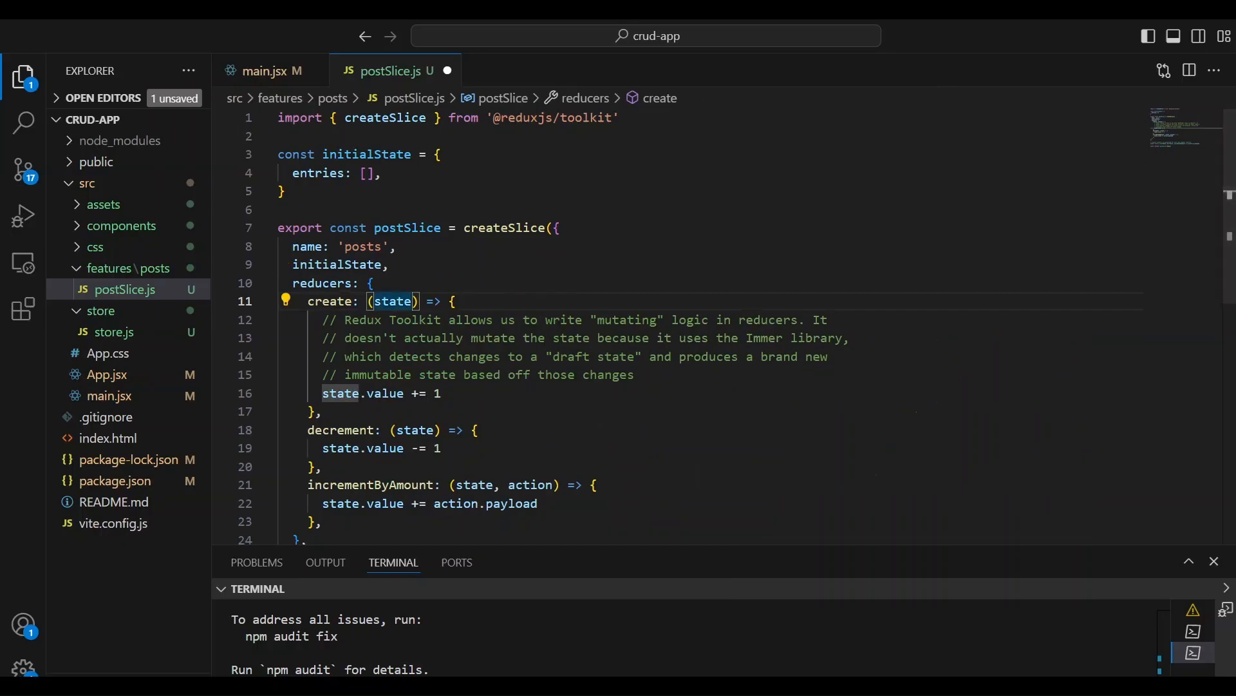
pyautogui.write(',actions')
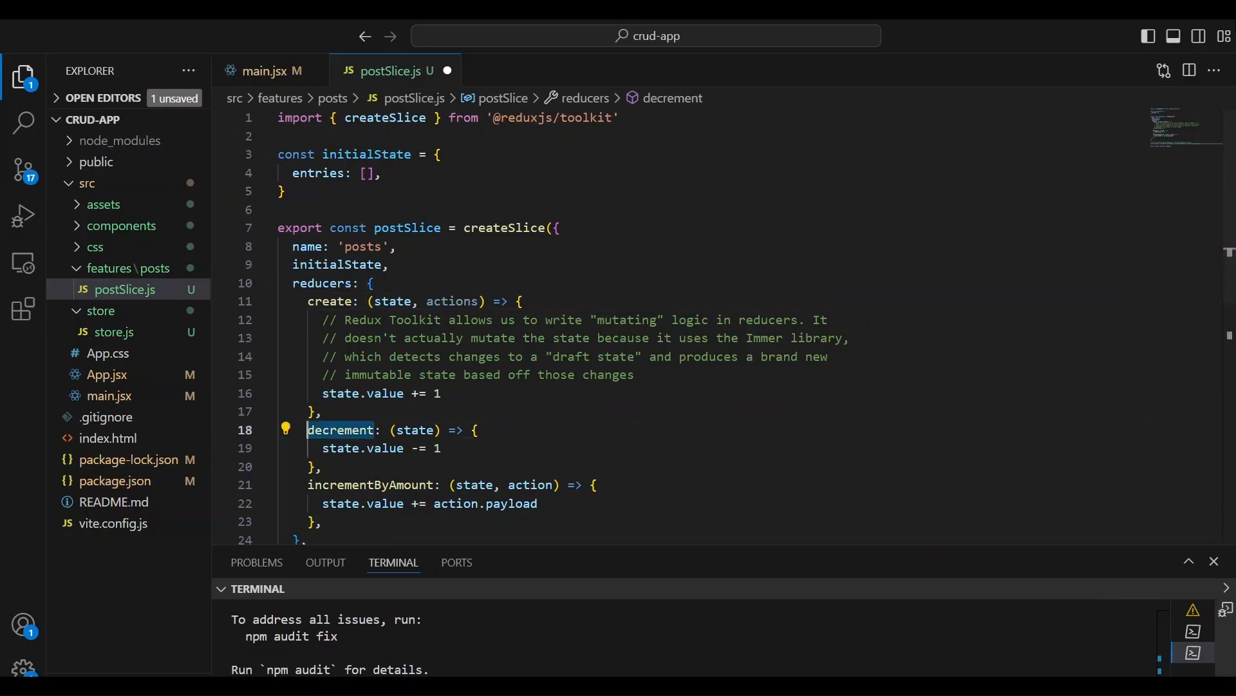
pyautogui.write('remove')
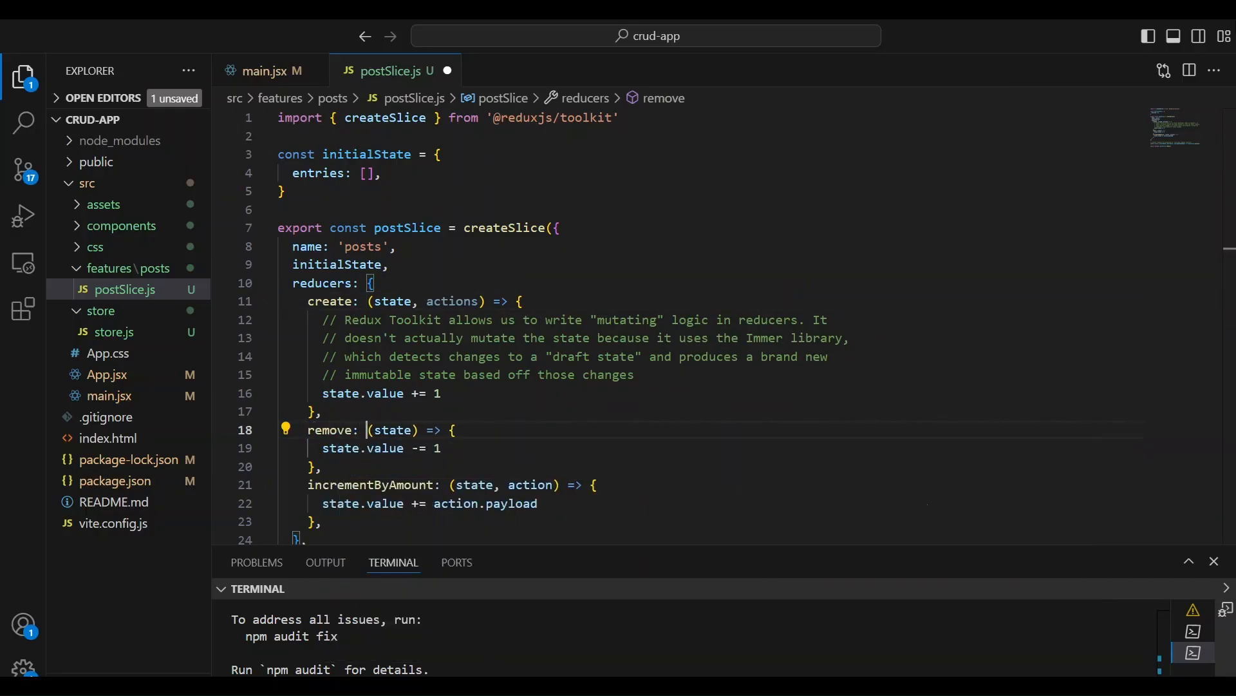
pyautogui.write(',')
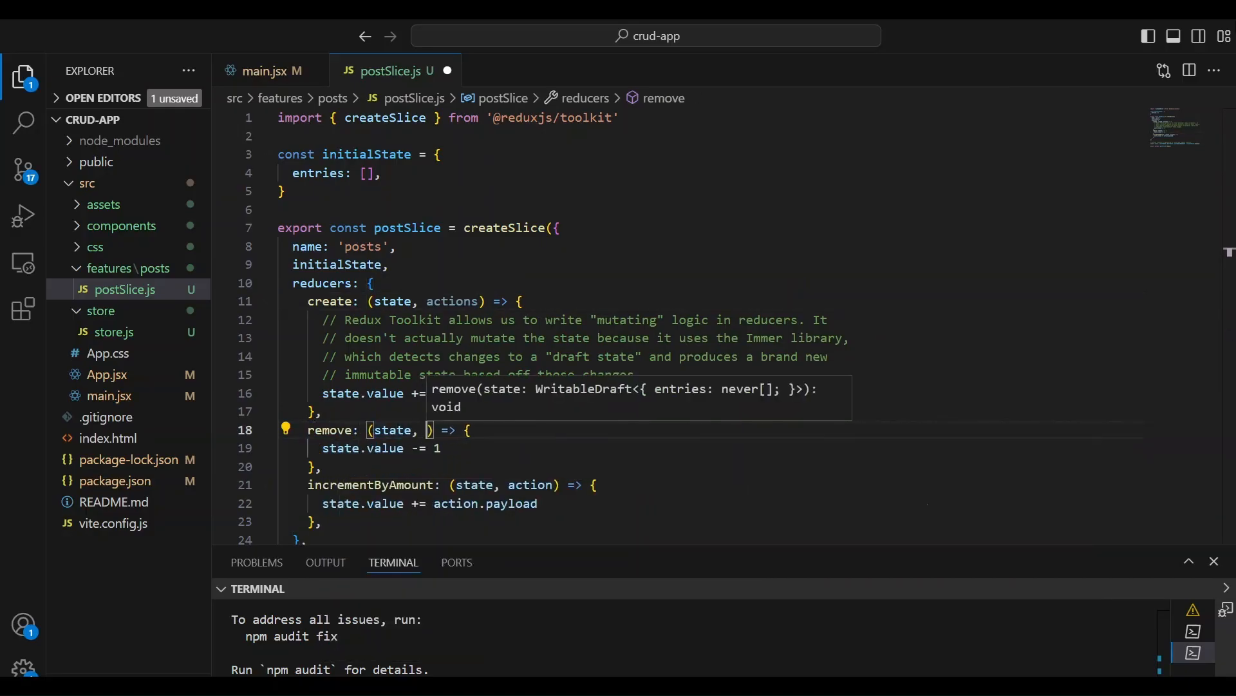
pyautogui.write('actions')
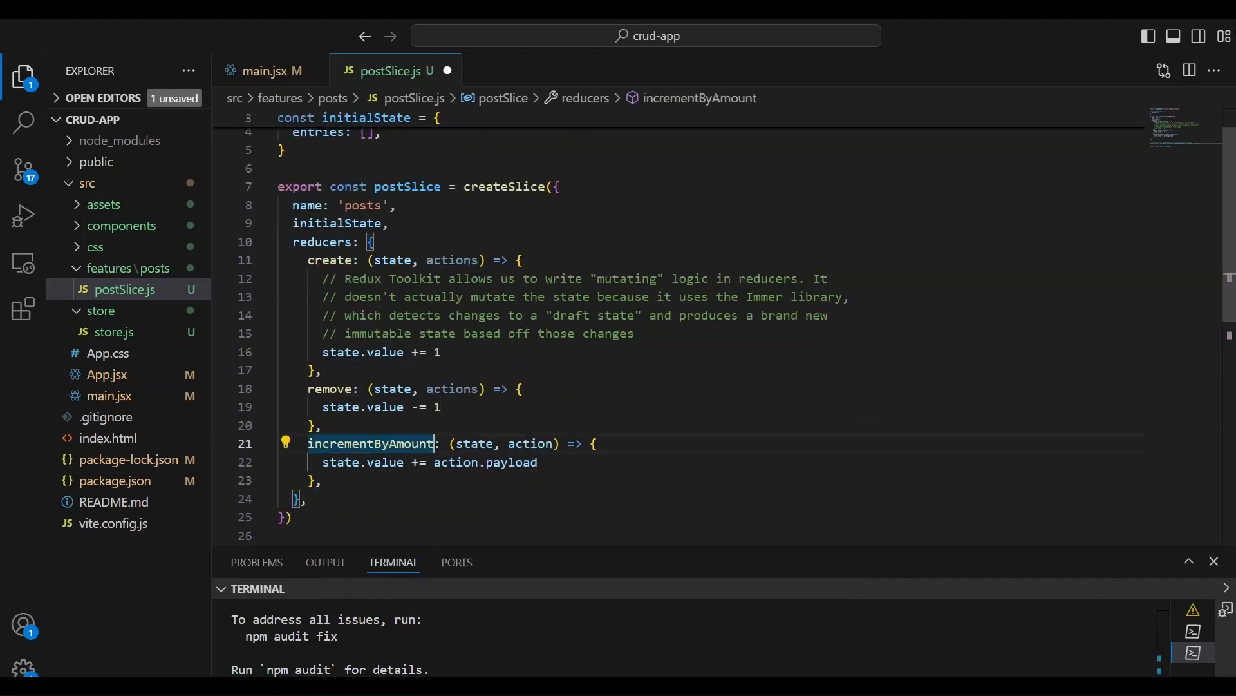
pyautogui.doubleClick(368, 443)
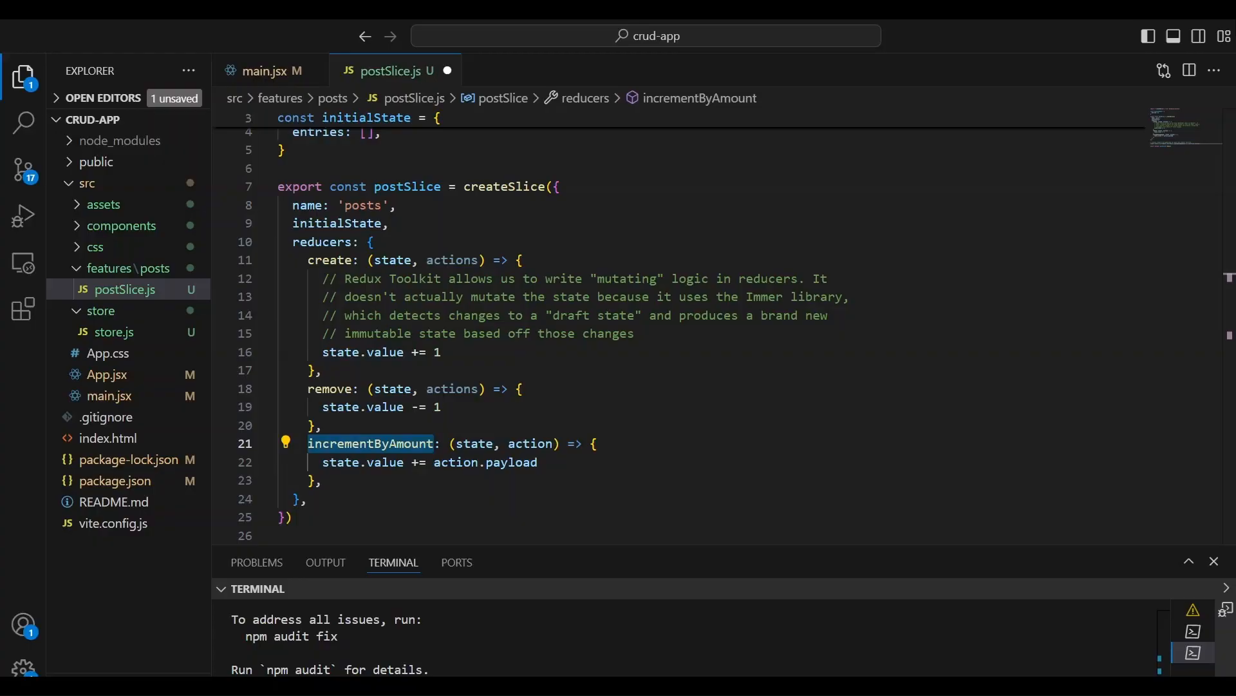
pyautogui.write('update')
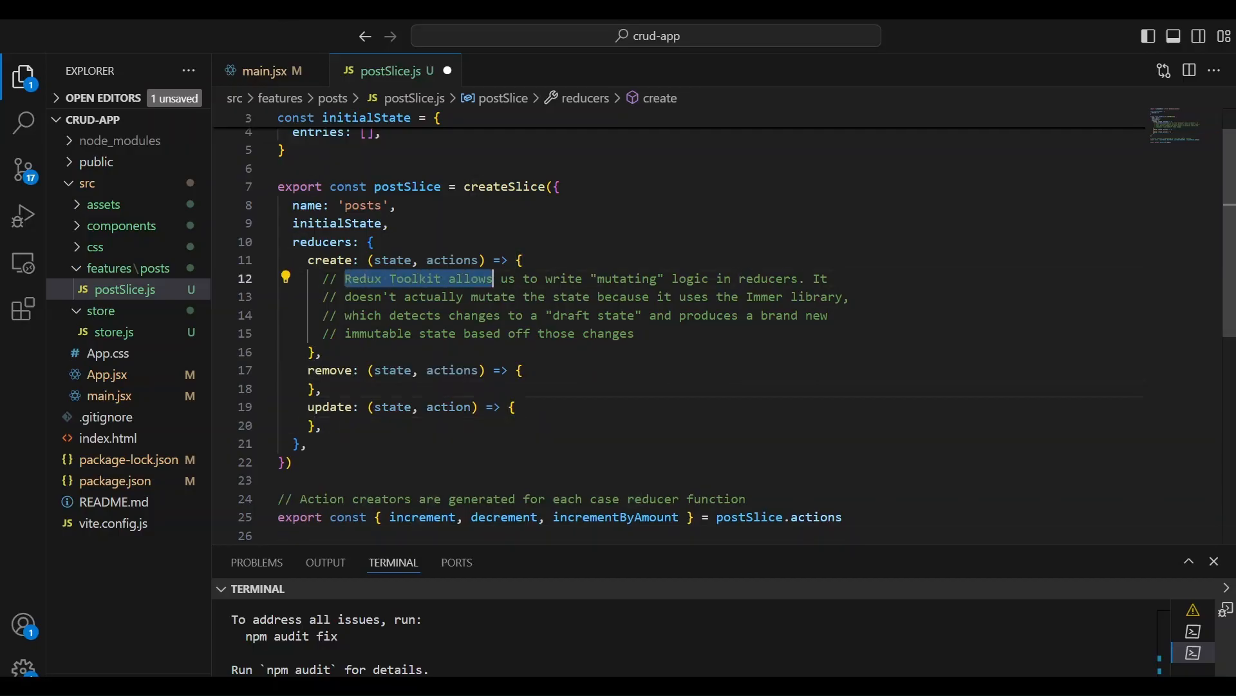
# Step: Delete the Redux Toolkit sample comment block from the create reducer
pyautogui.moveTo(492, 278); pyautogui.dragTo(598, 277)
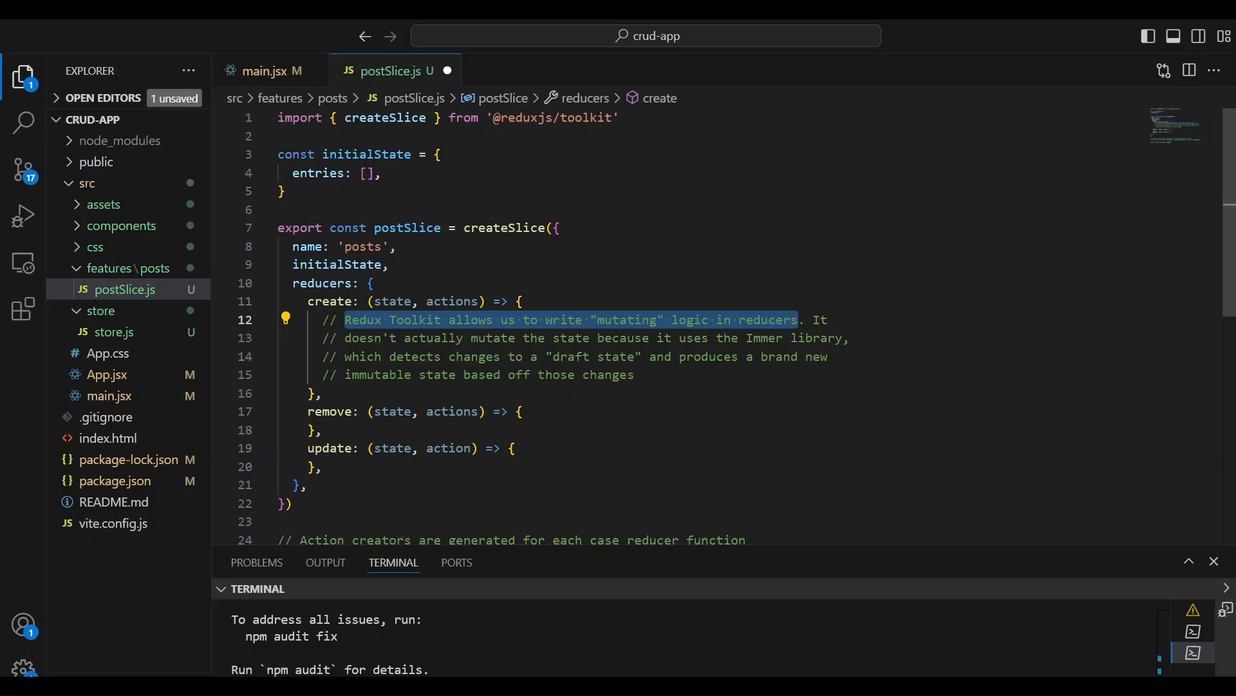
pyautogui.scroll(-3)
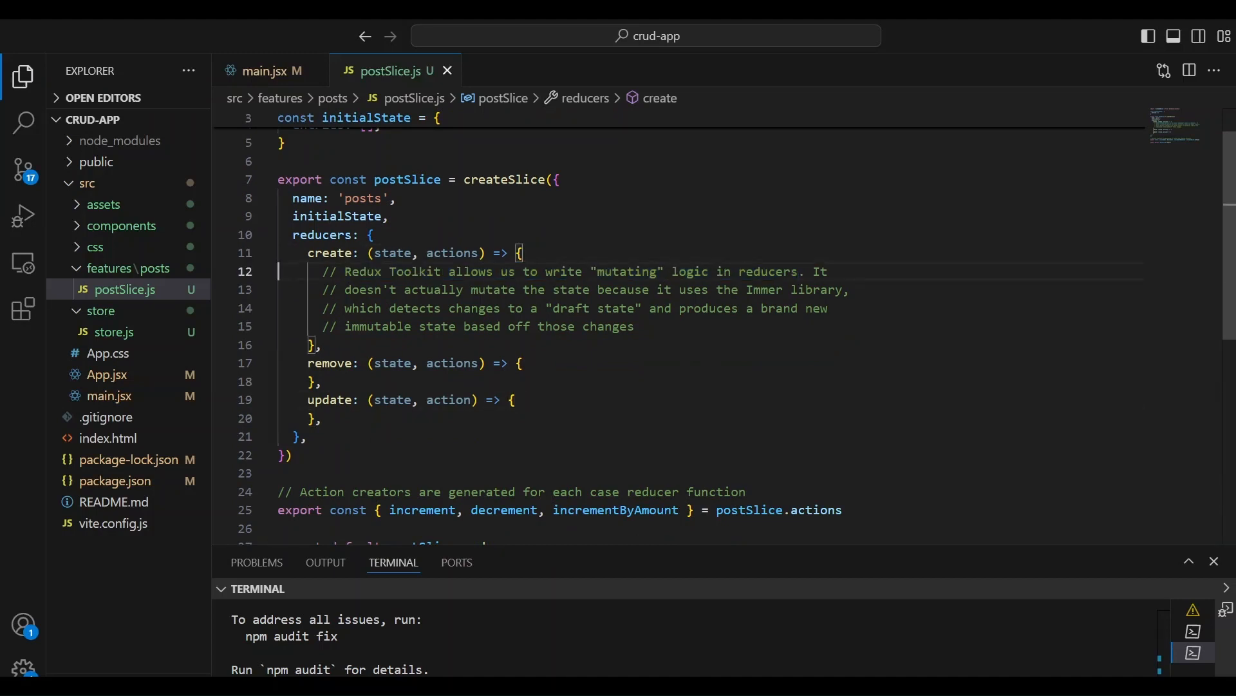
pyautogui.moveTo(323, 272); pyautogui.dragTo(633, 326)
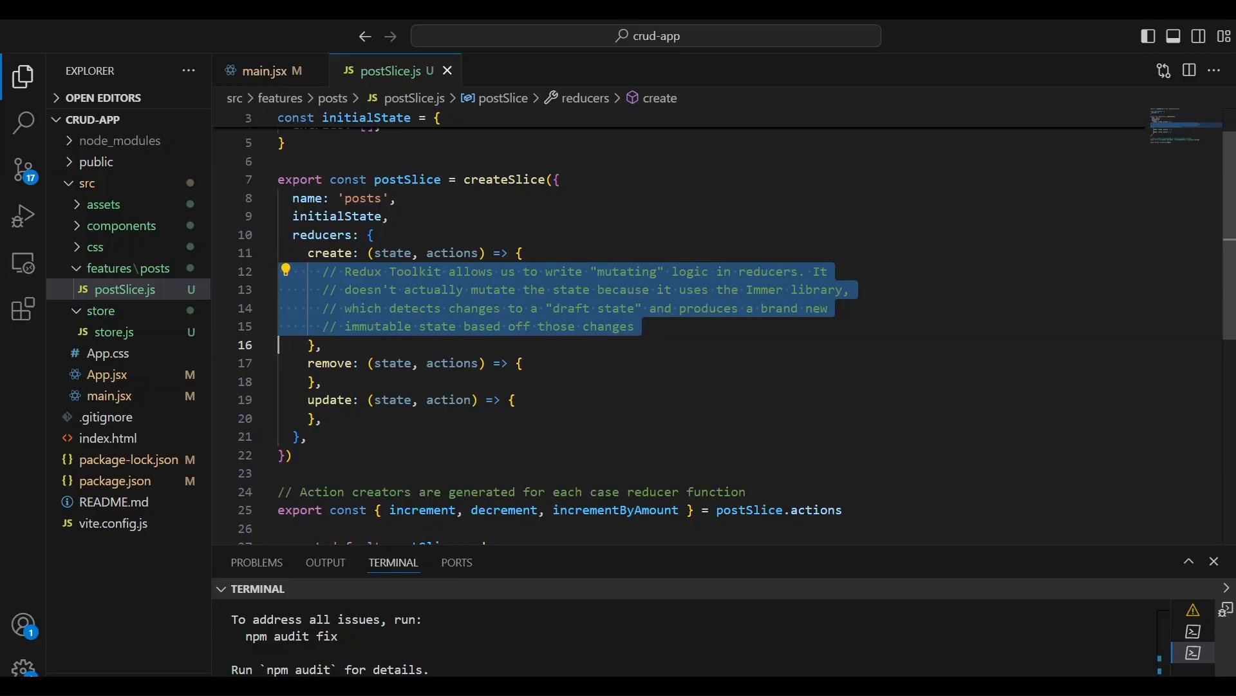
pyautogui.press('Delete')
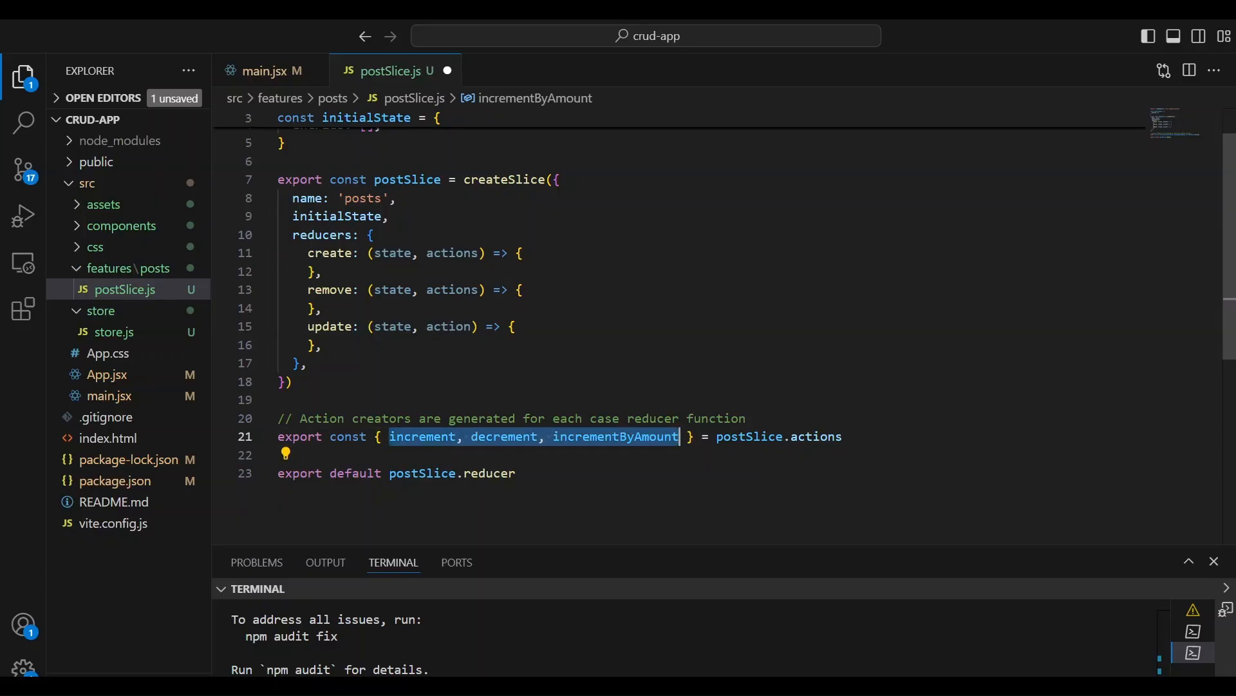
# Step: Export create, remove and update as the post slice's actions
pyautogui.write('create')
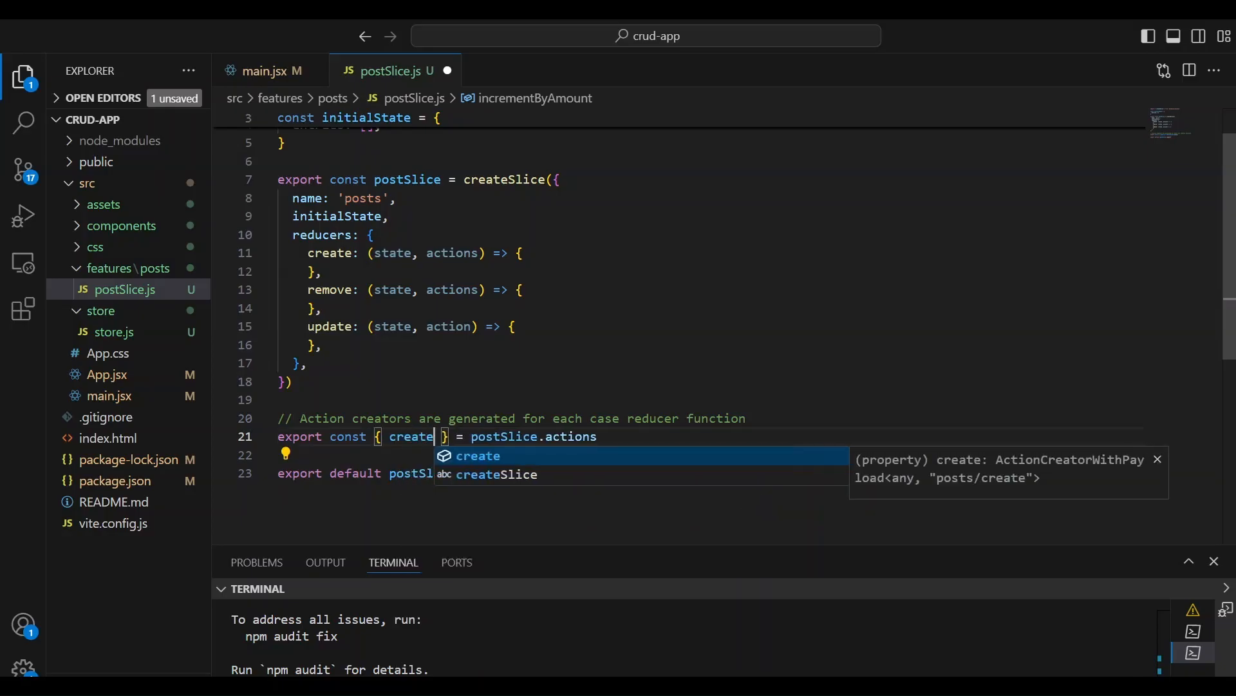
pyautogui.write(', remove,')
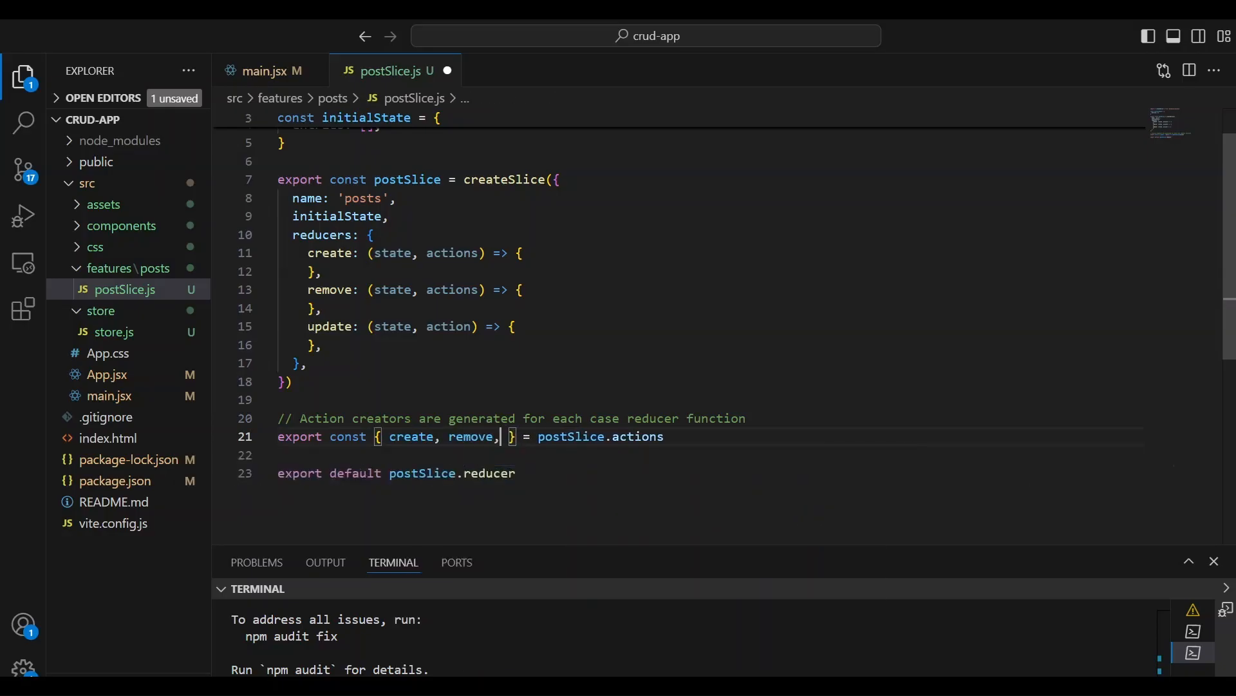
pyautogui.write('update')
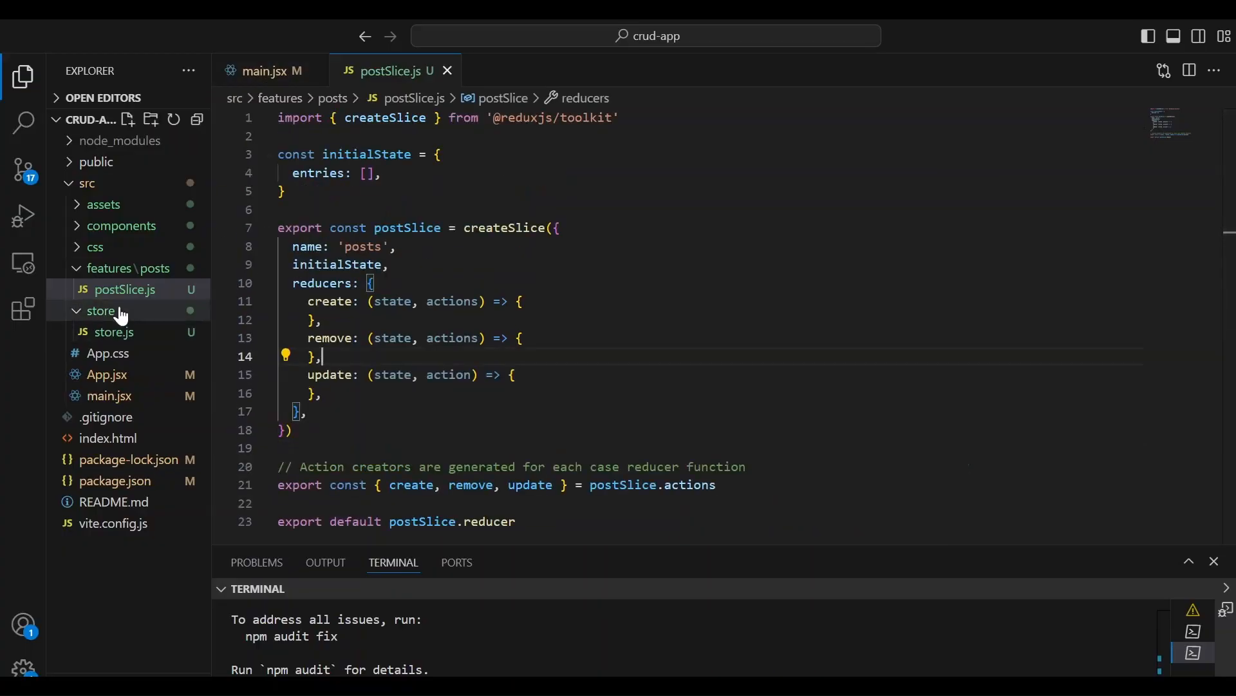
pyautogui.click(113, 332)
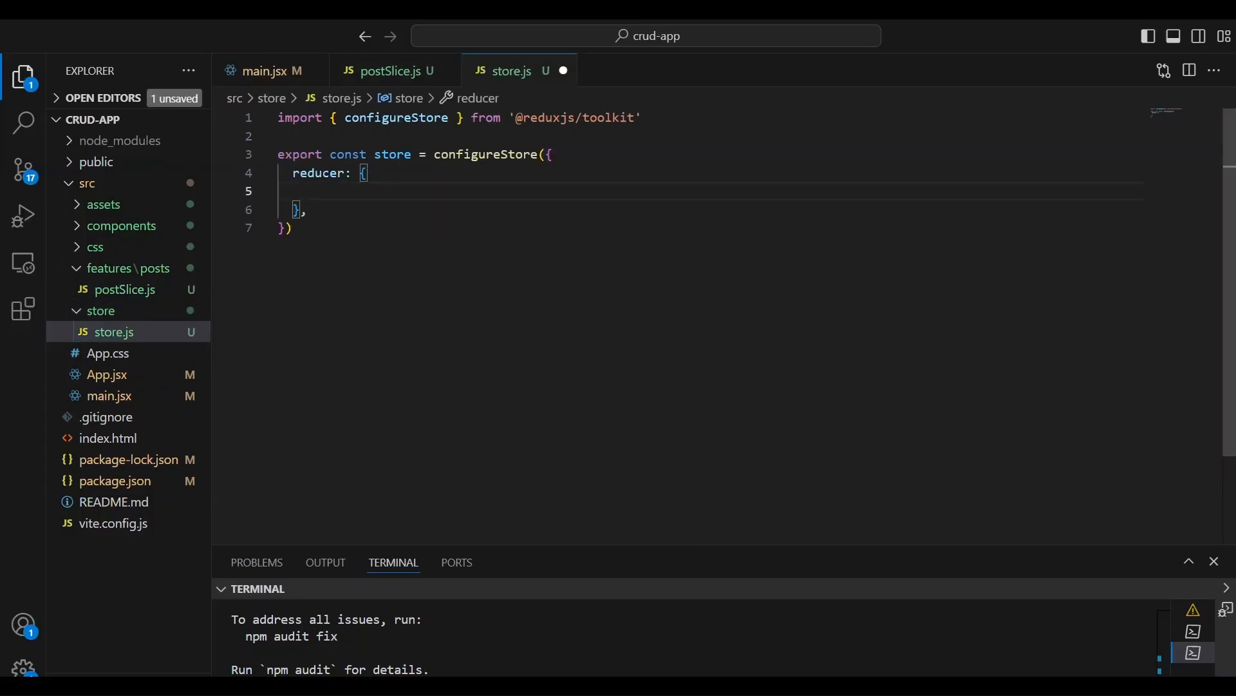
# Step: Register postReducer from postSlice under the post key, then close store.js and main.jsx
pyautogui.write('post')
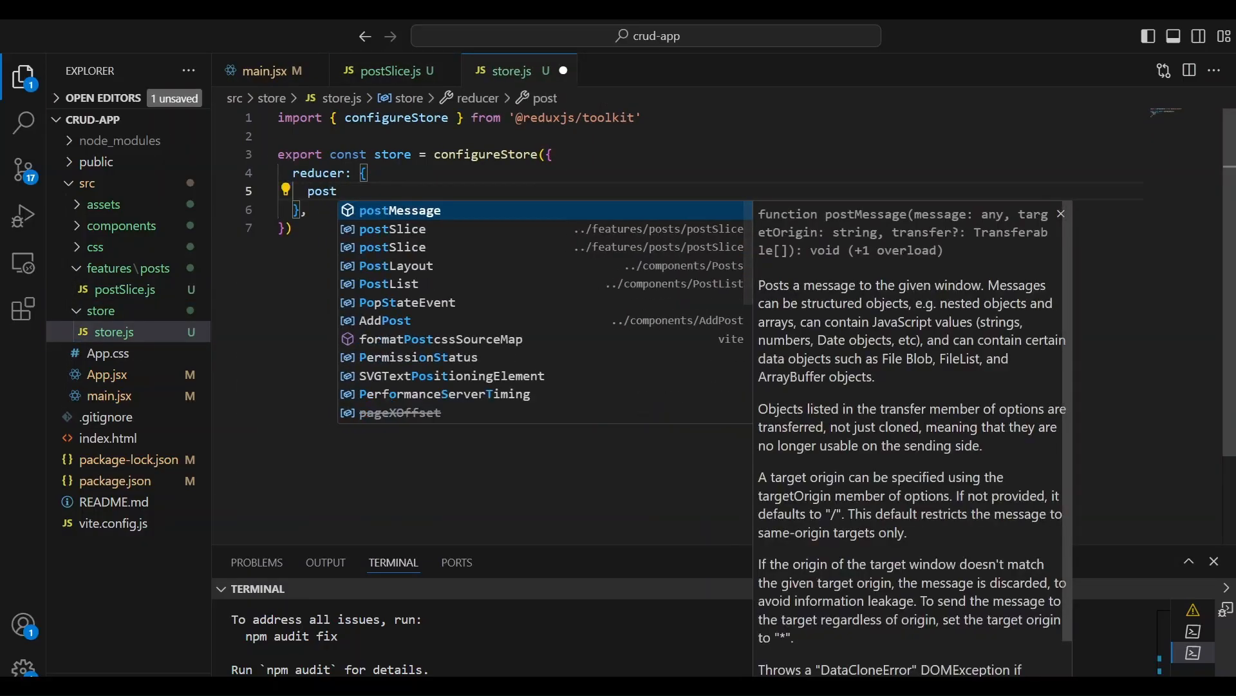
pyautogui.write(': post')
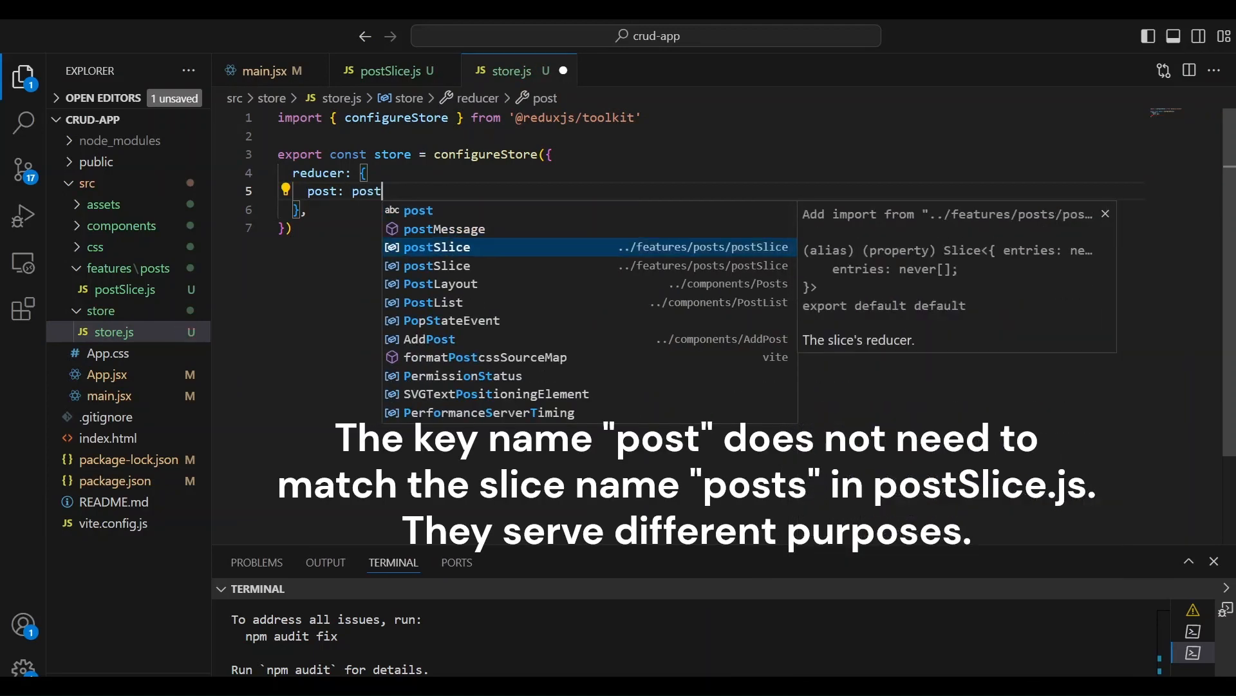
pyautogui.click(437, 246)
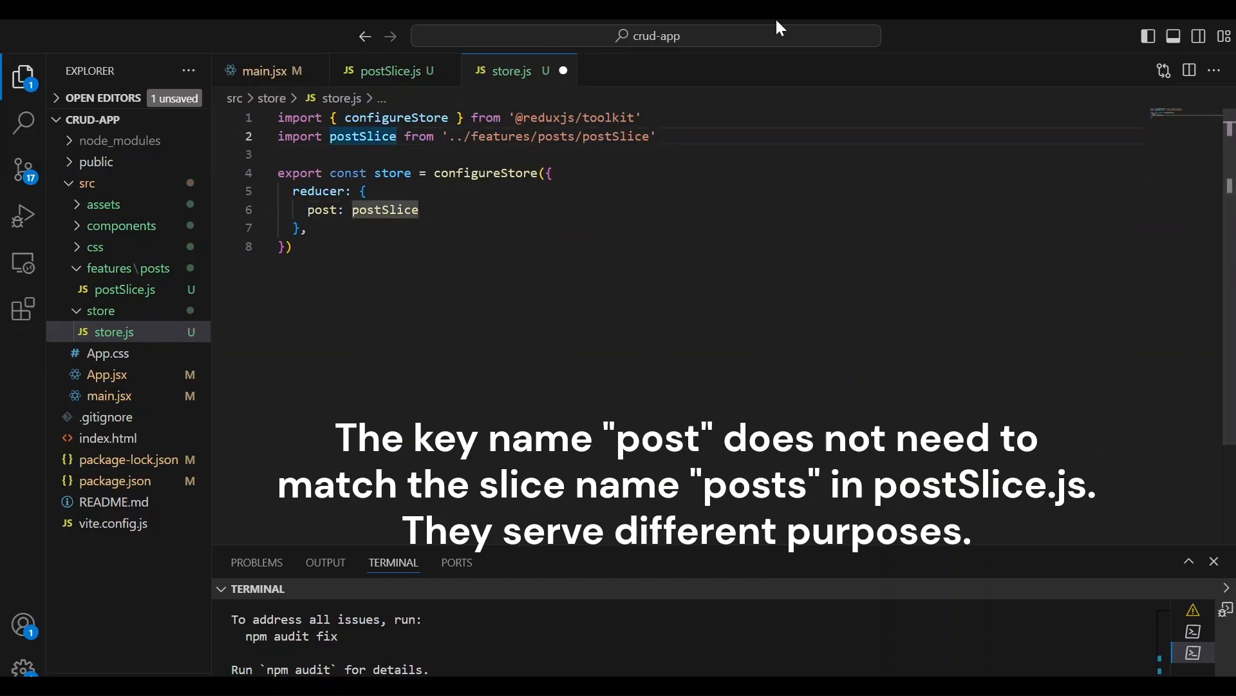
pyautogui.write('post')
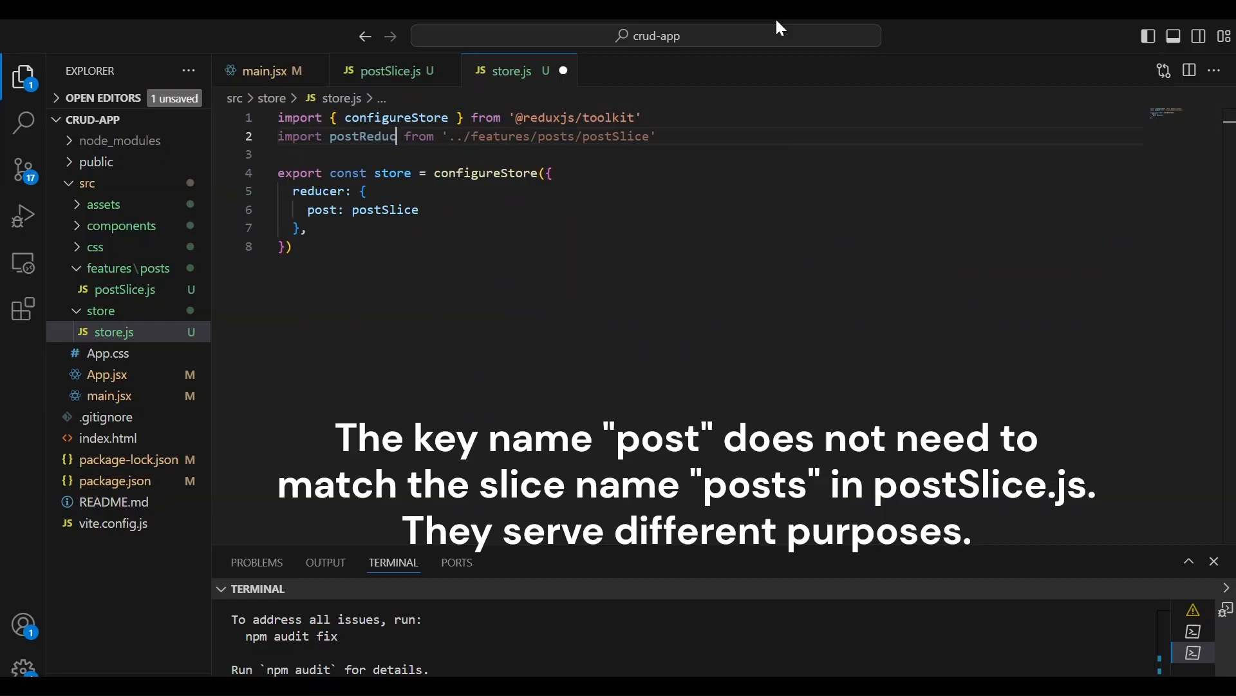
pyautogui.write('er')
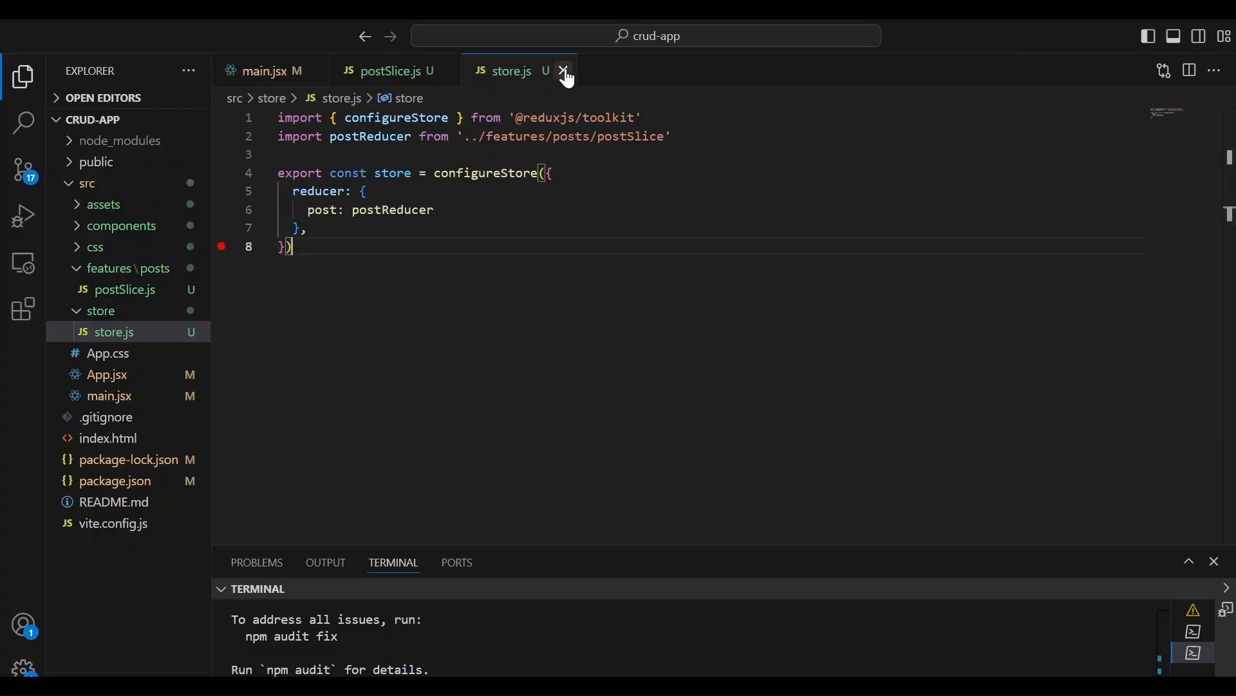
pyautogui.click(568, 71)
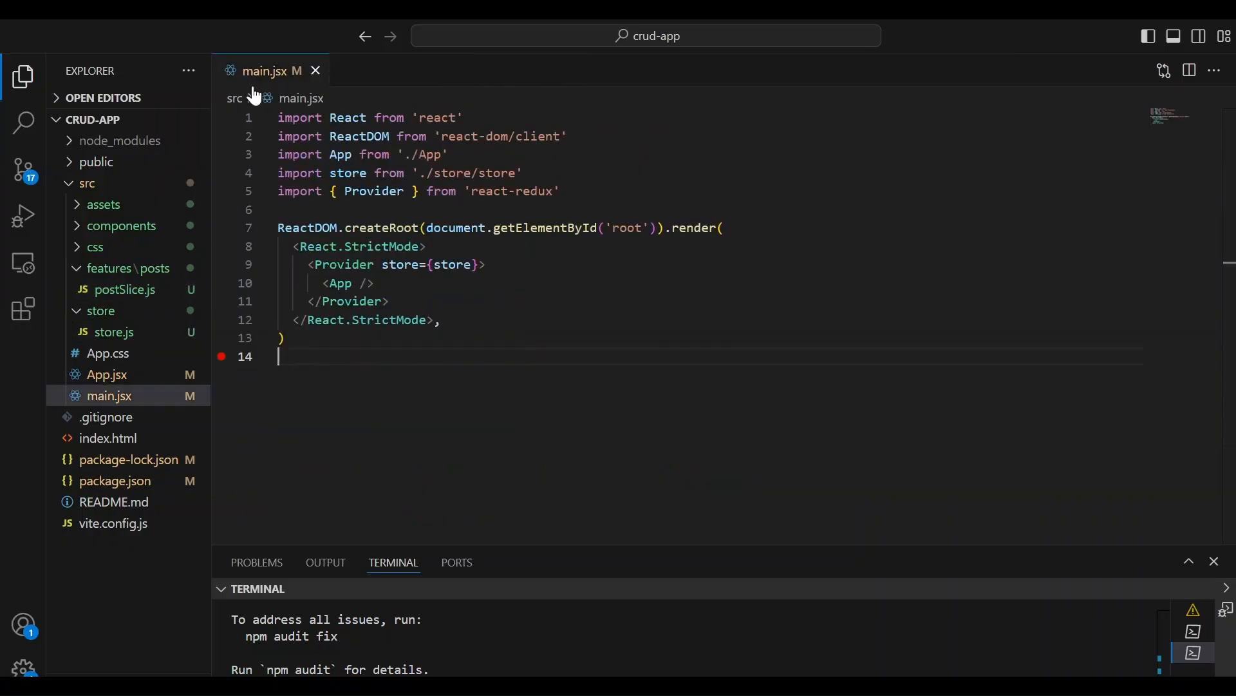
pyautogui.click(314, 70)
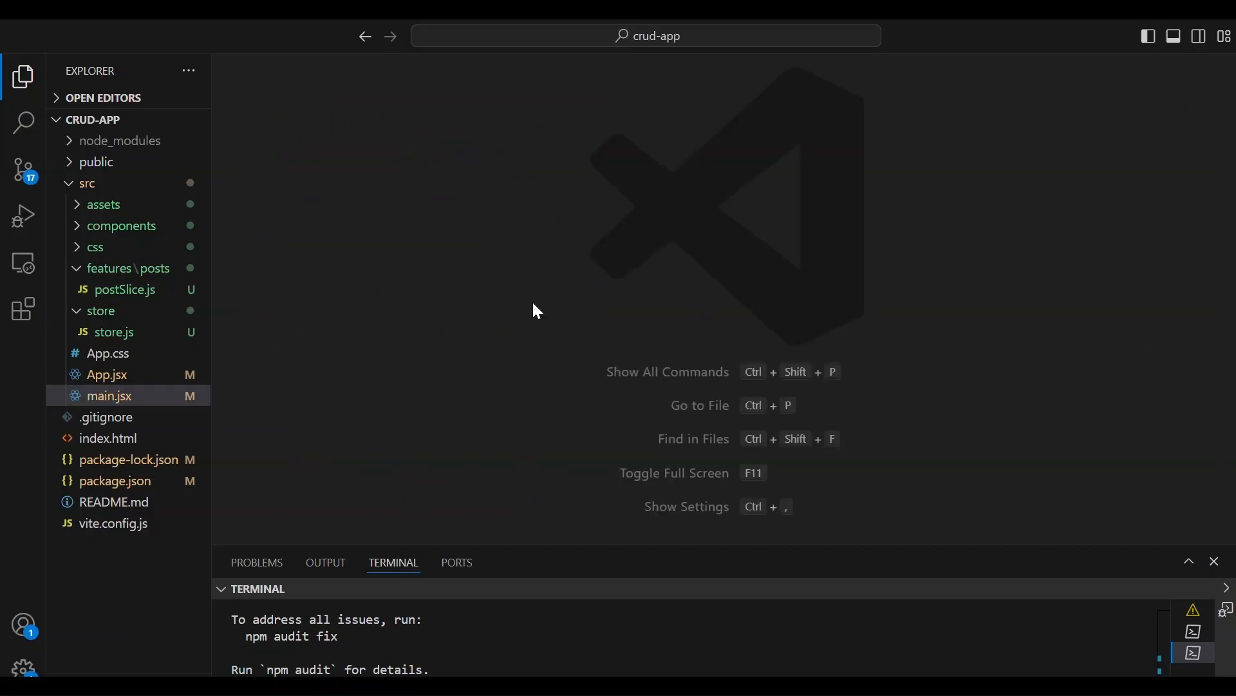
pyautogui.moveTo(116, 257)
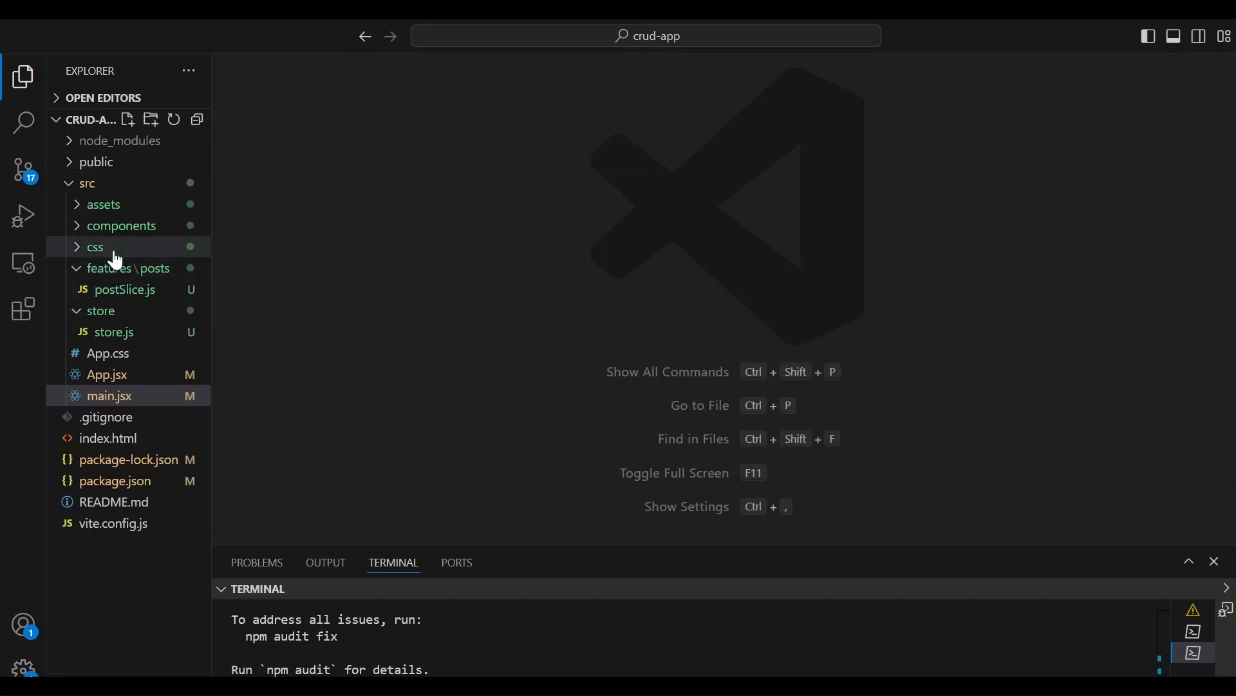
pyautogui.moveTo(178, 331)
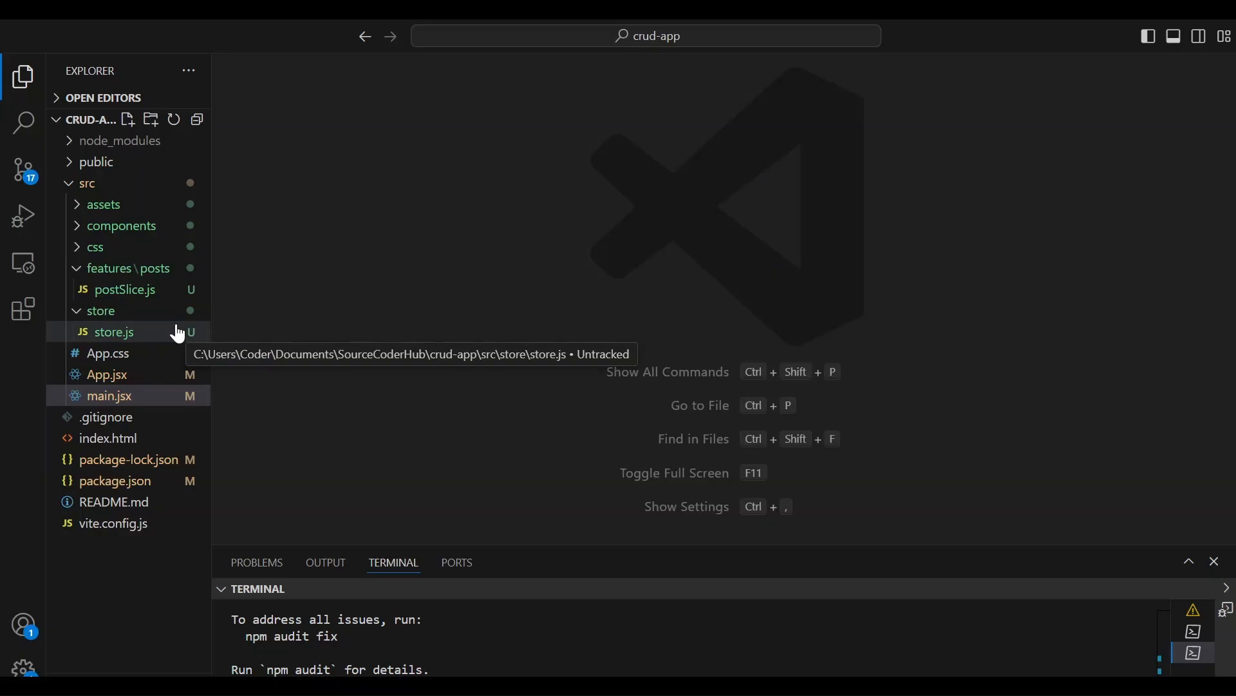
pyautogui.moveTo(103, 268)
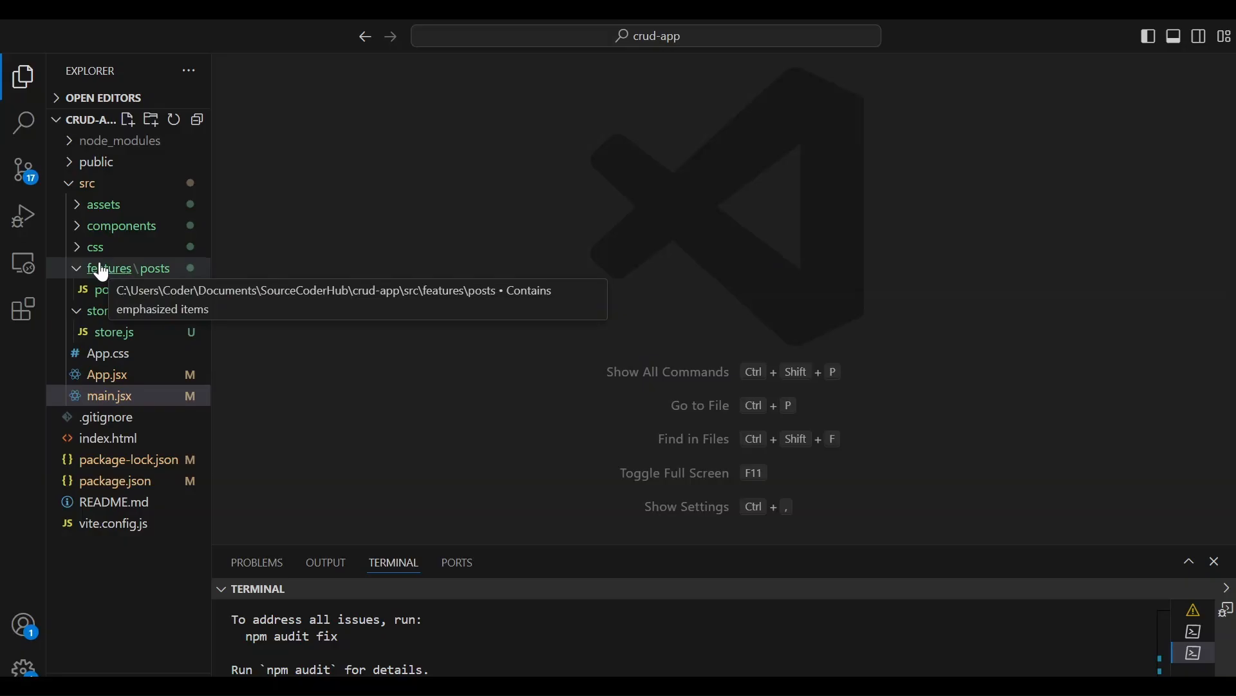
pyautogui.moveTo(159, 310)
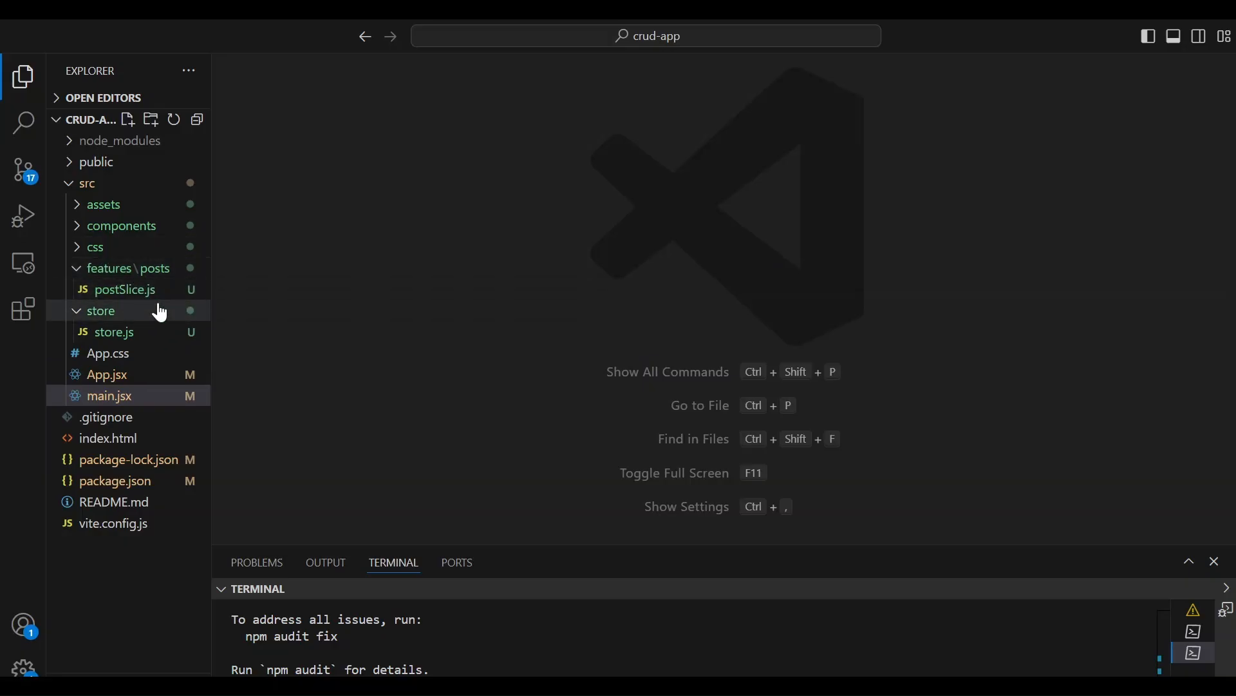
pyautogui.moveTo(103, 310)
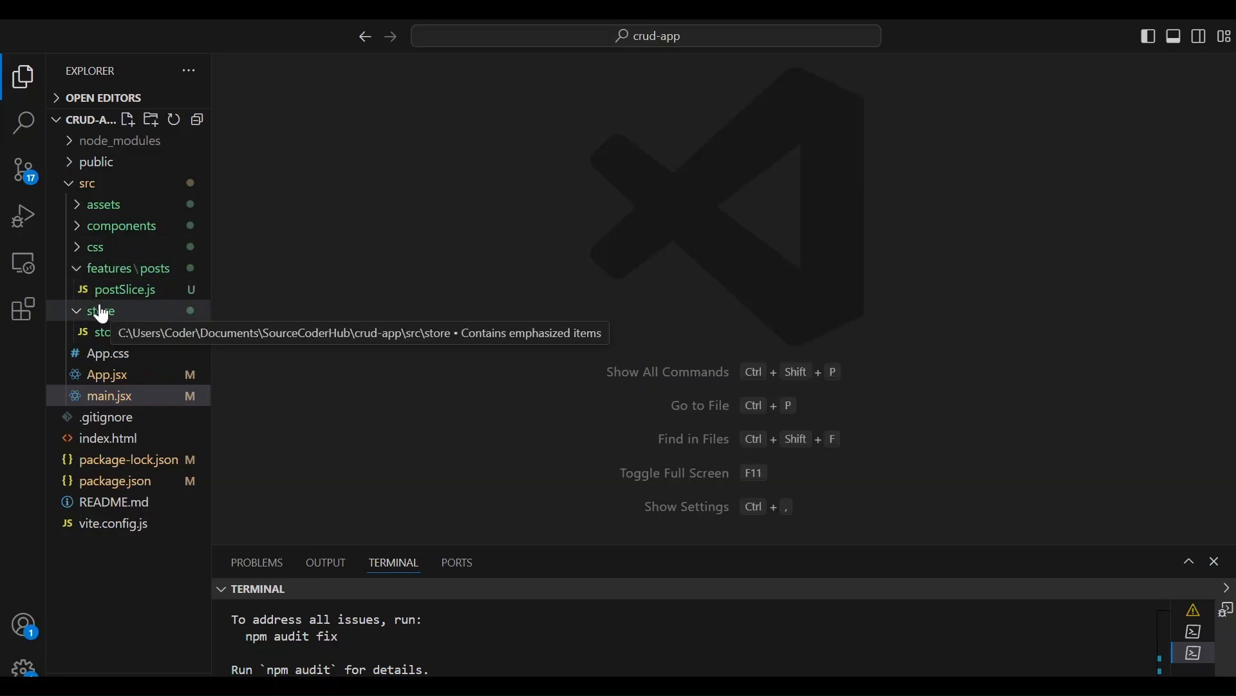